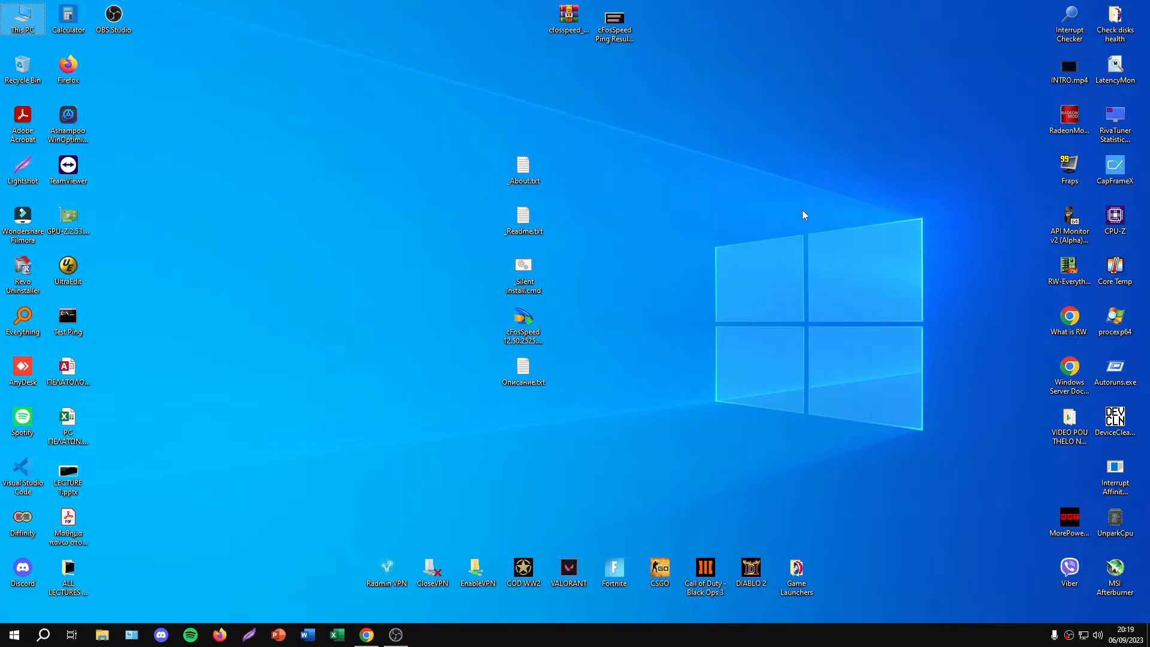
mouse_move(365, 635)
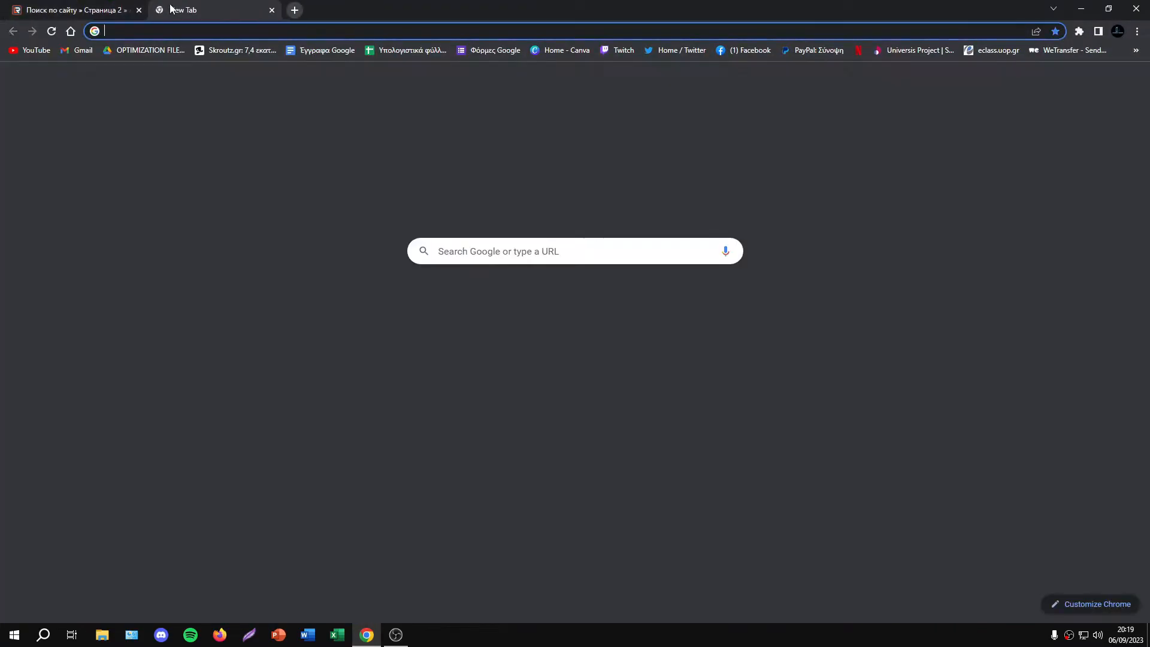
Search for z590m and land on Gigabyte's Z590M Key Features page
text(z590)
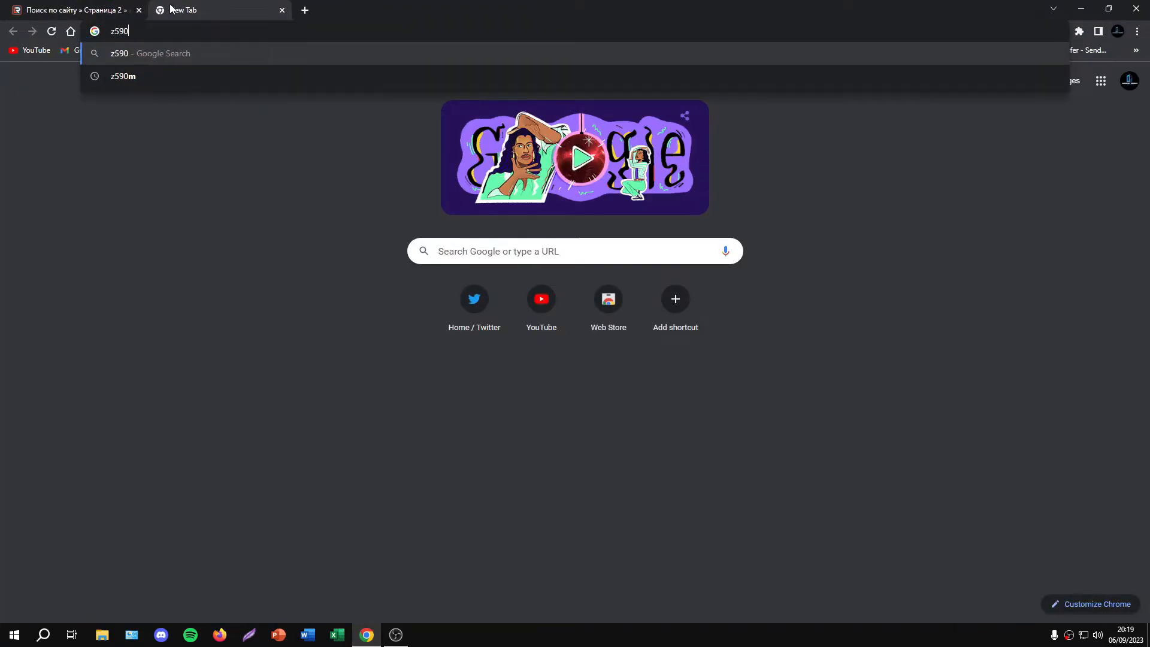
click(122, 75)
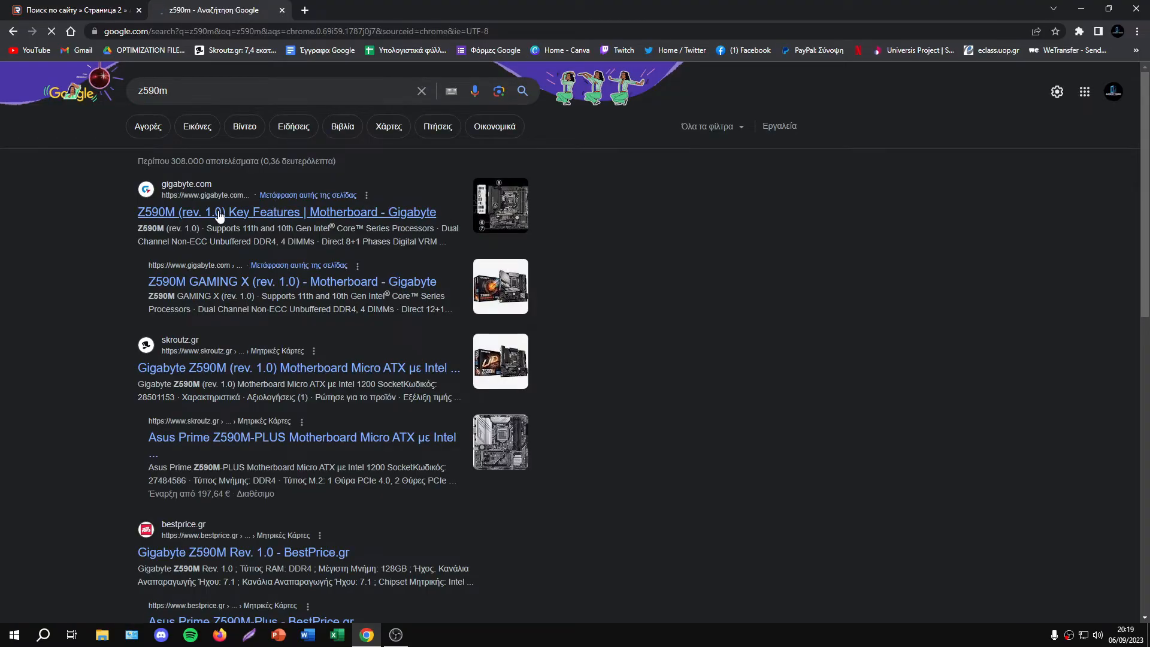
click(286, 212)
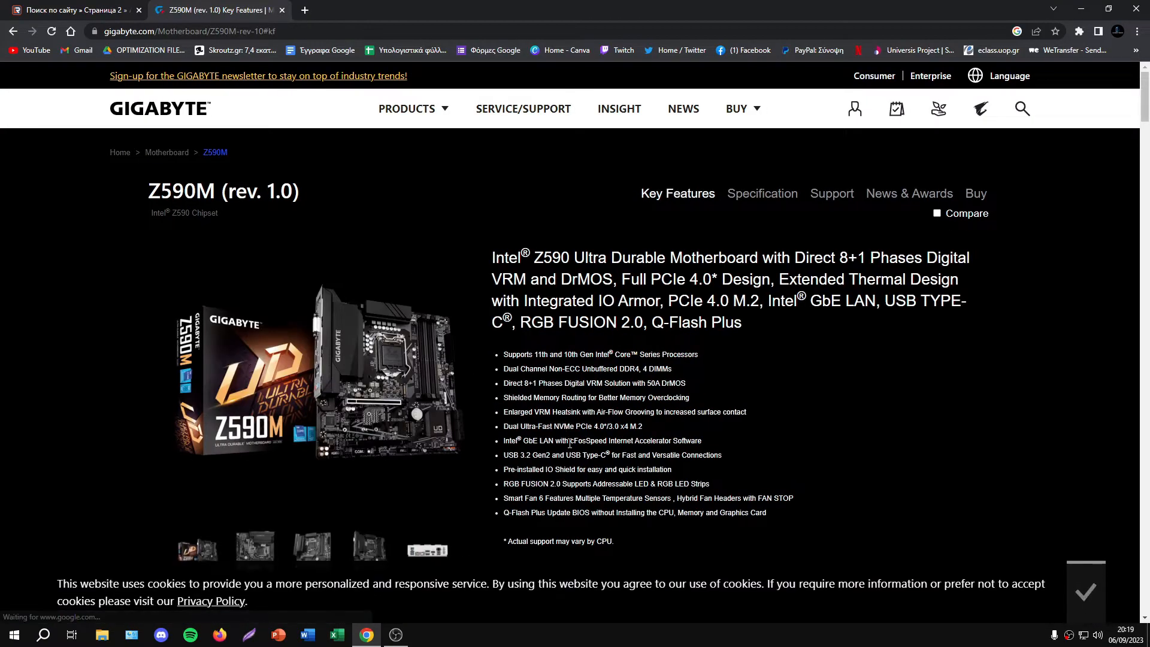
mouse_move(646, 434)
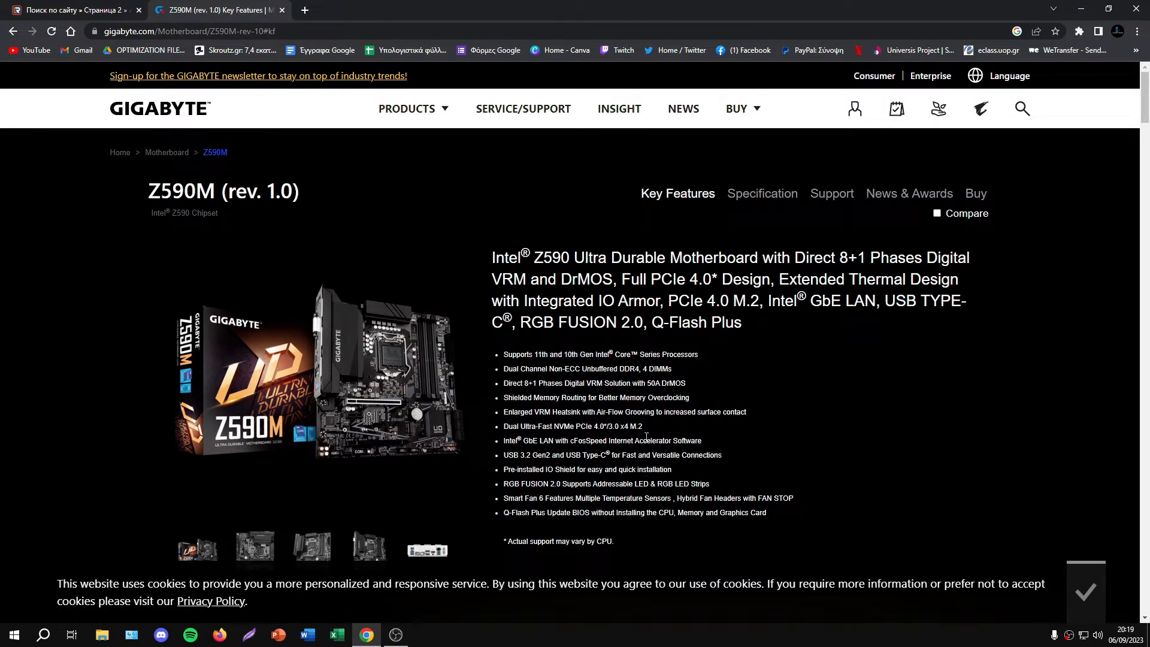
Highlight the Intel GbE LAN with cFosSpeed line in the motherboard feature list
double_click(601, 440)
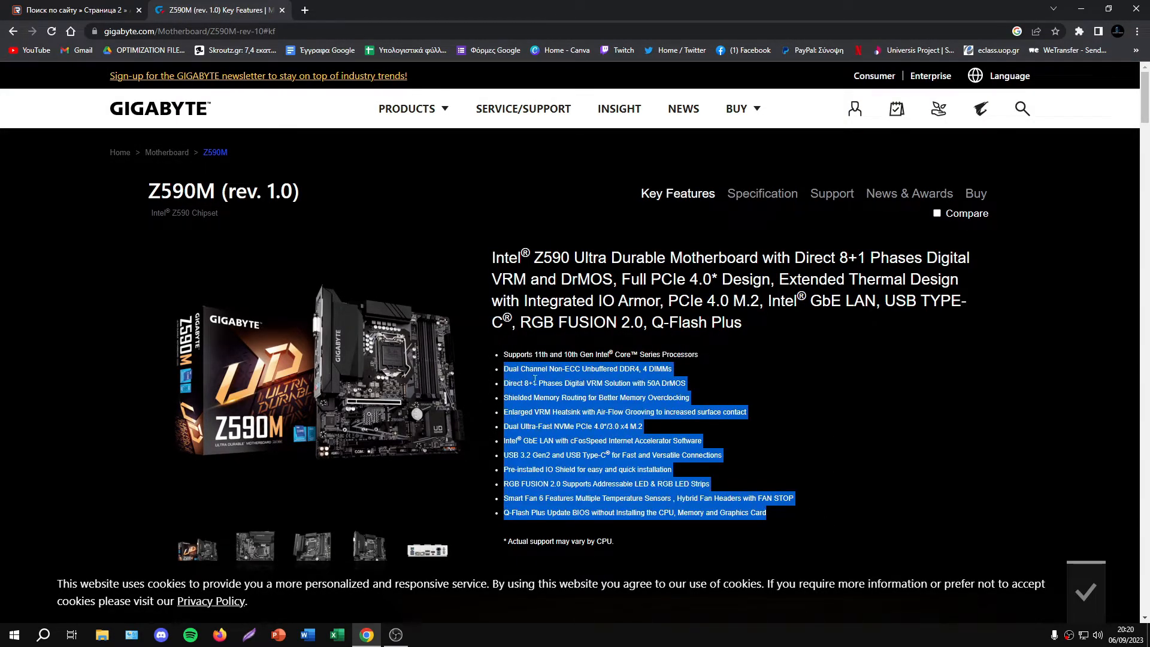
click(792, 452)
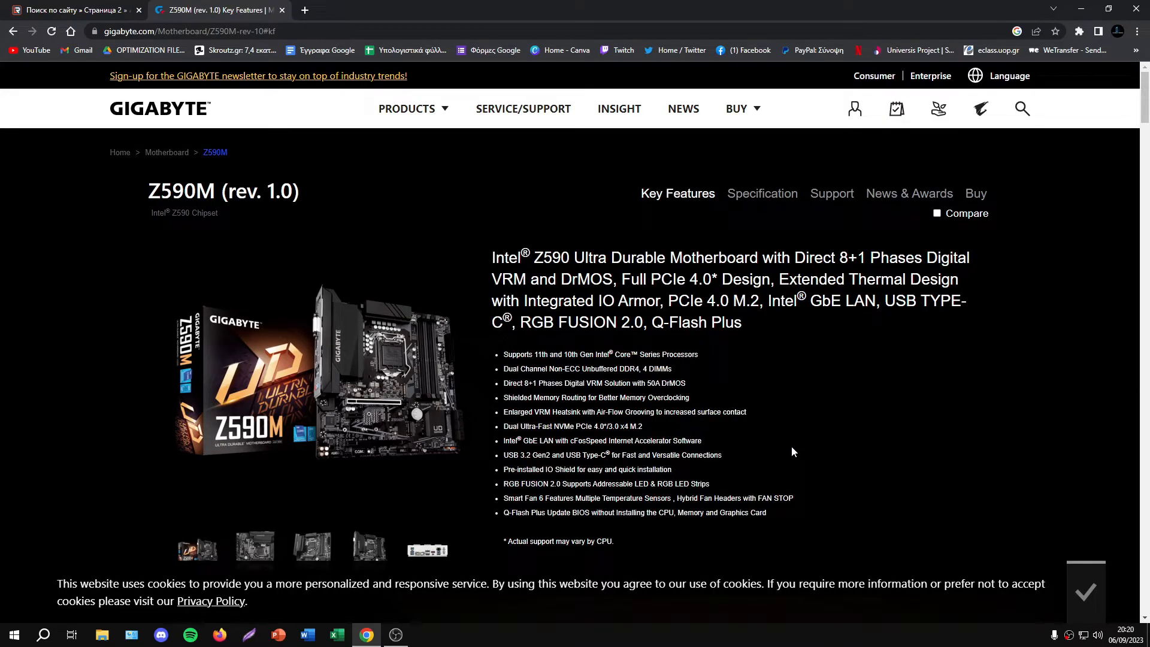
mouse_move(648, 456)
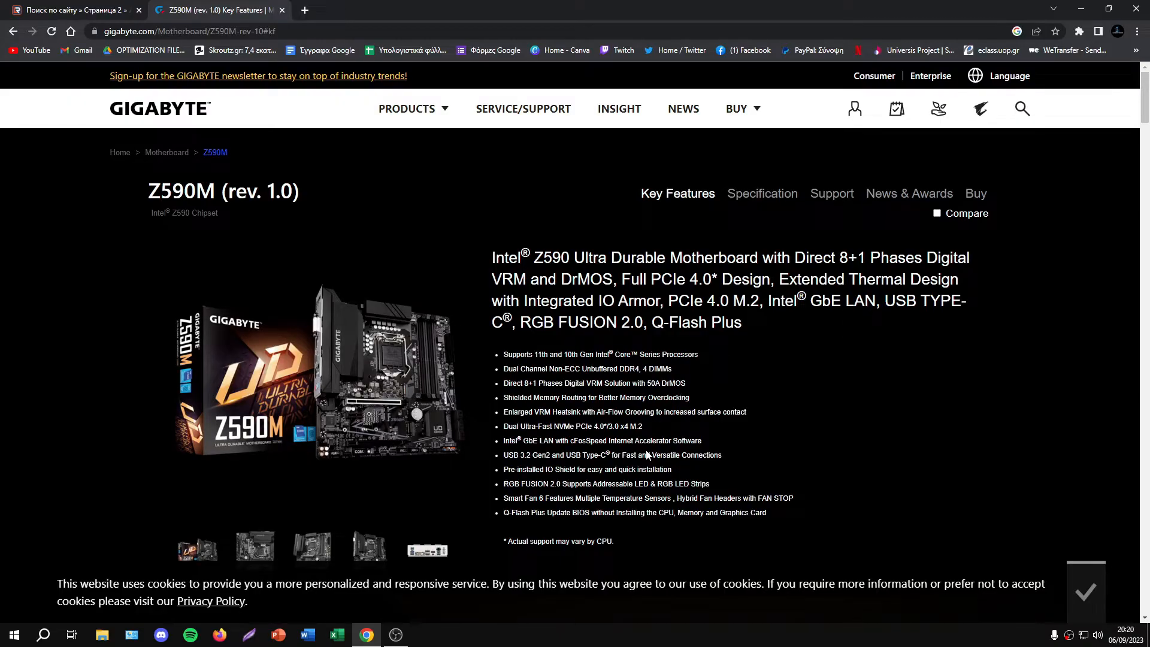
mouse_move(707, 442)
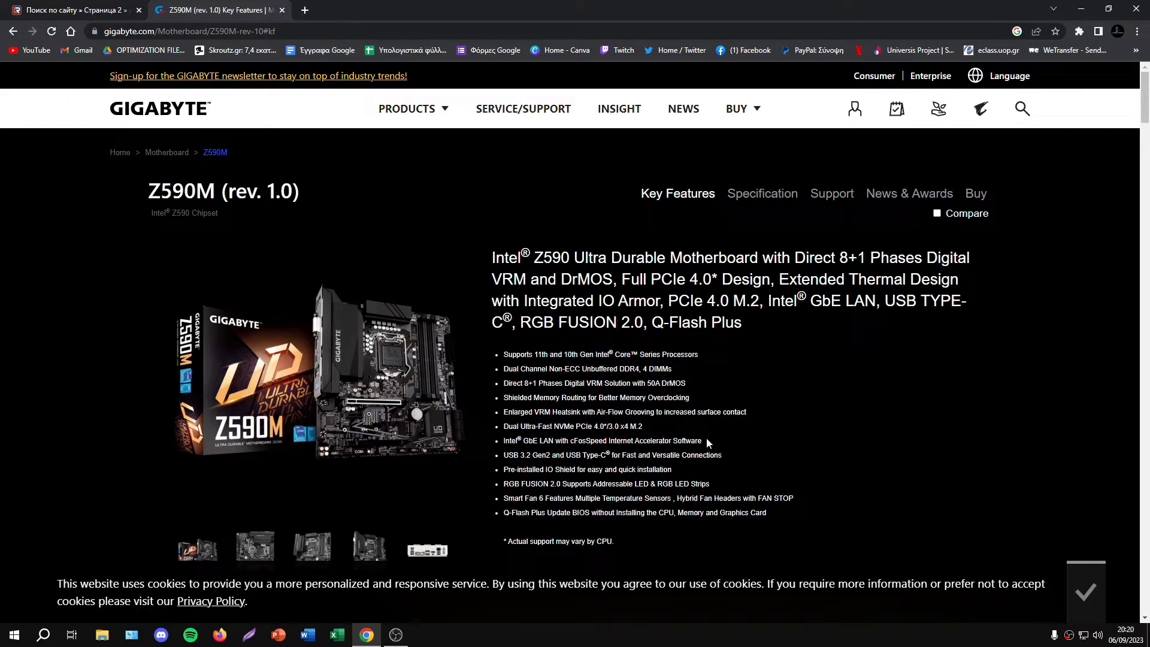
double_click(602, 440)
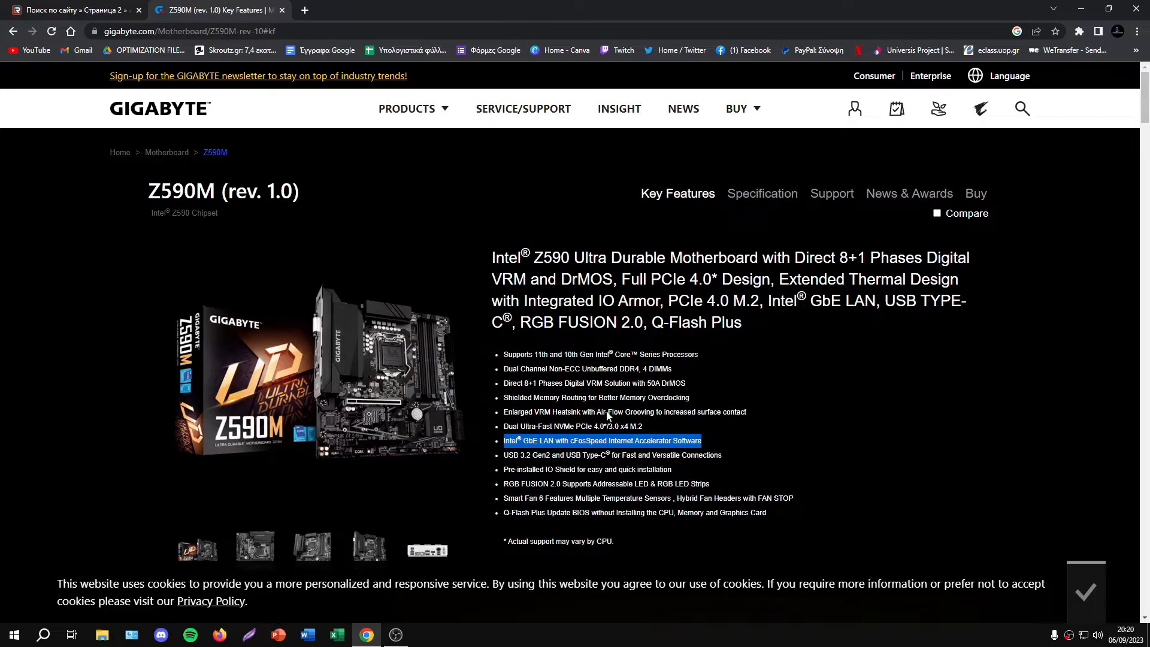
click(767, 465)
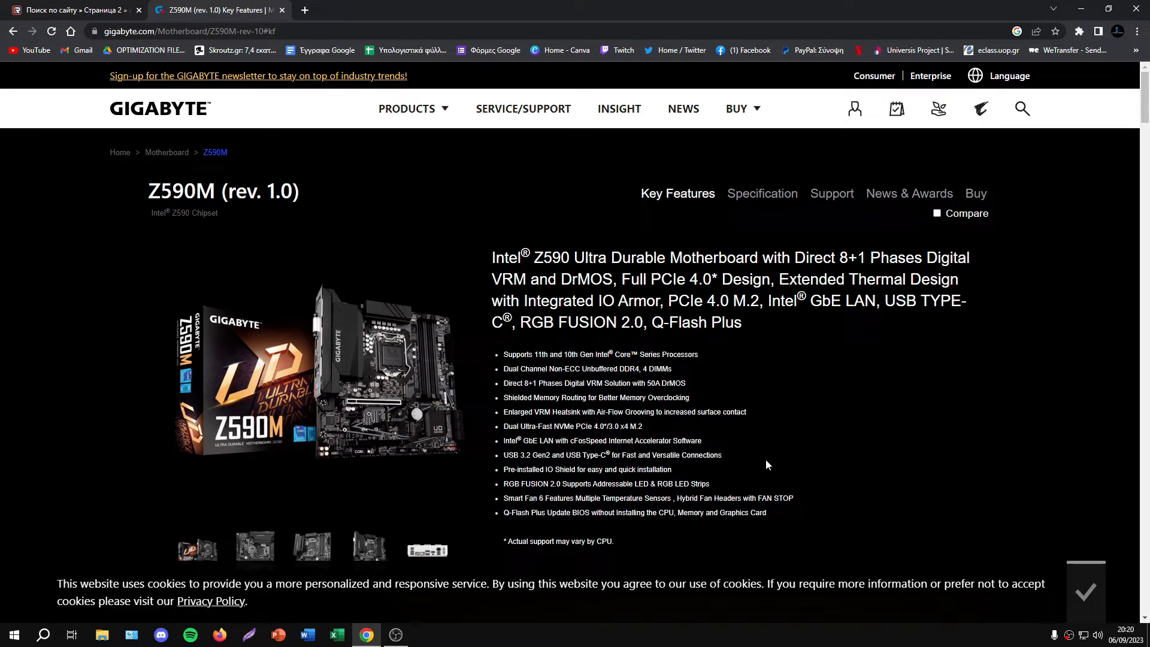
mouse_move(824, 485)
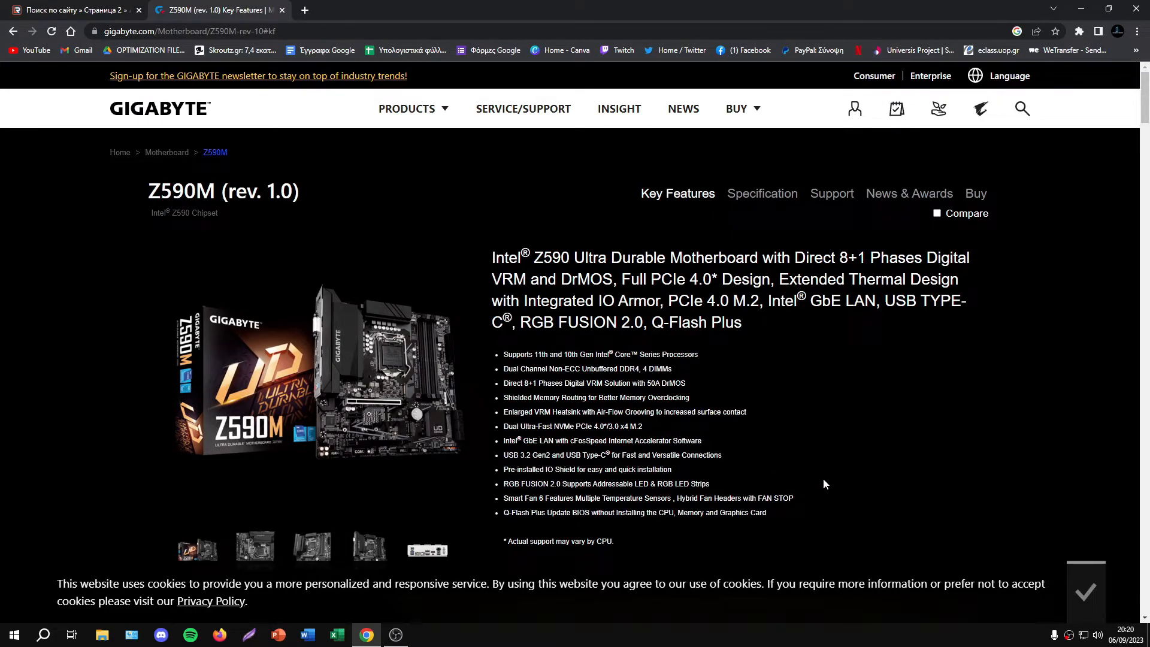
mouse_move(825, 469)
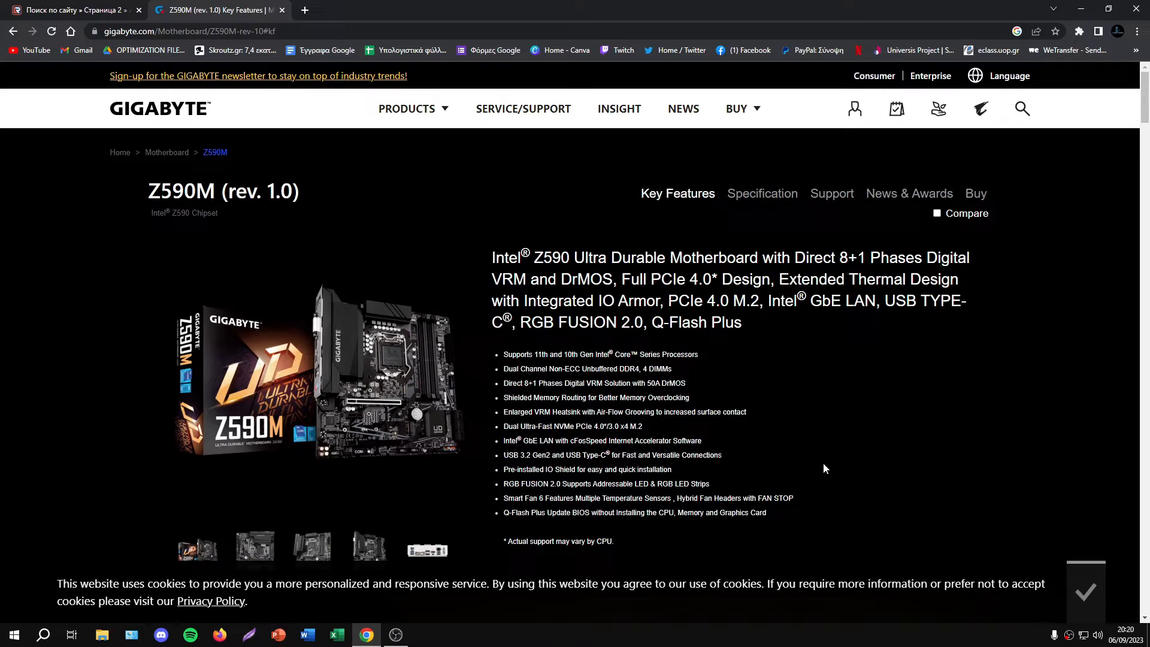
Close the Gigabyte page, search cfospeed, visit cfos.de, then review the lrepacks cFosSpeed 12.50.2525 repack page
click(70, 11)
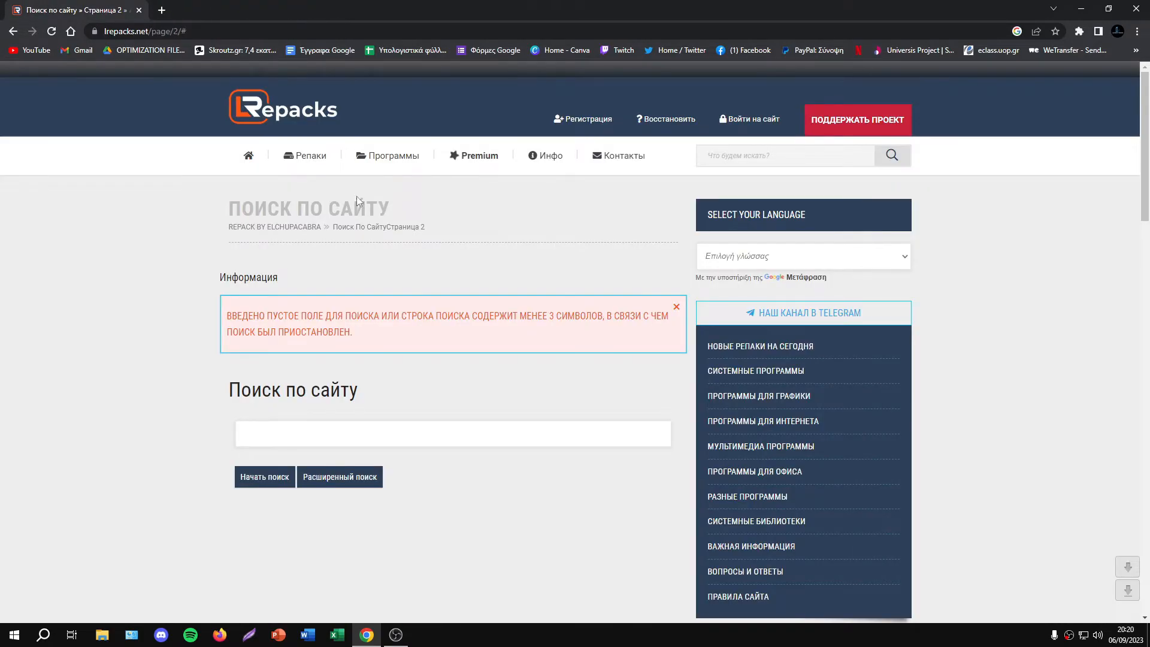
mouse_move(161, 9)
text(cgfo)
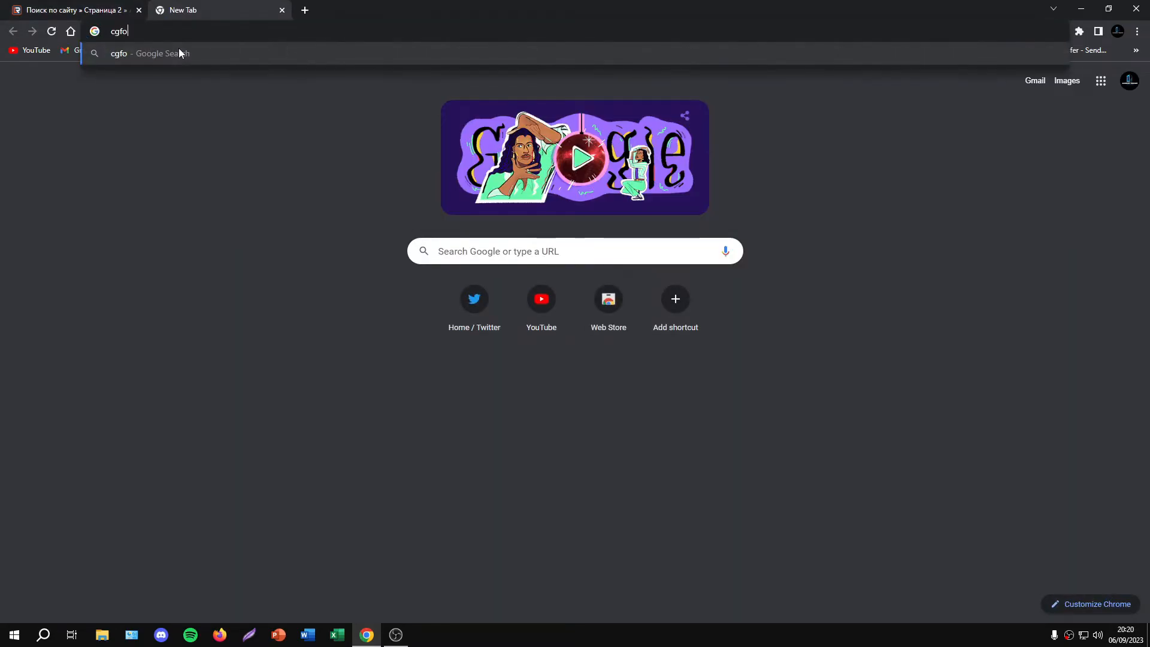
text(cfospe)
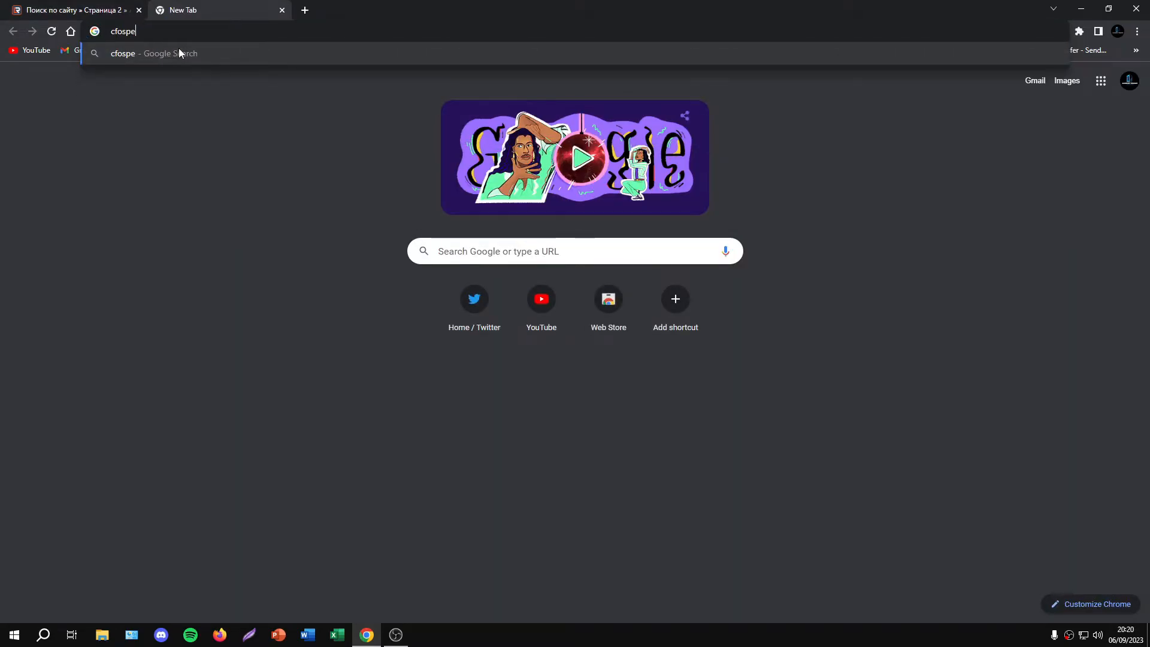
key(Return)
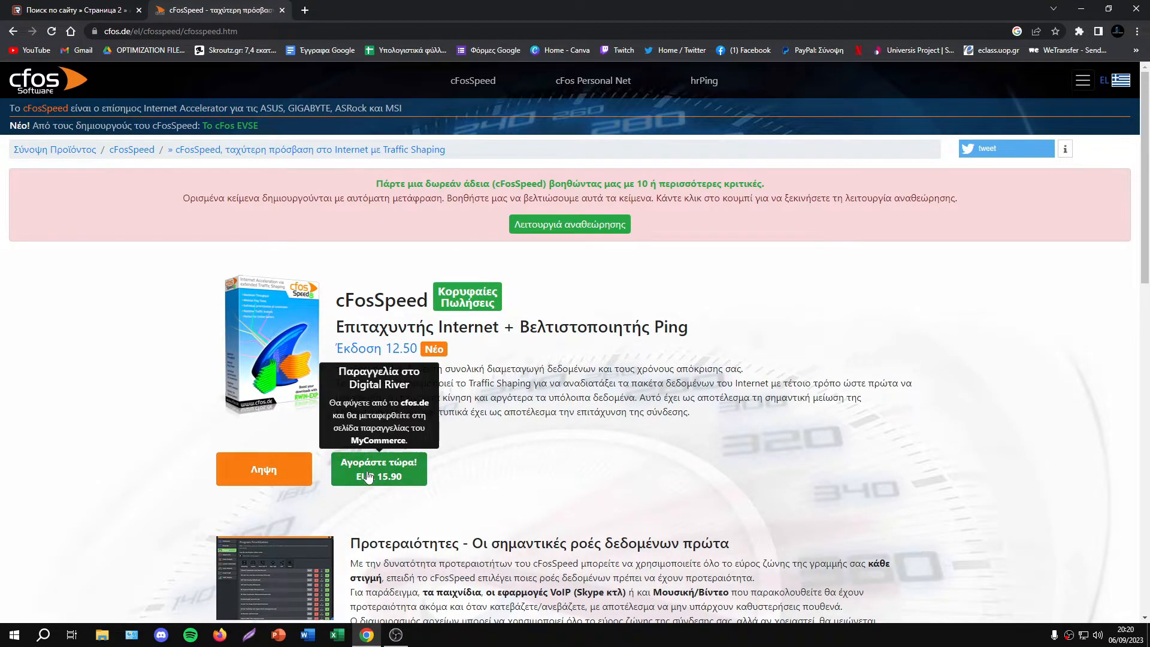
mouse_move(401, 484)
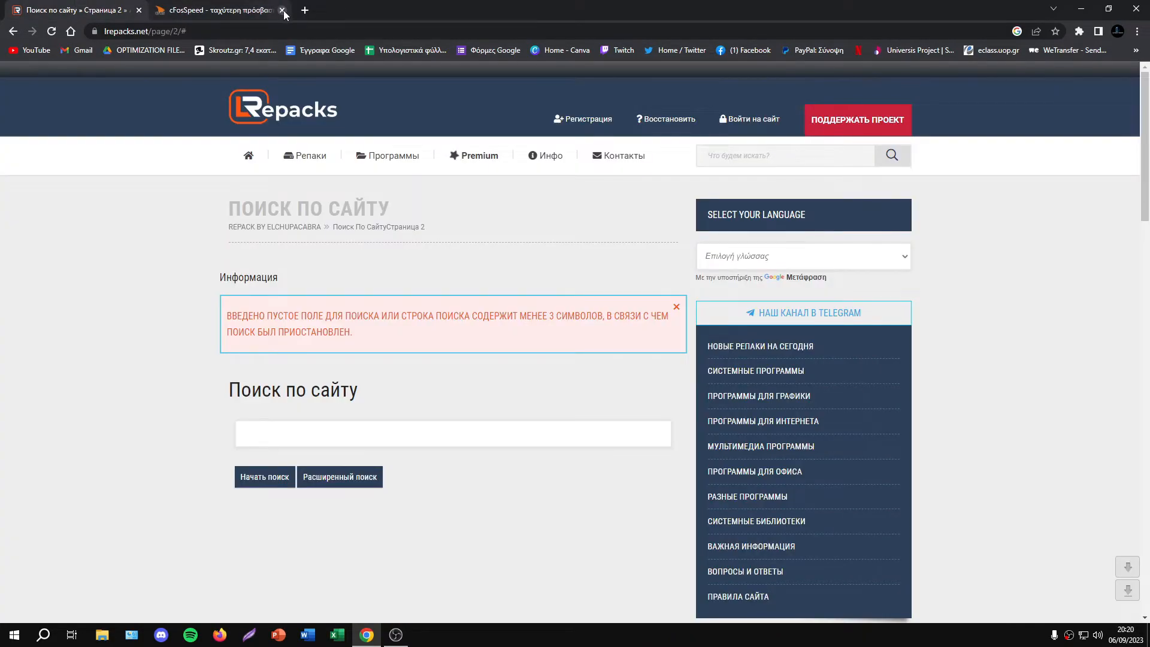
click(283, 10)
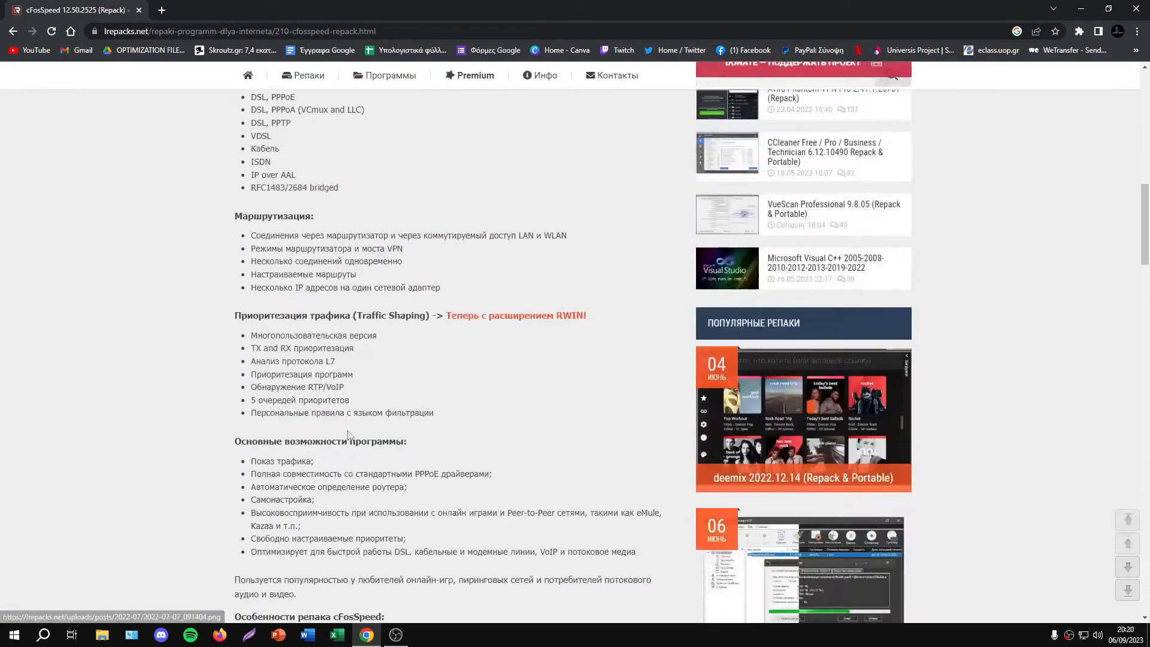
scroll(up, 3)
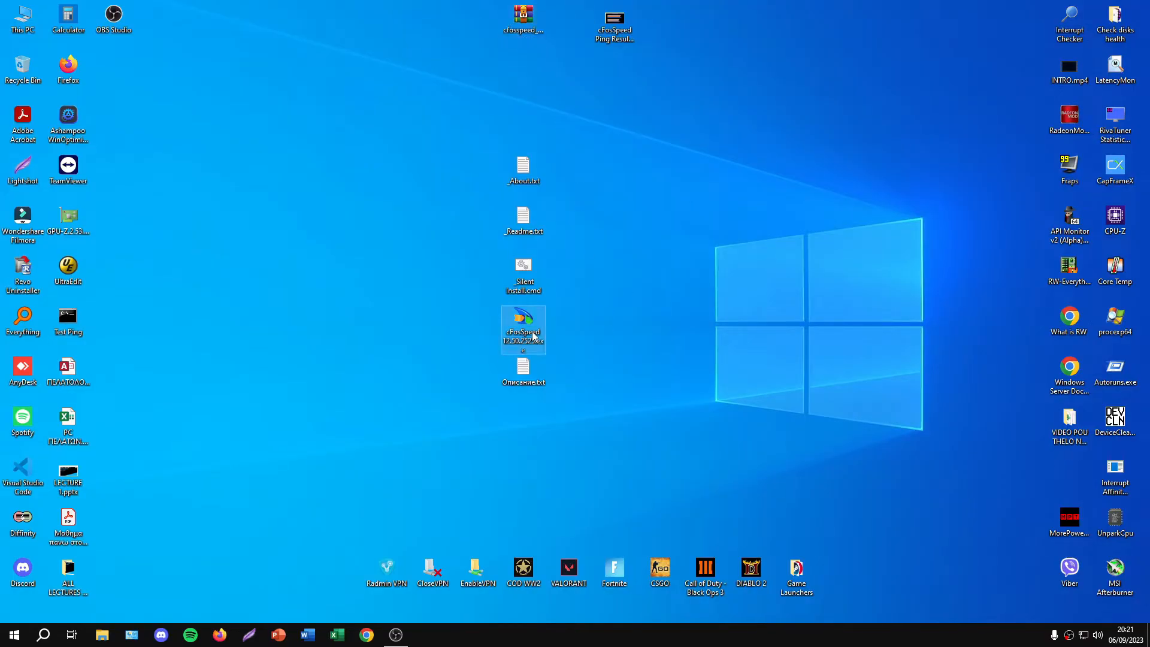
Run the cFosSpeed repack installer with standard installation, no LRepacks site launch and the default folder
double_click(524, 328)
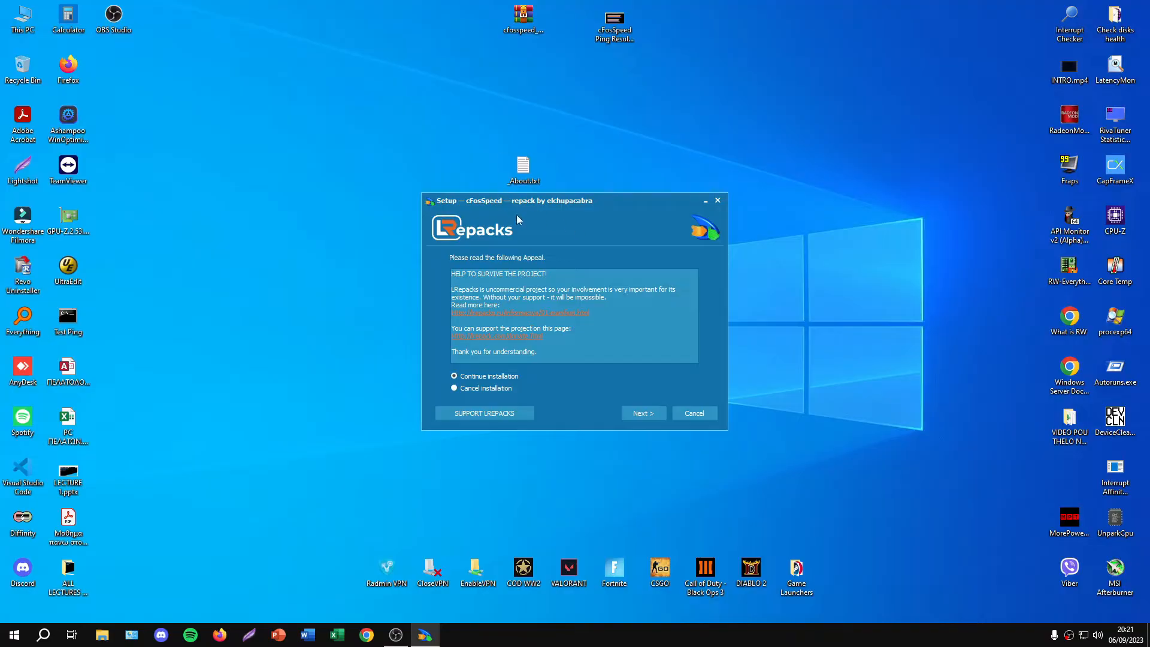
click(641, 413)
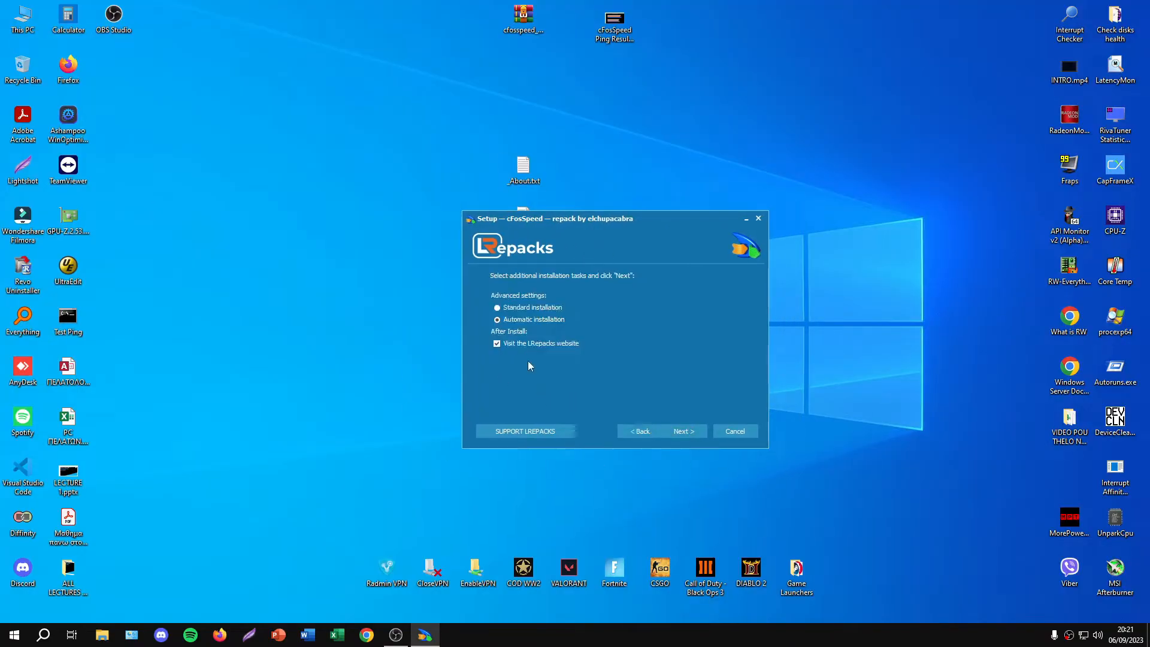
click(496, 343)
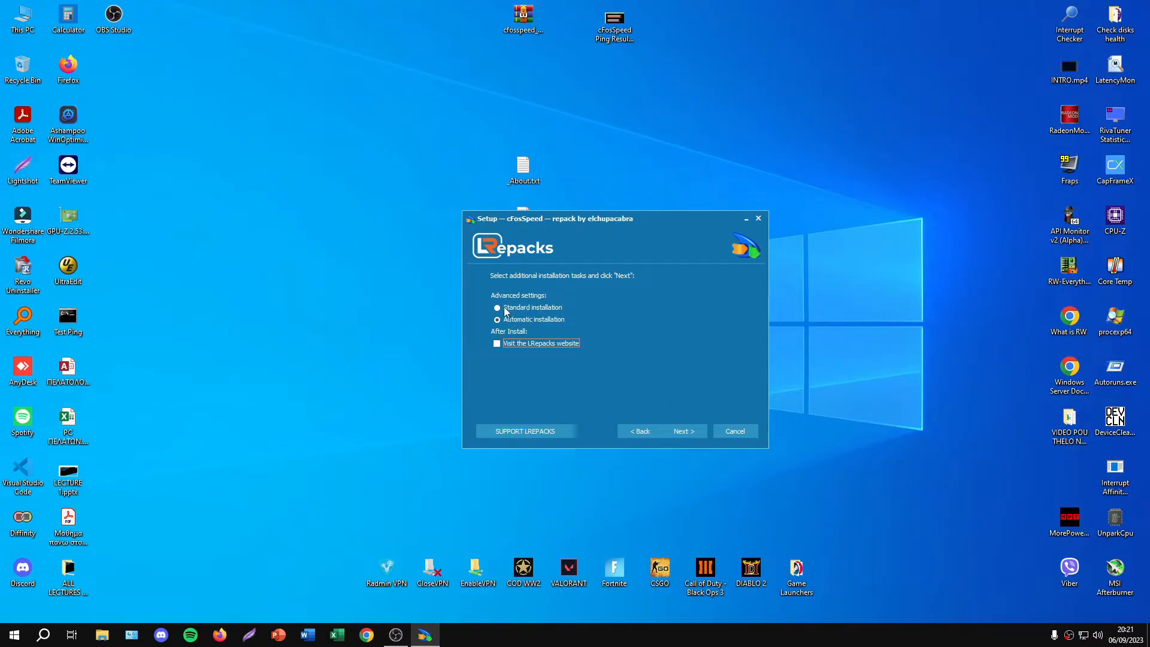
click(682, 430)
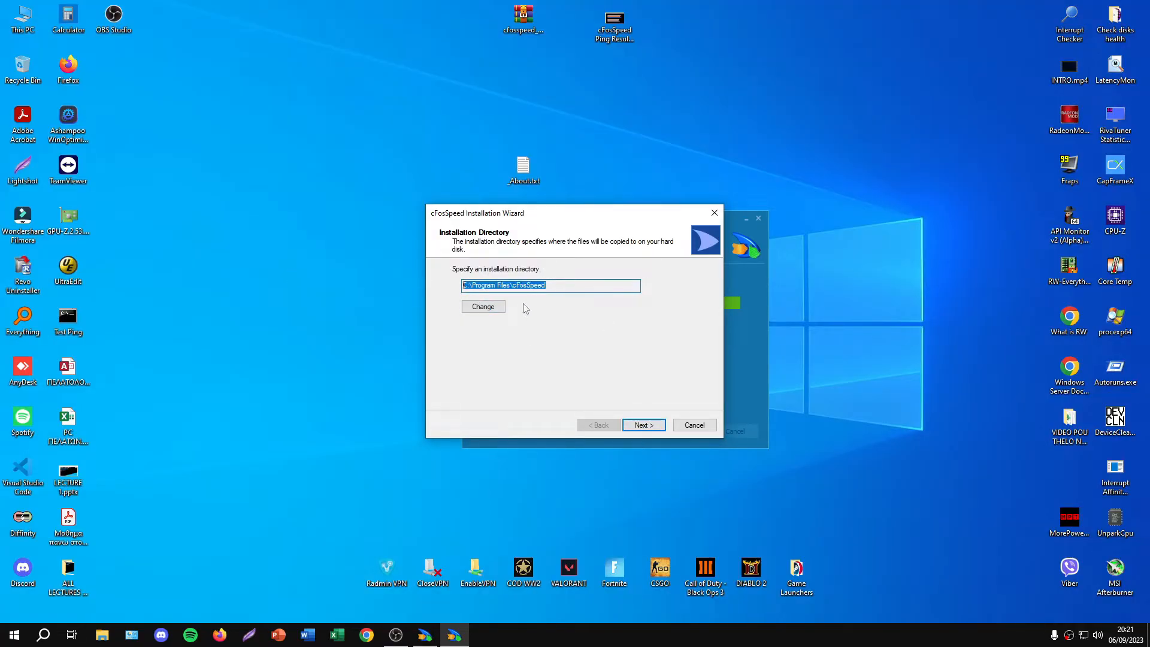
click(643, 425)
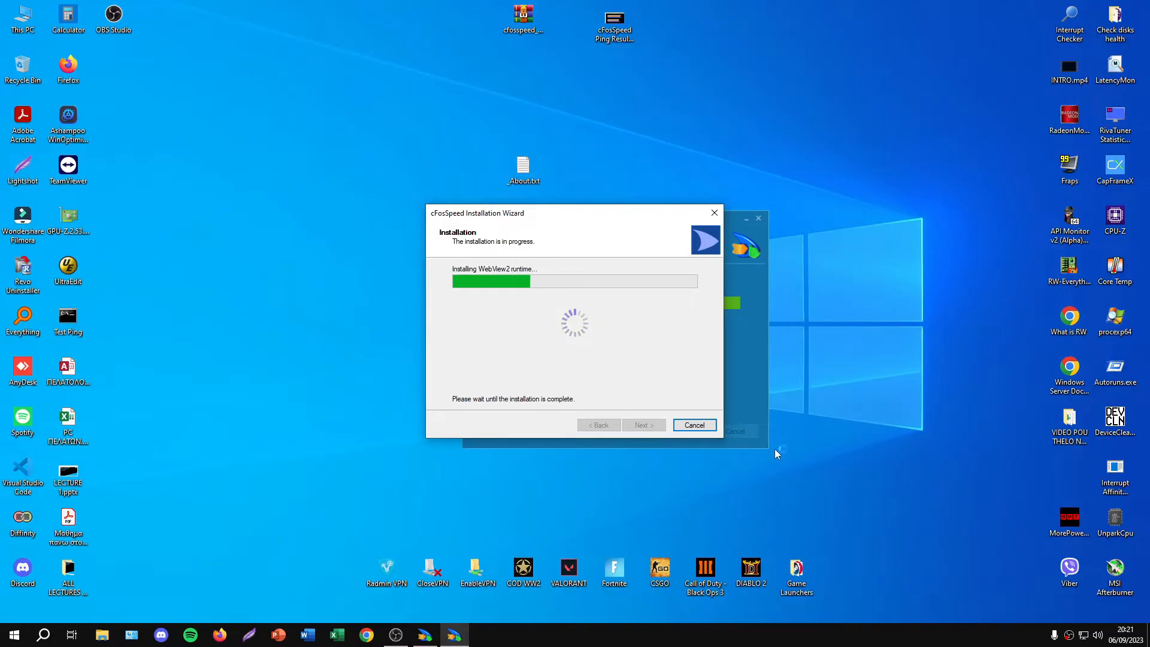
mouse_move(870, 438)
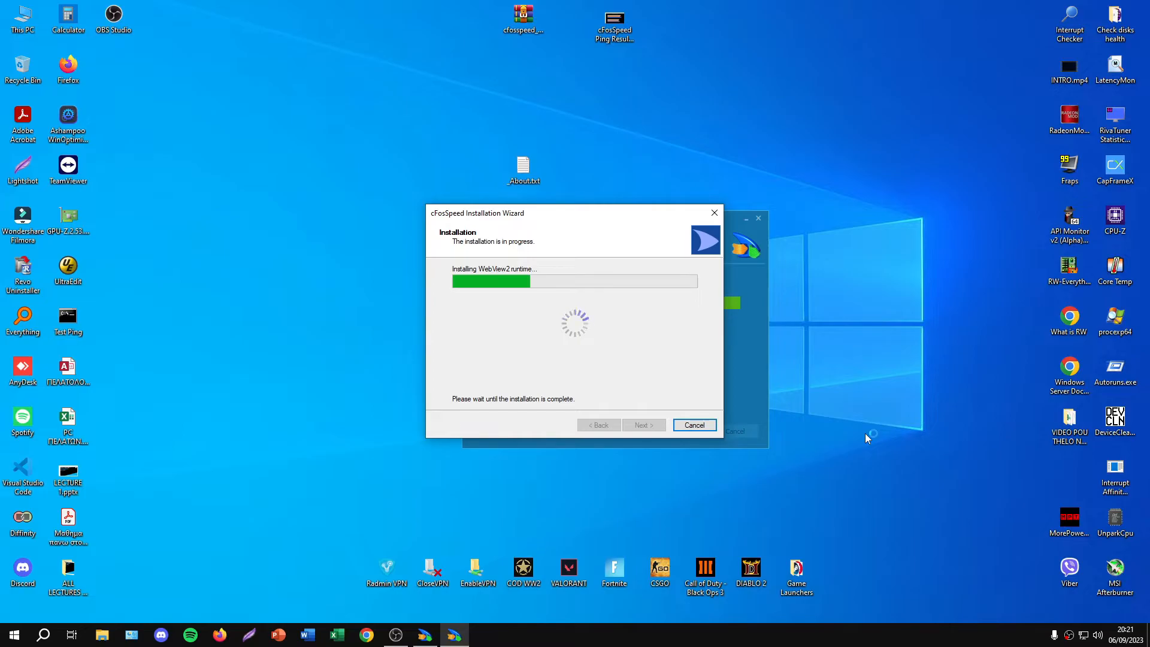
mouse_move(660, 34)
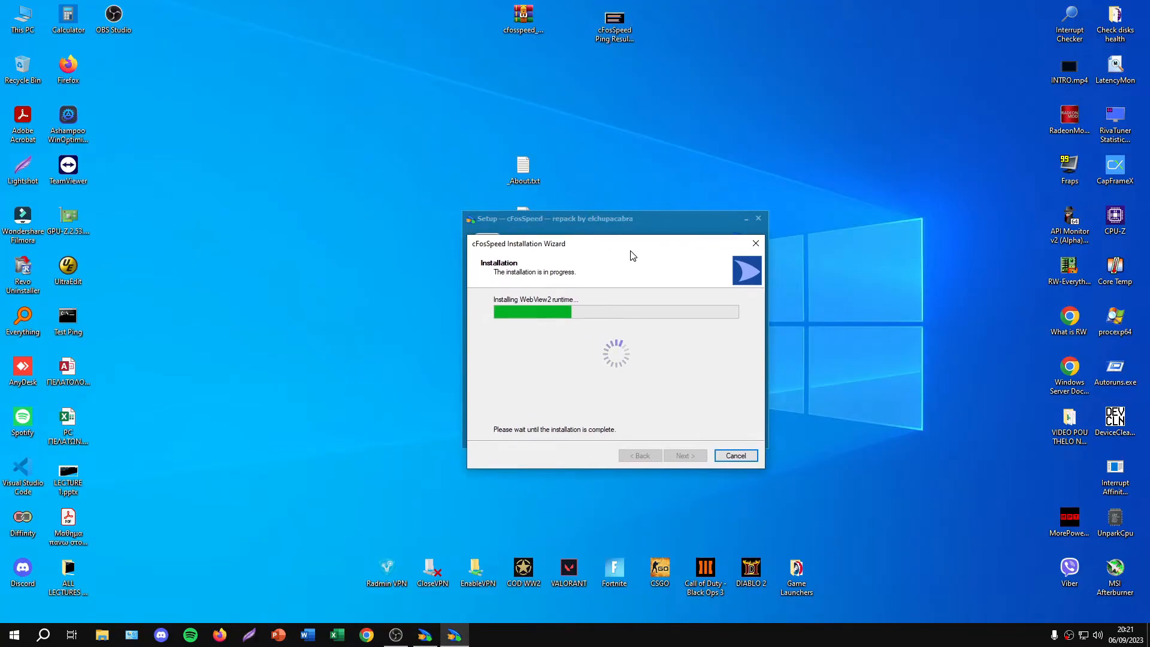
mouse_move(668, 345)
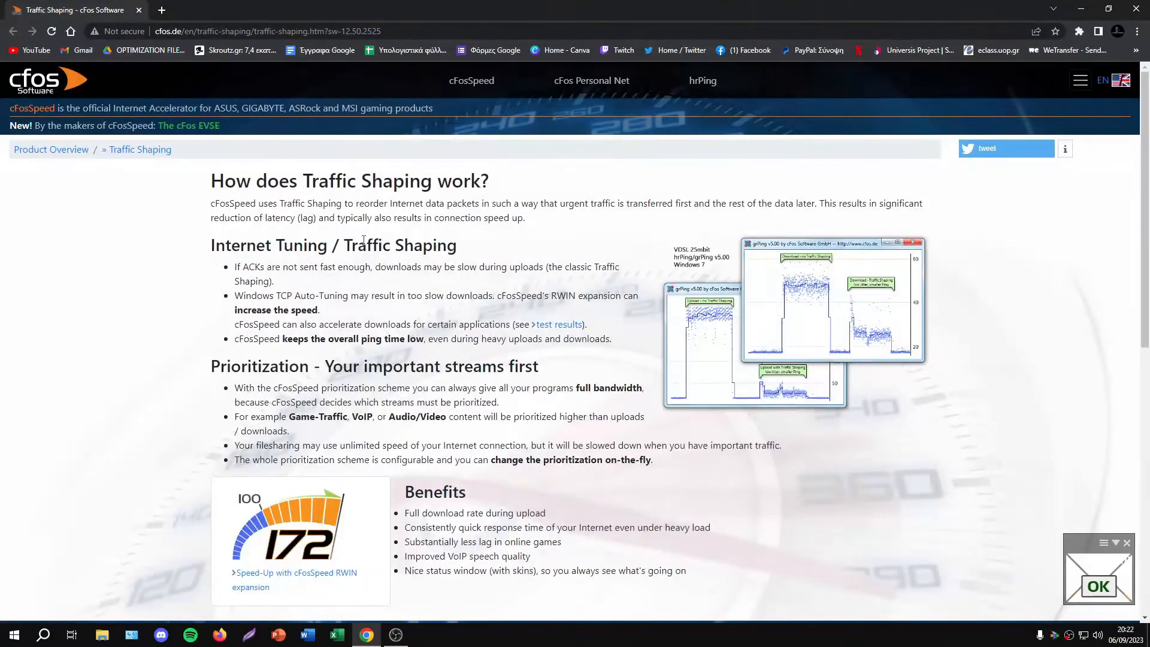
mouse_move(605, 106)
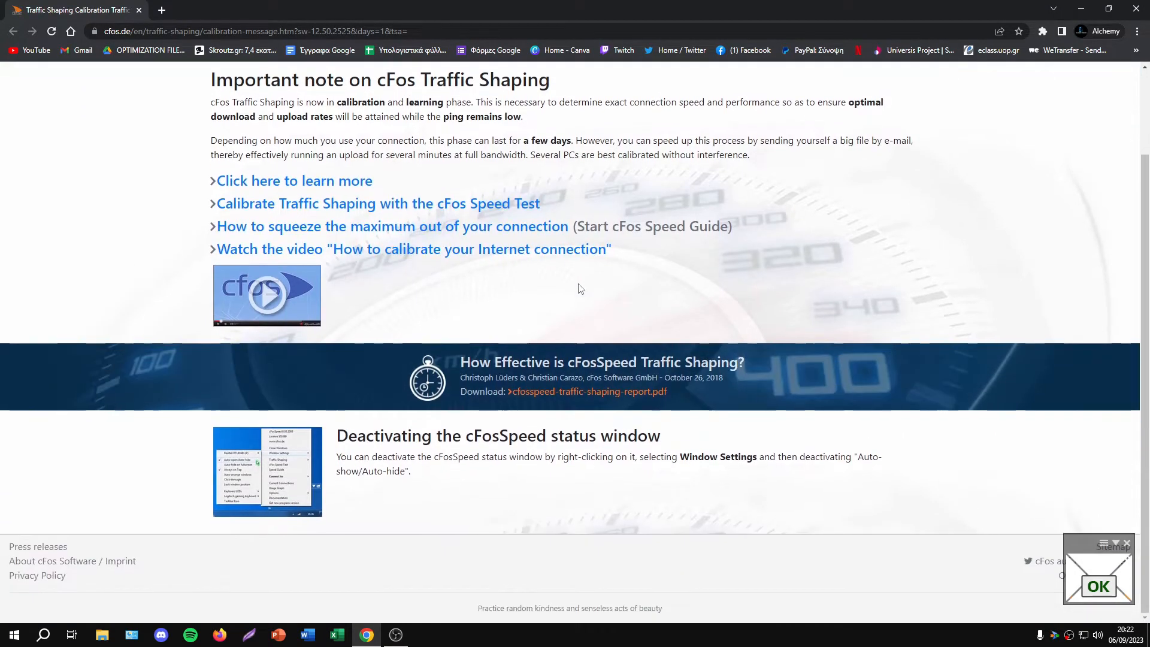
Scroll the cFos Traffic Shaping and calibration message pages in Chrome
scroll(up, 3)
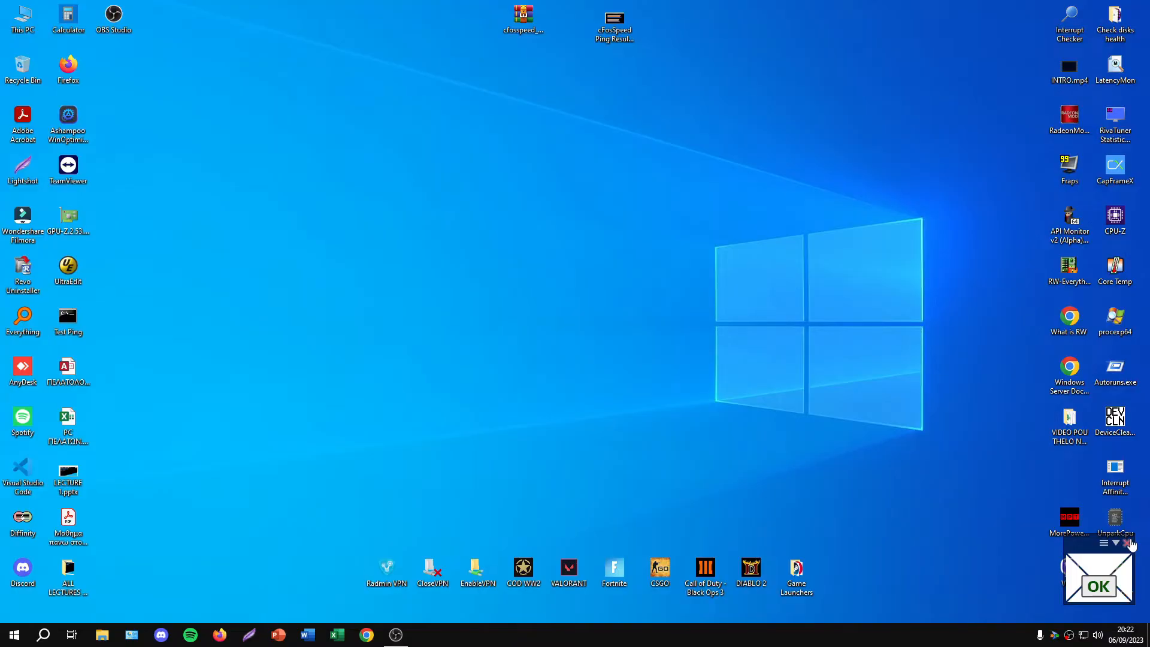
Find cFosSpeed from Start, send its Start Menu shortcut to the desktop and close Explorer
text(cfos)
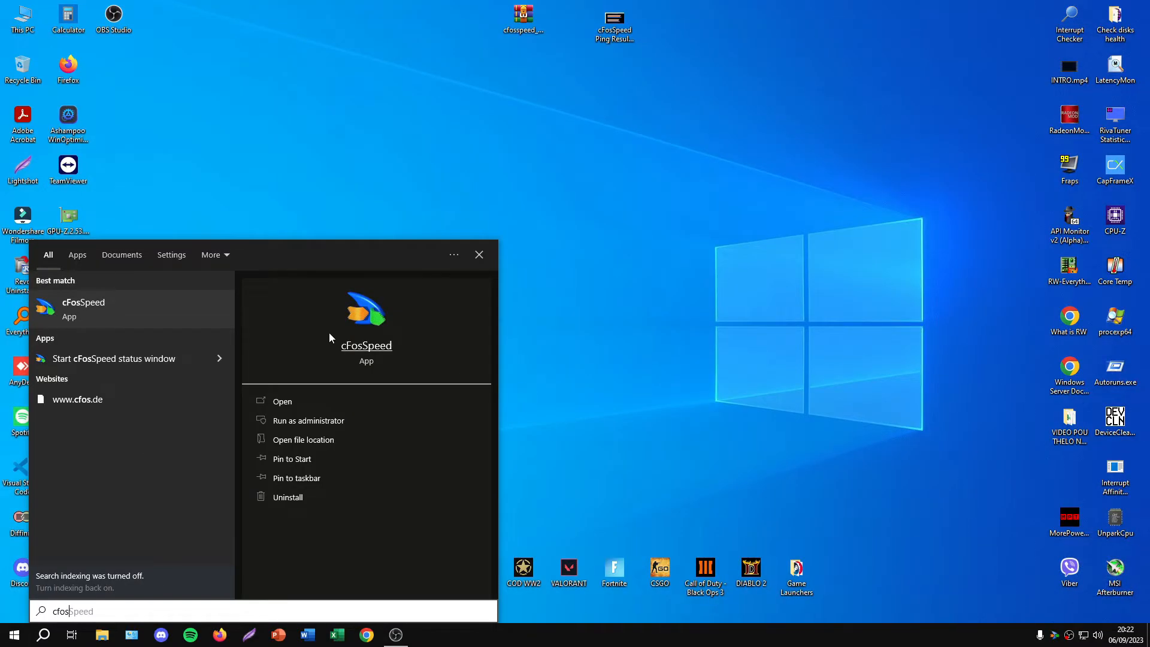
click(303, 440)
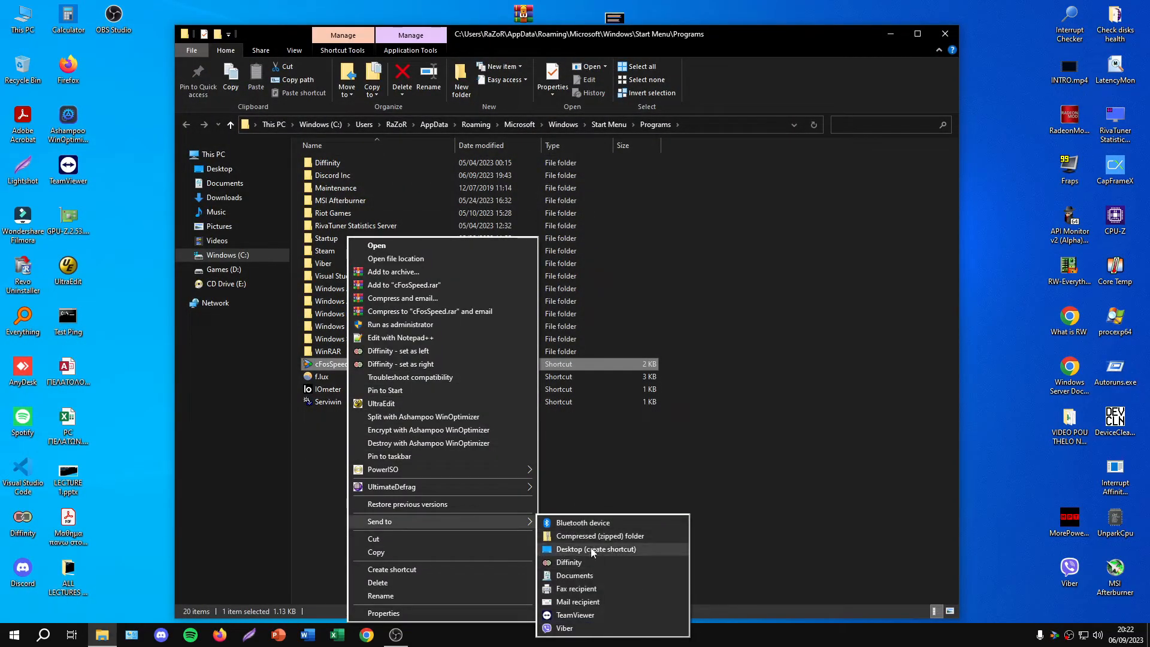
click(596, 548)
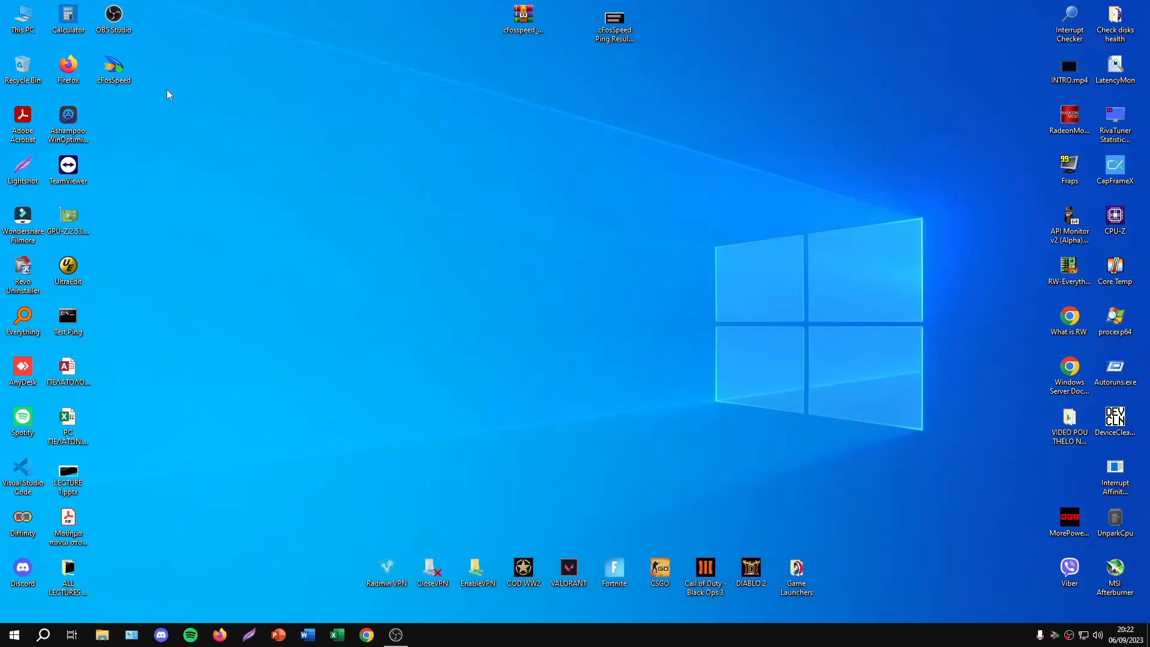
click(114, 69)
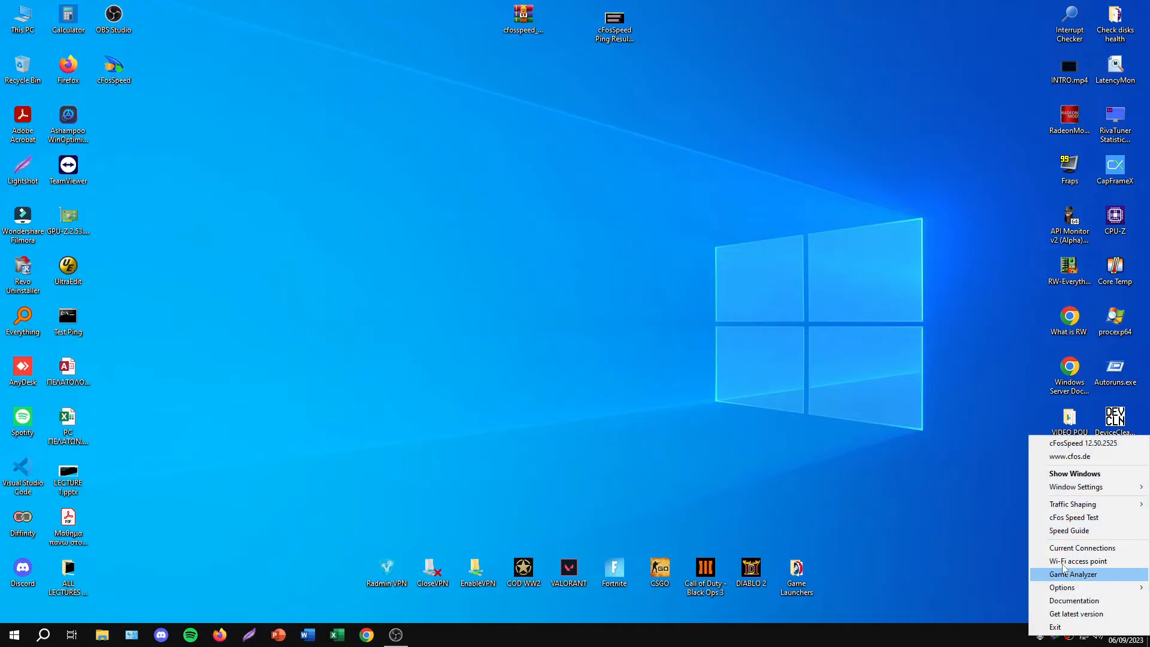
Browse the cFosSpeed tray menu's Traffic Shaping and Window Settings submenus
click(1061, 588)
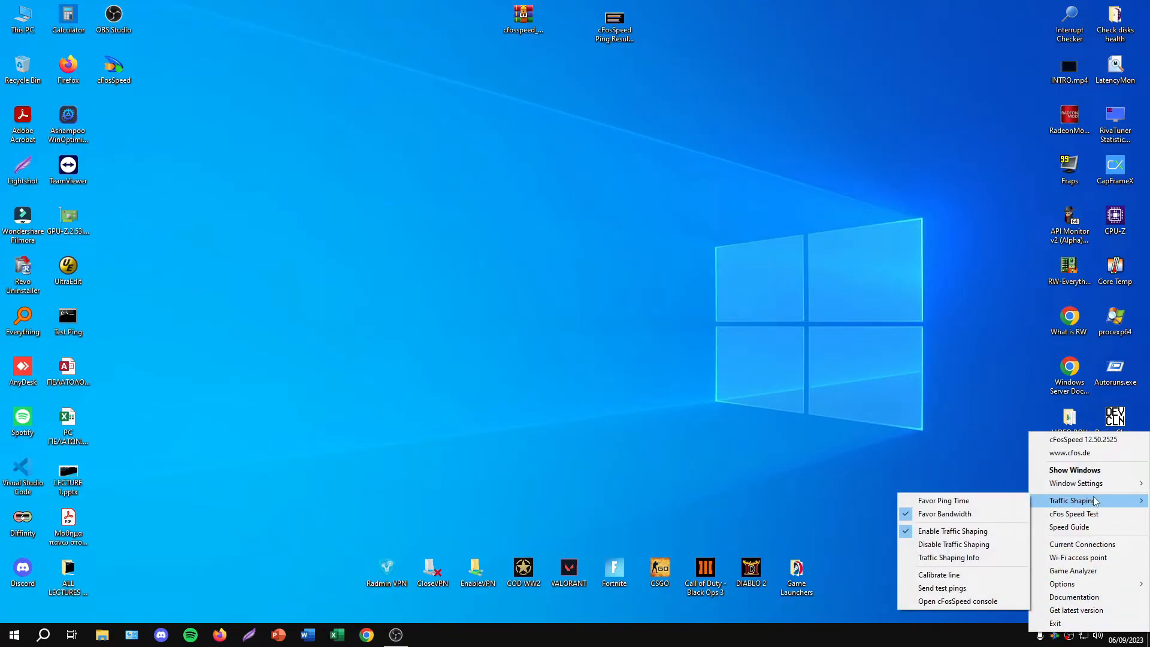
mouse_move(1074, 514)
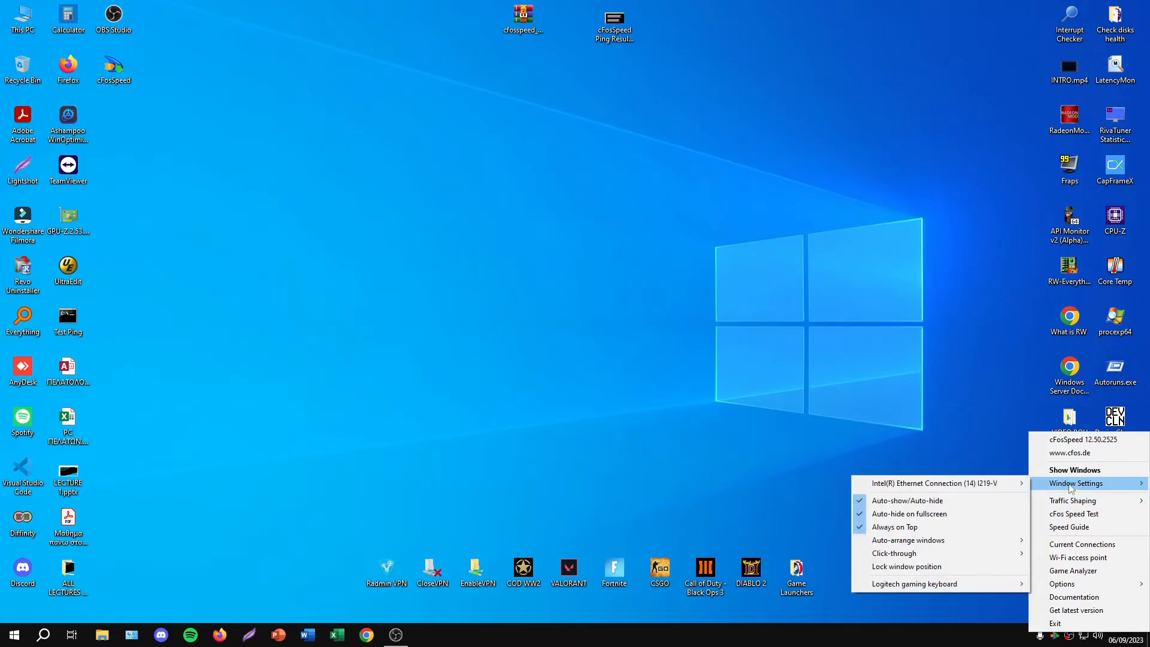
click(907, 501)
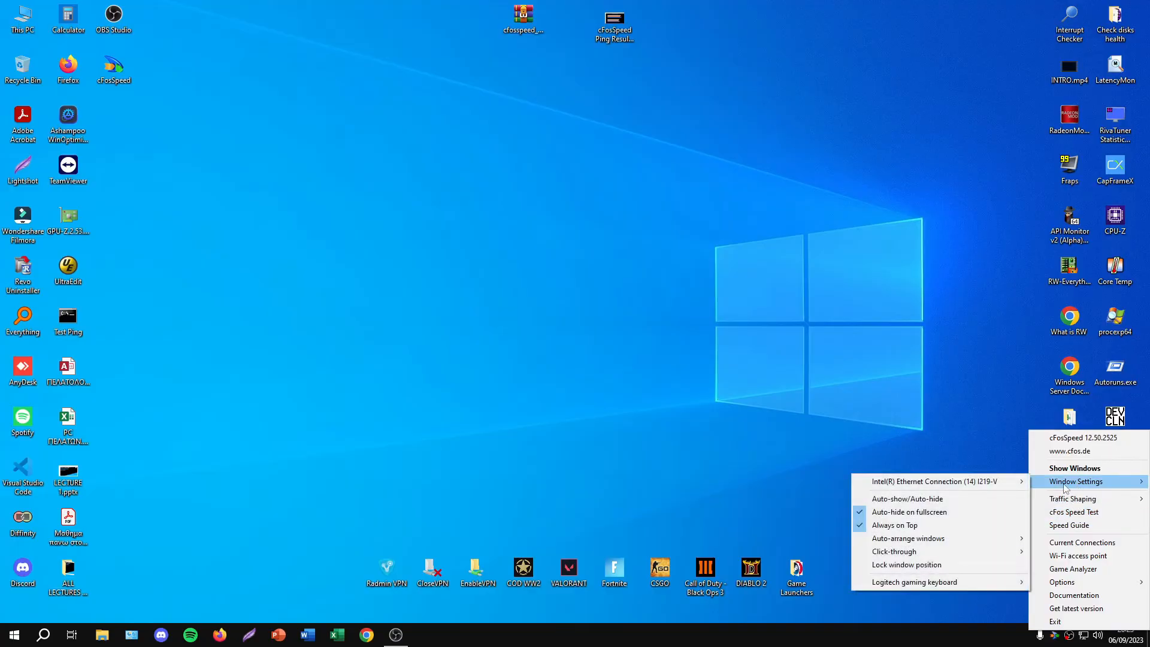
mouse_move(895, 525)
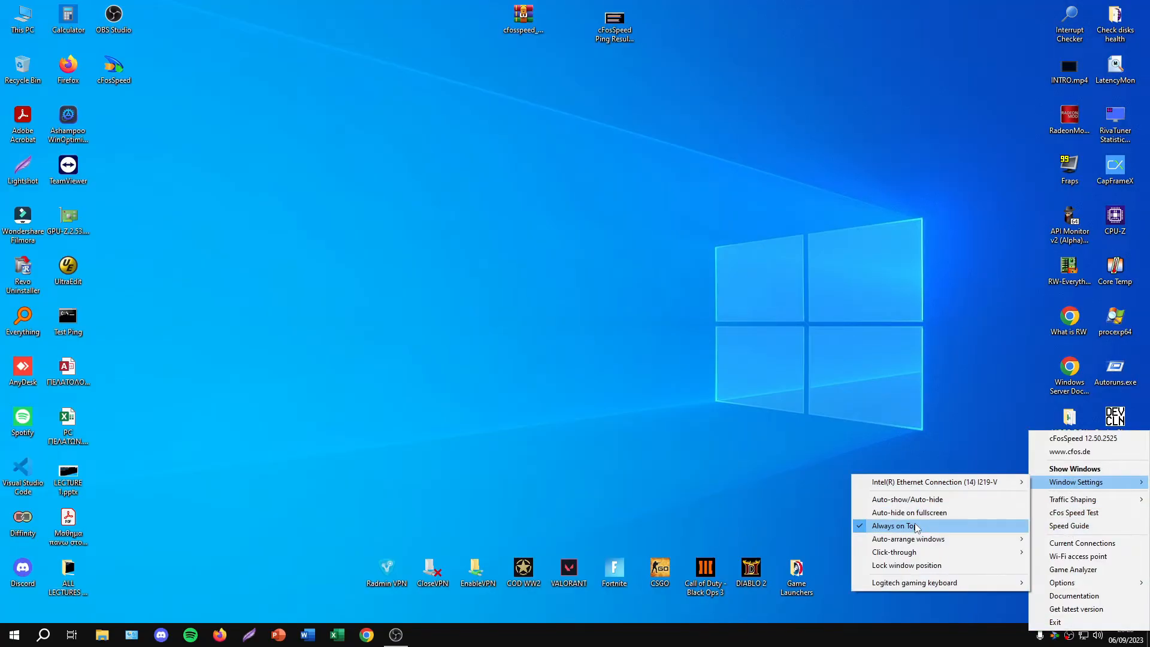
mouse_move(1081, 553)
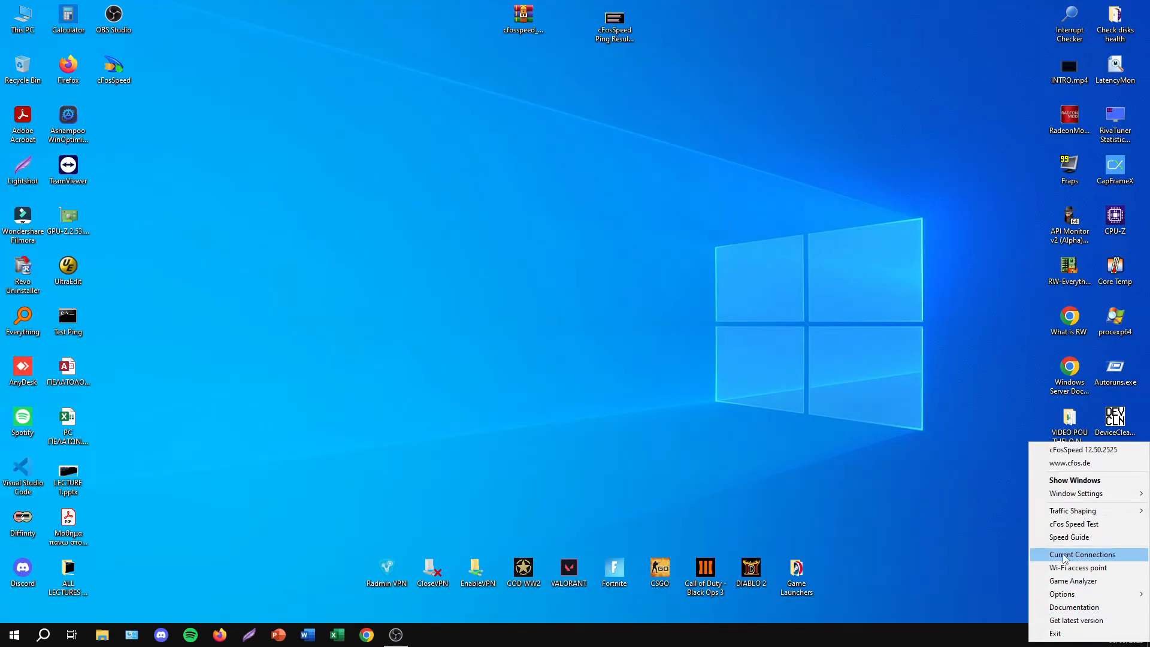
click(1082, 554)
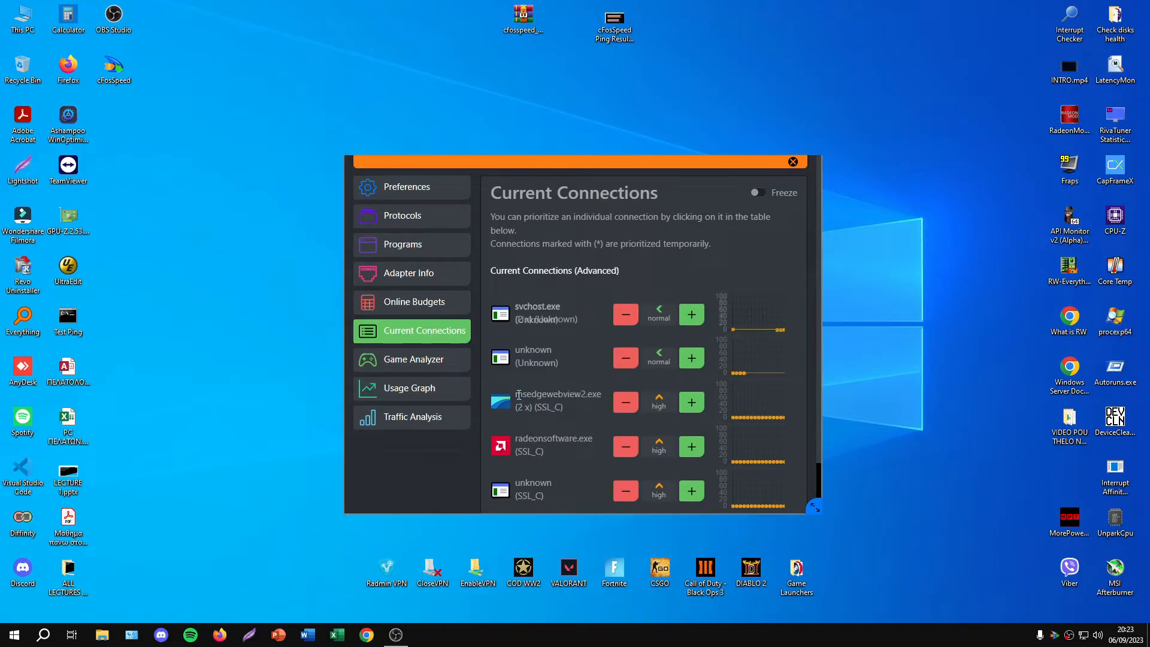
click(792, 161)
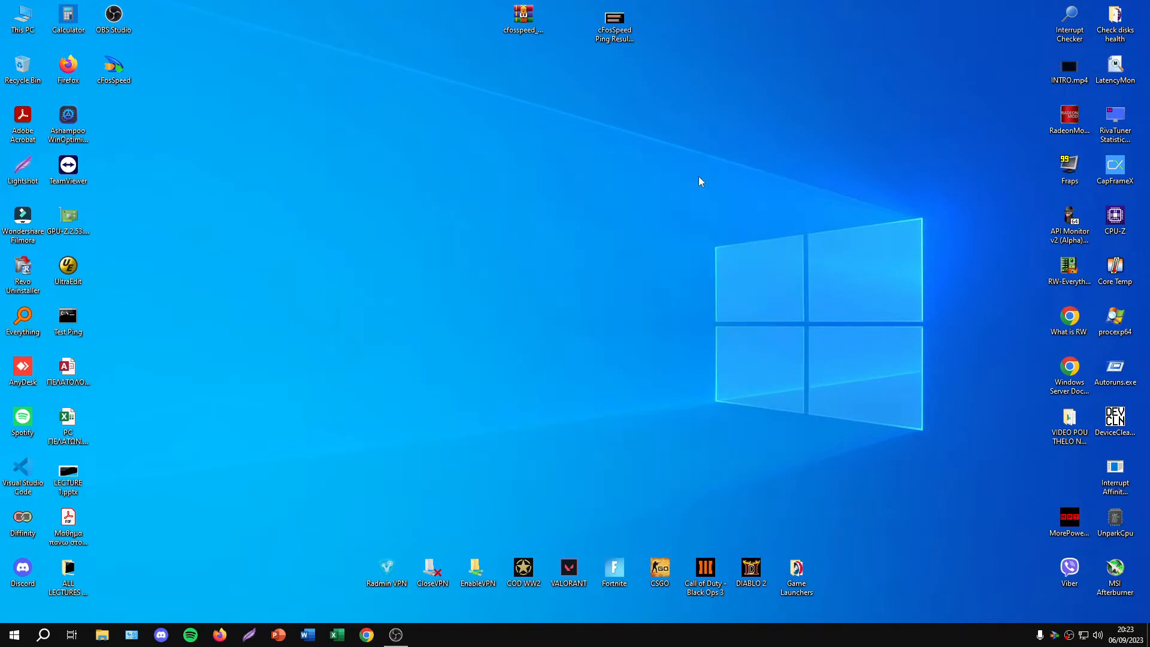
double_click(22, 269)
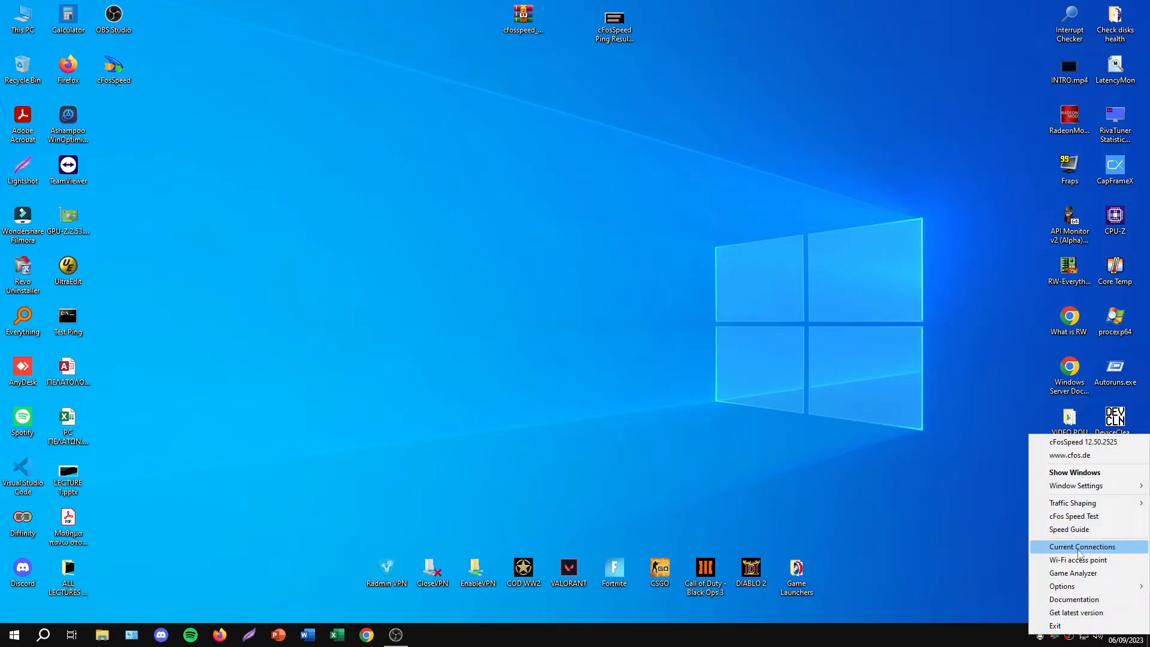
Open the Current Connections console listing chrome.exe and svchost.exe connections
click(1082, 547)
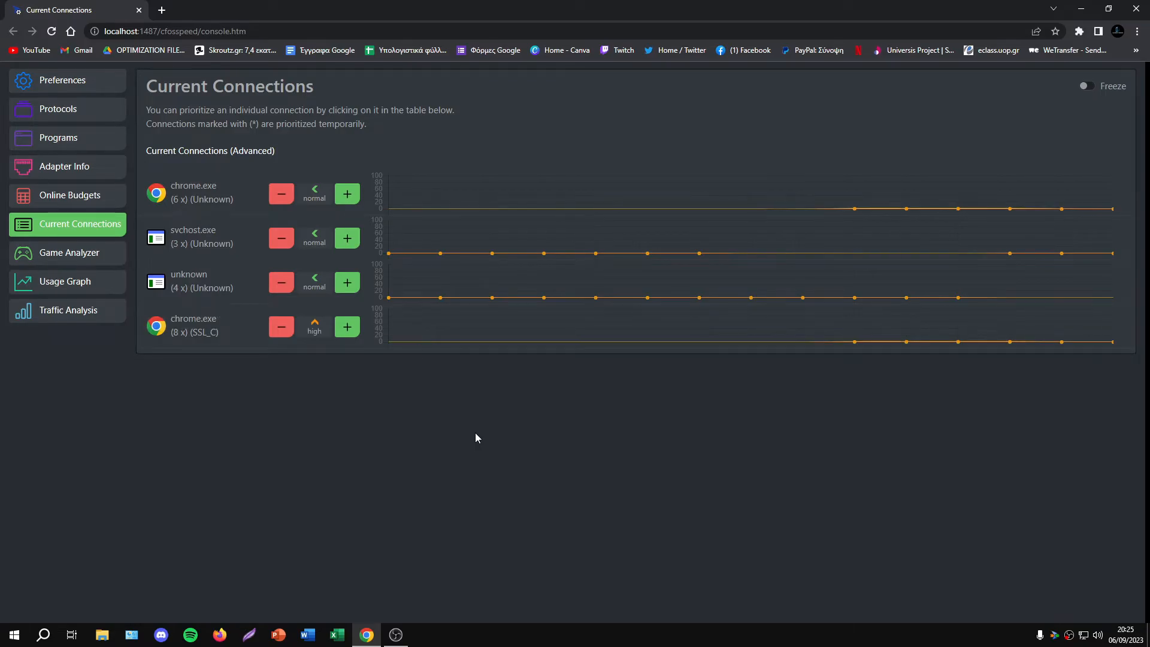
In Preferences, enable Favor Ping Time and packet loss avoidance for the Intel Ethernet adapter
click(62, 81)
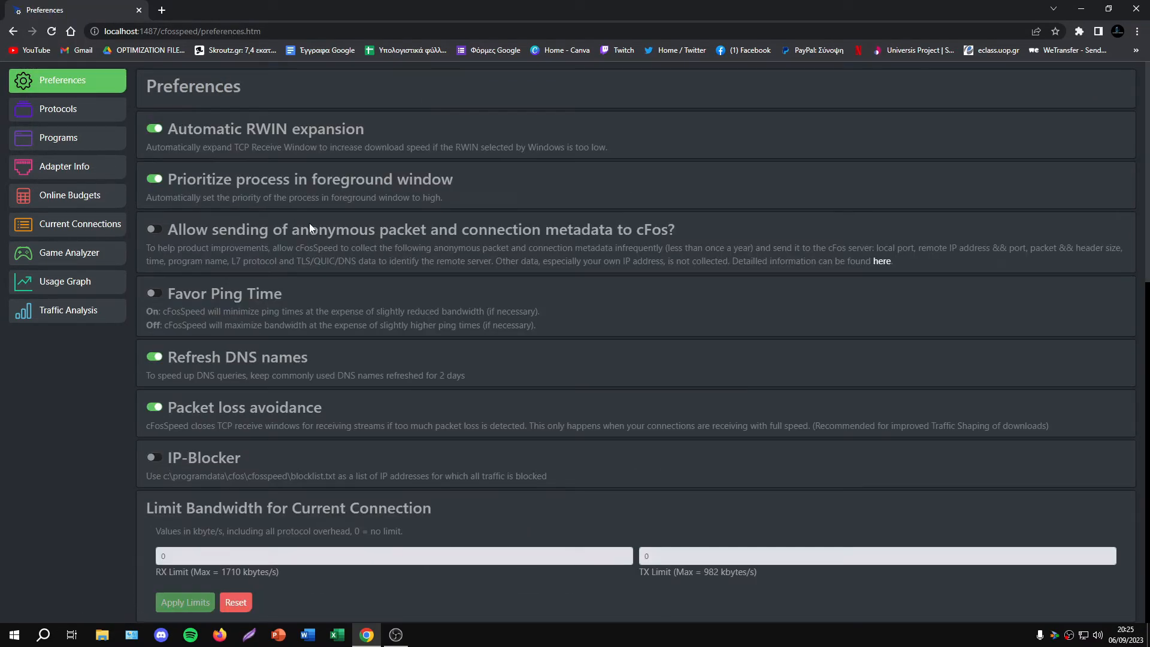
mouse_move(288, 324)
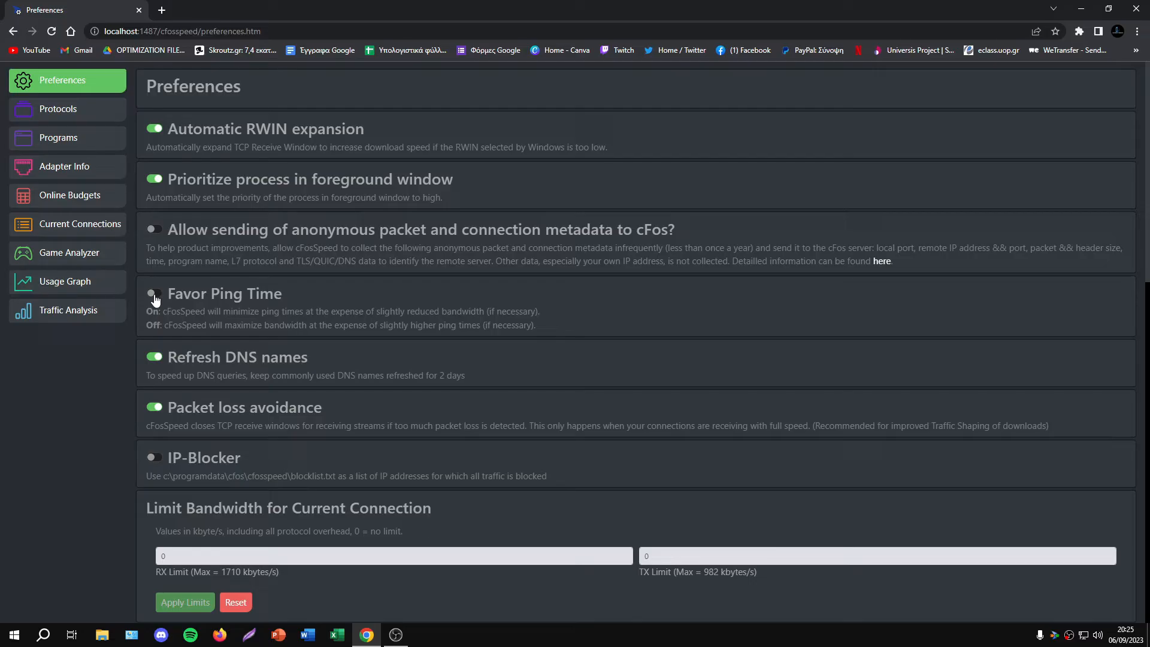
click(154, 294)
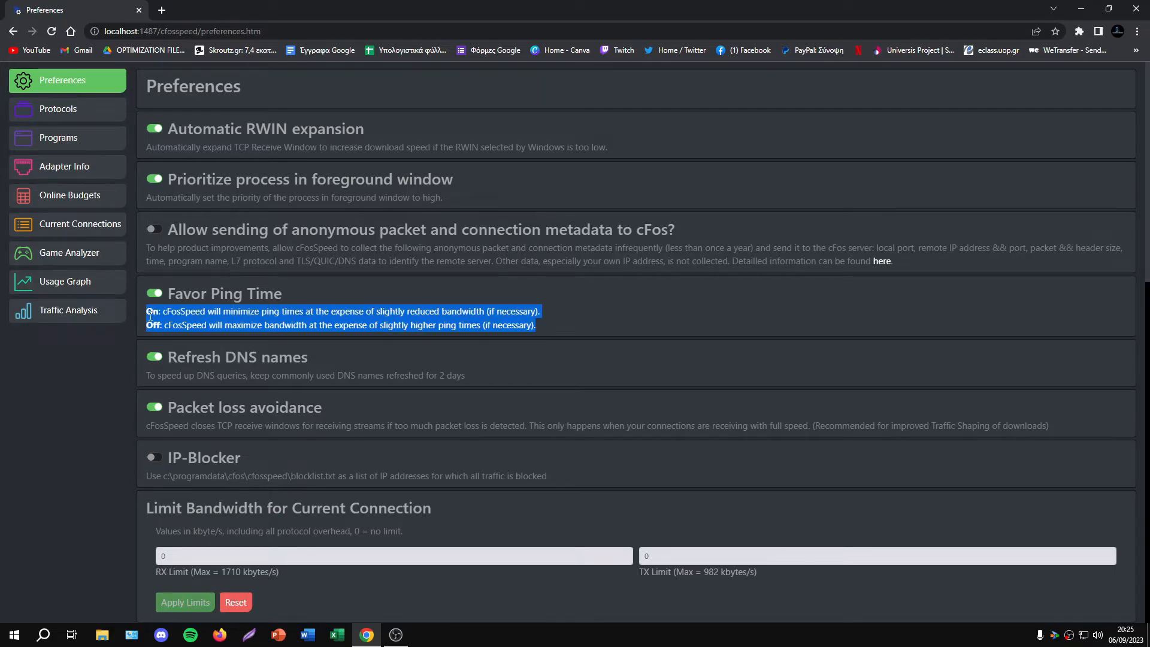
click(228, 370)
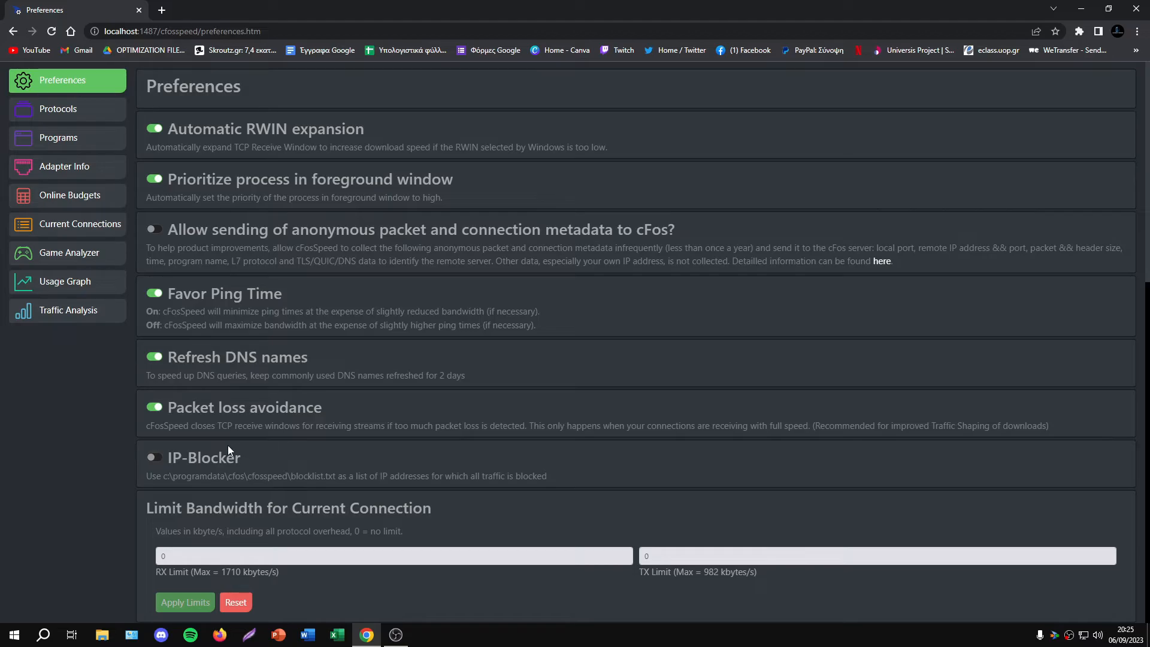
click(153, 407)
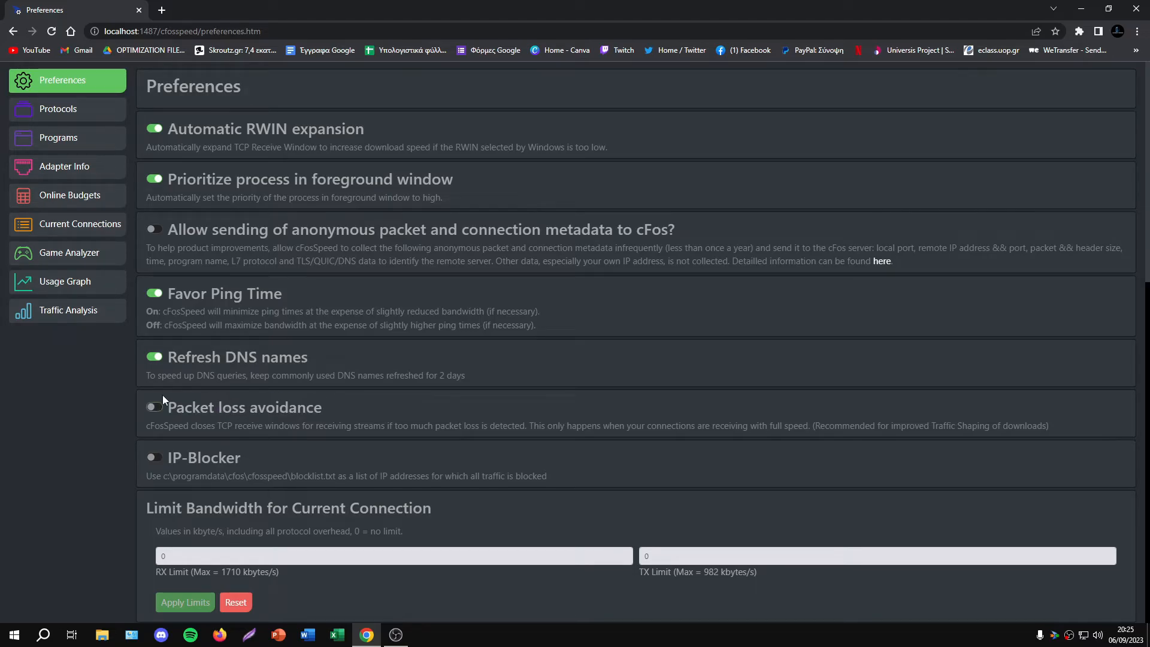
Disable Use UPnP Router Statistics further down the Preferences page and return to the top
scroll(down, 3)
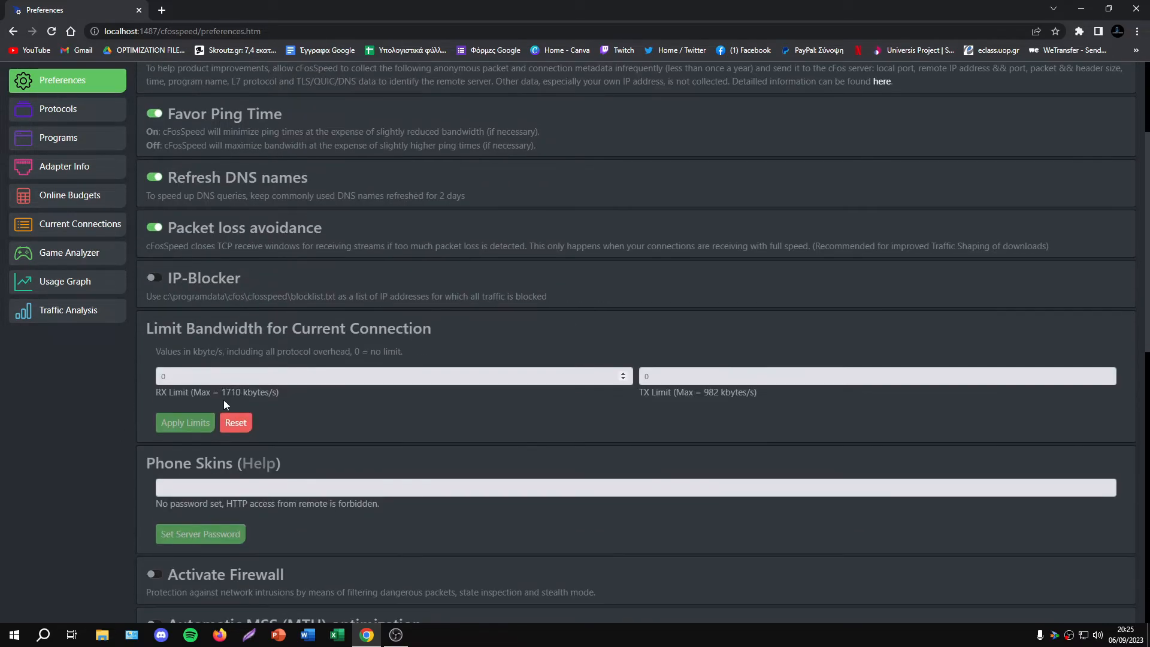
scroll(down, 3)
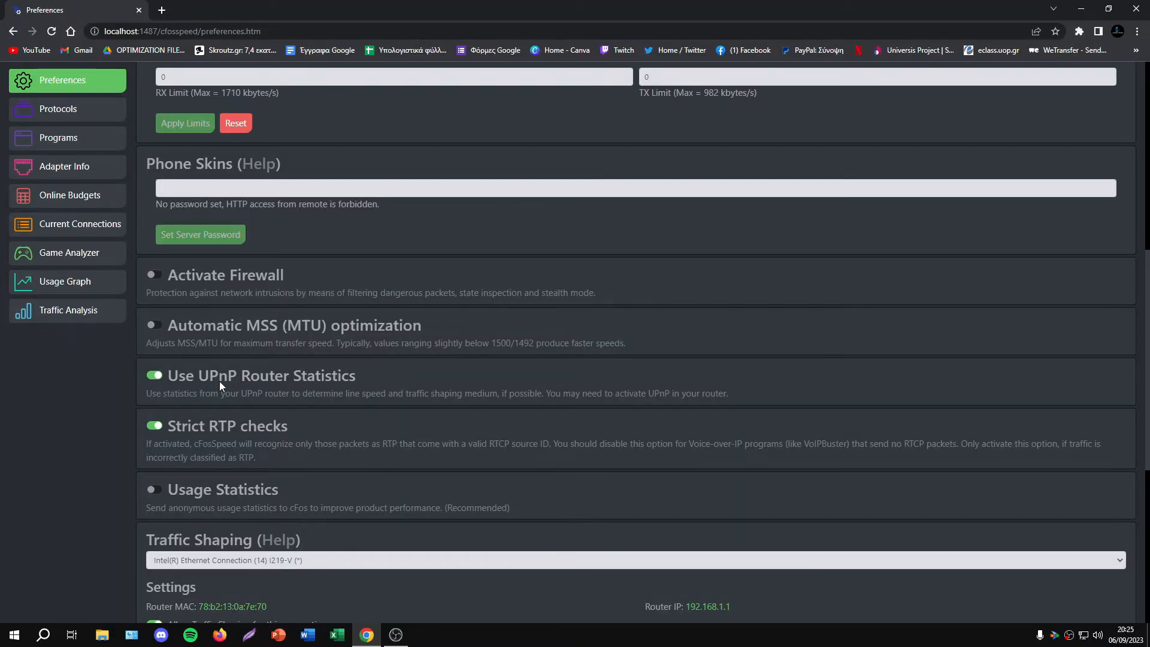
click(154, 375)
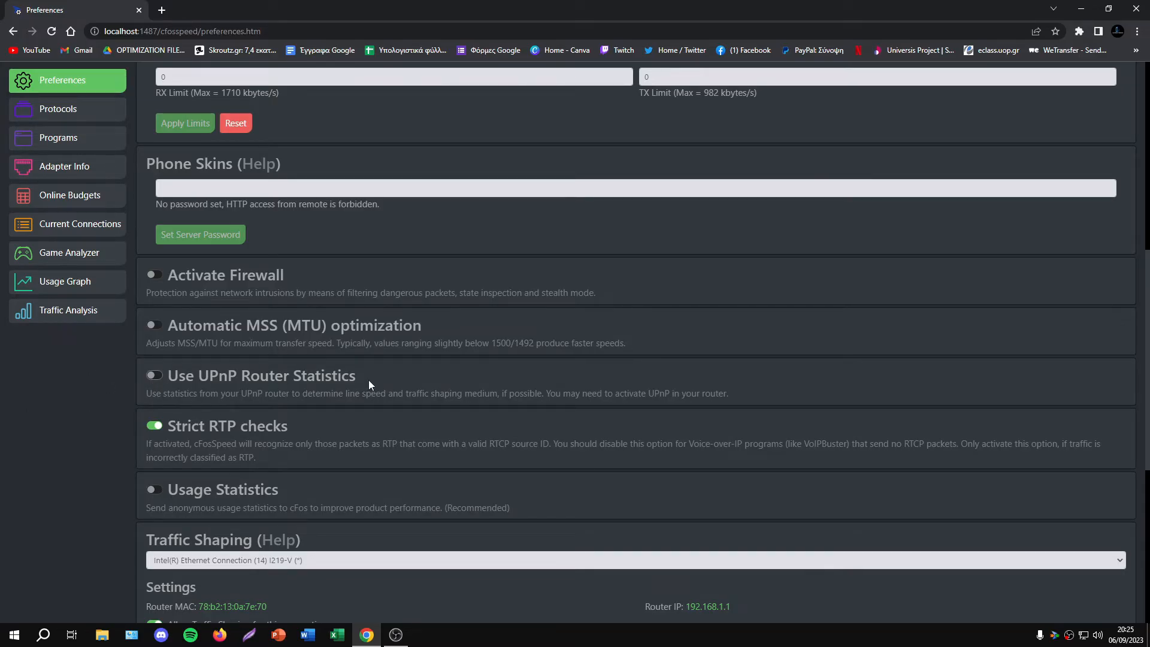
mouse_move(204, 334)
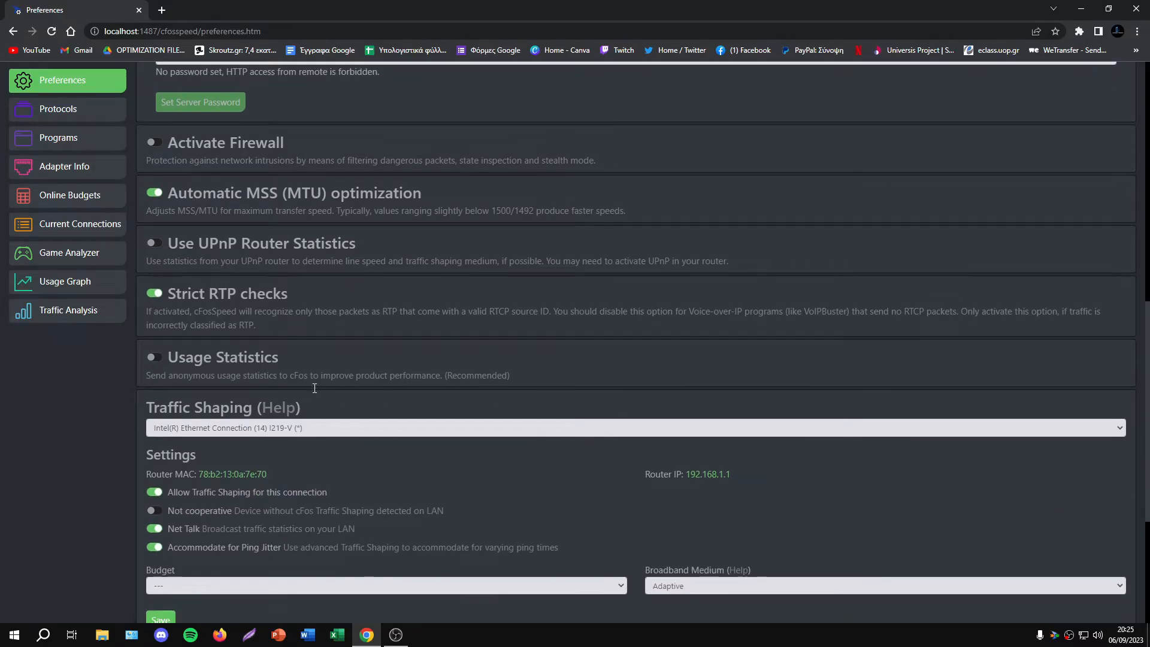
scroll(down, 3)
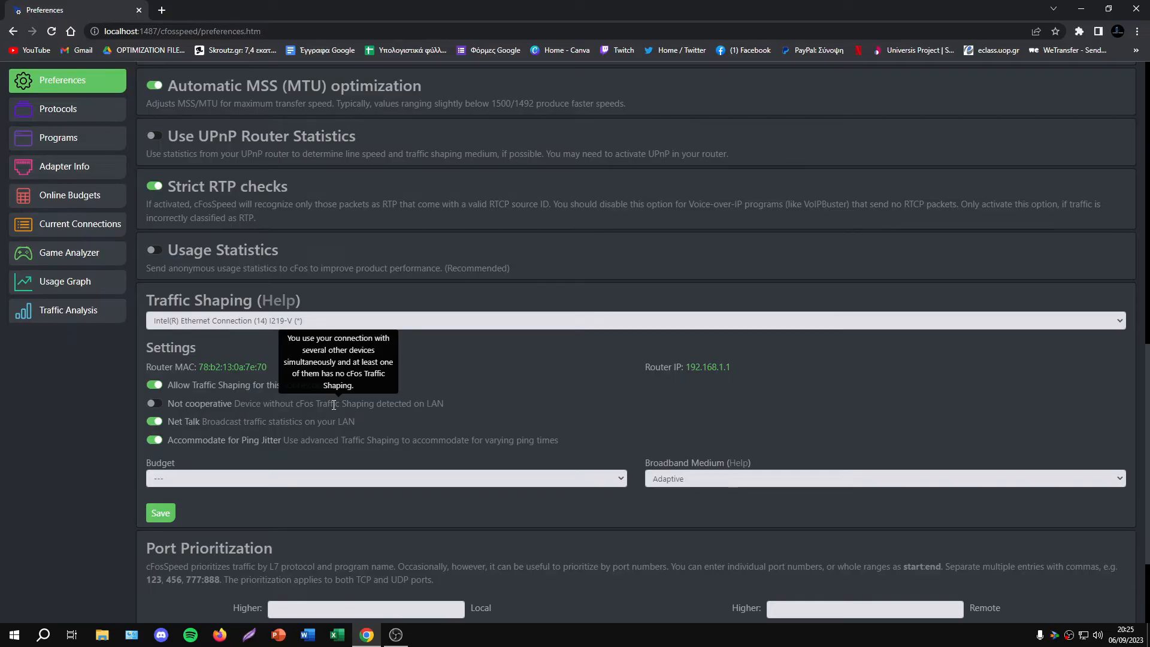
scroll(up, 3)
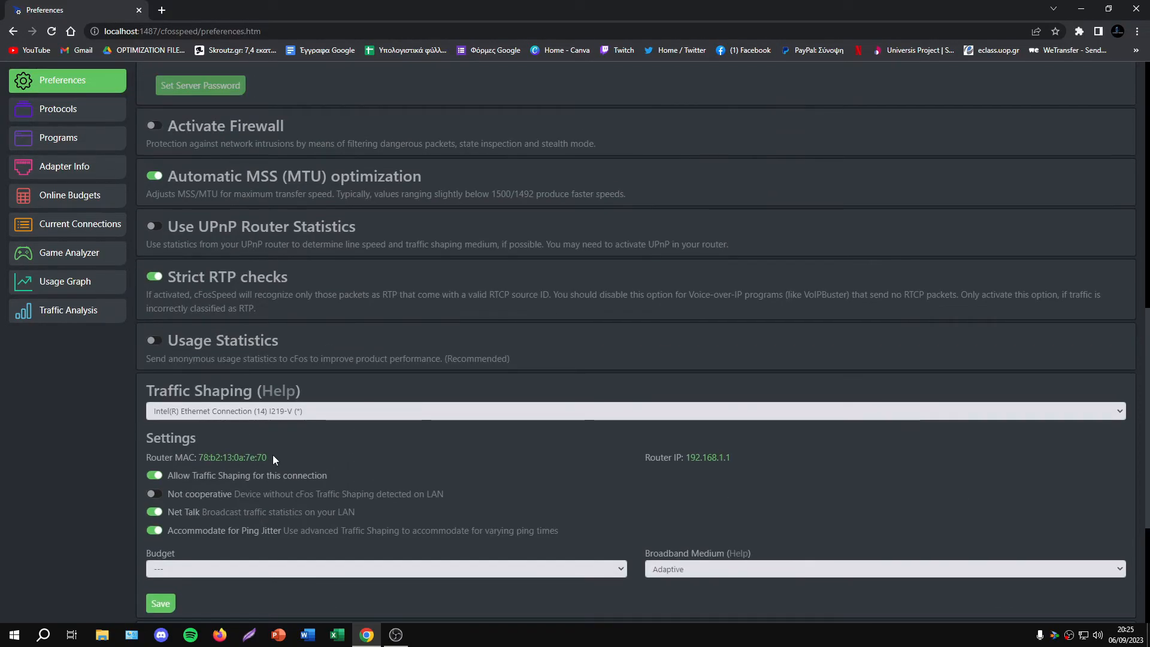
scroll(up, 3)
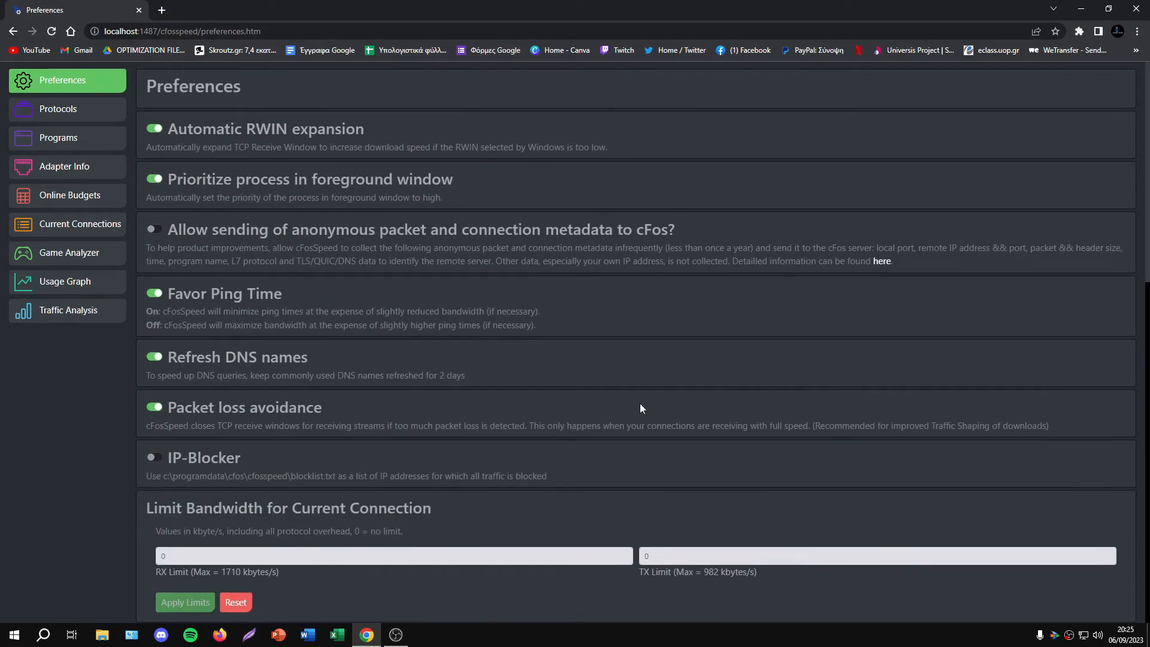
mouse_move(84, 164)
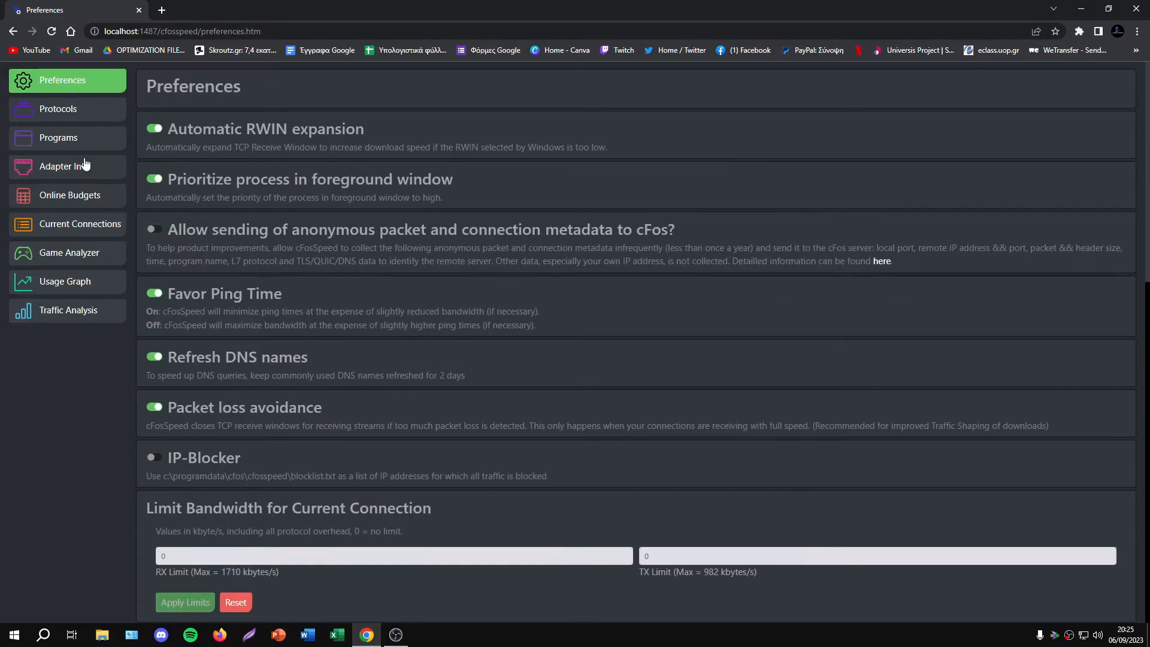
Go through Protocols to the Program Prioritization page
click(57, 110)
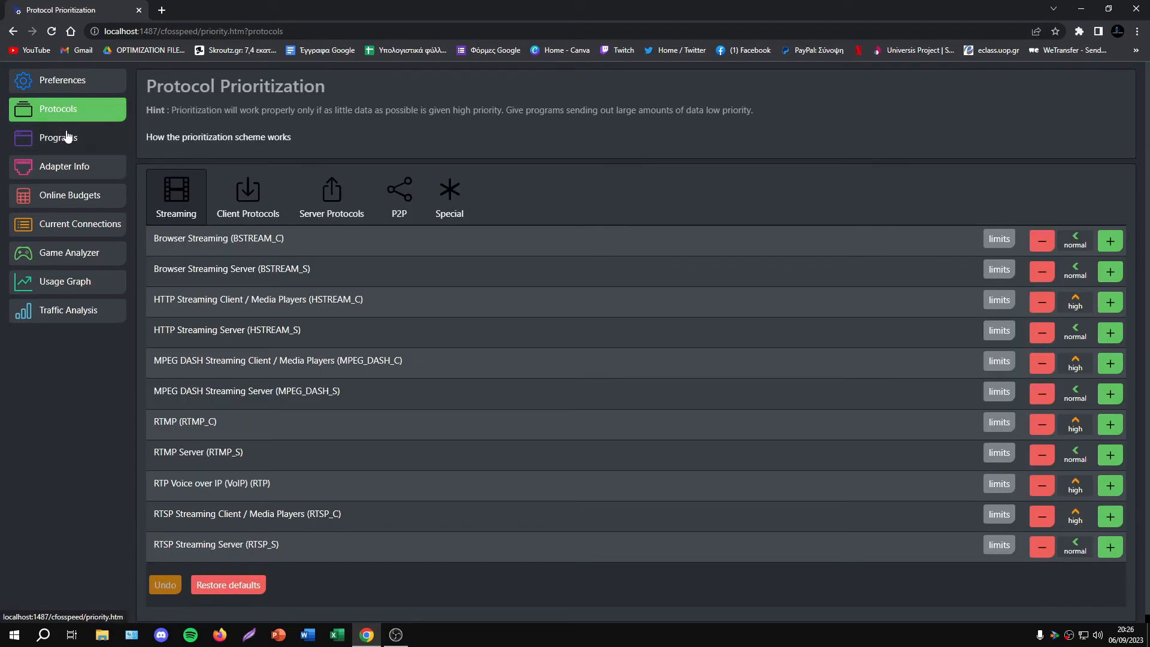
click(58, 138)
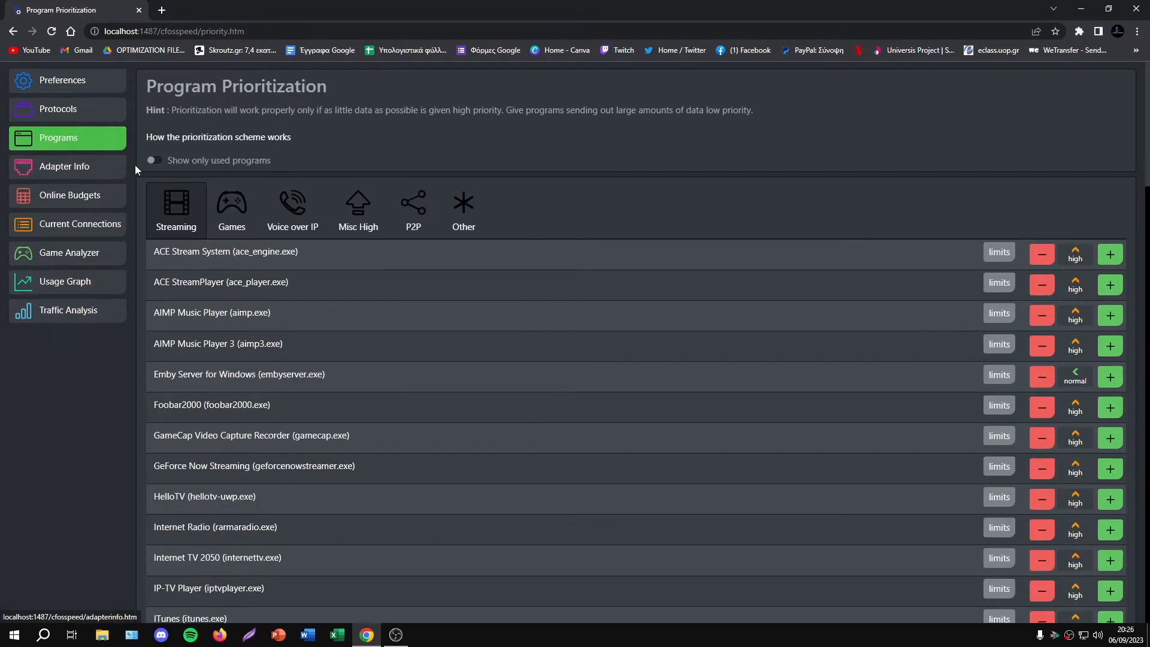
mouse_move(231, 211)
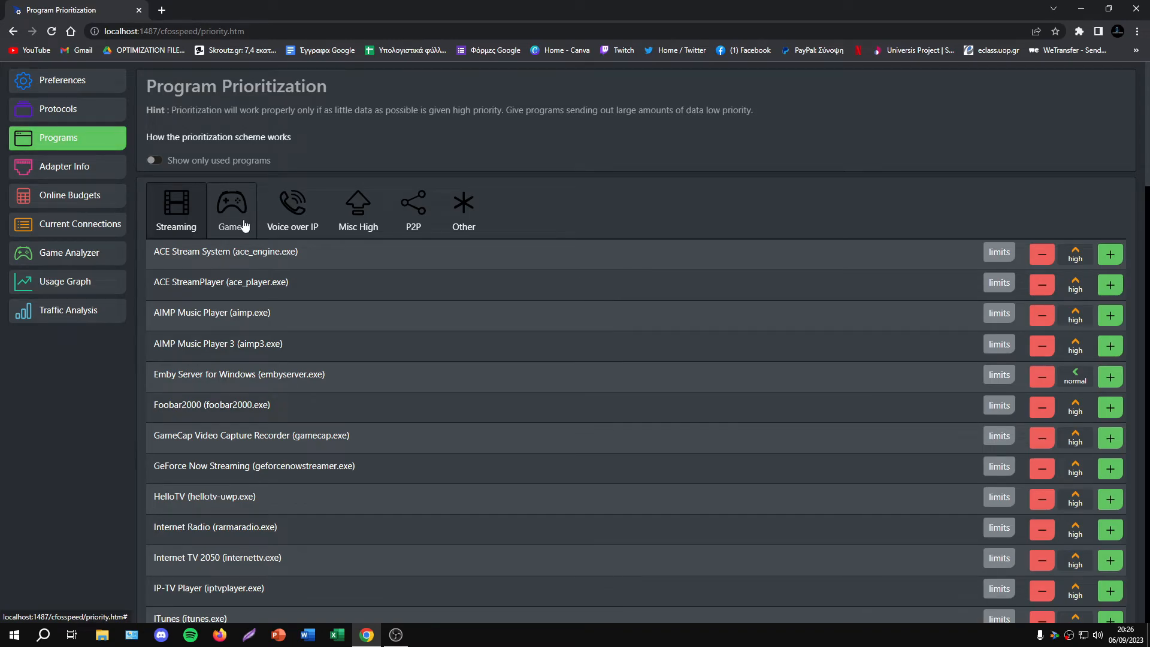
mouse_move(82, 191)
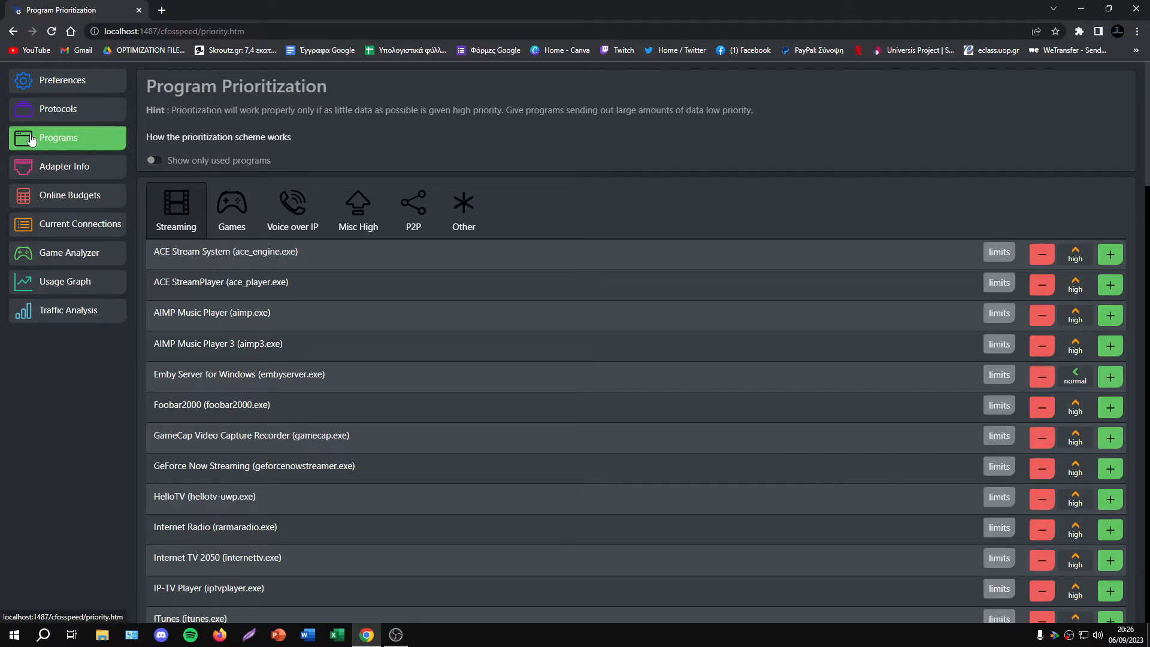
In the Games list, raise the three fortniteclient entries to 'higher' priority
click(231, 208)
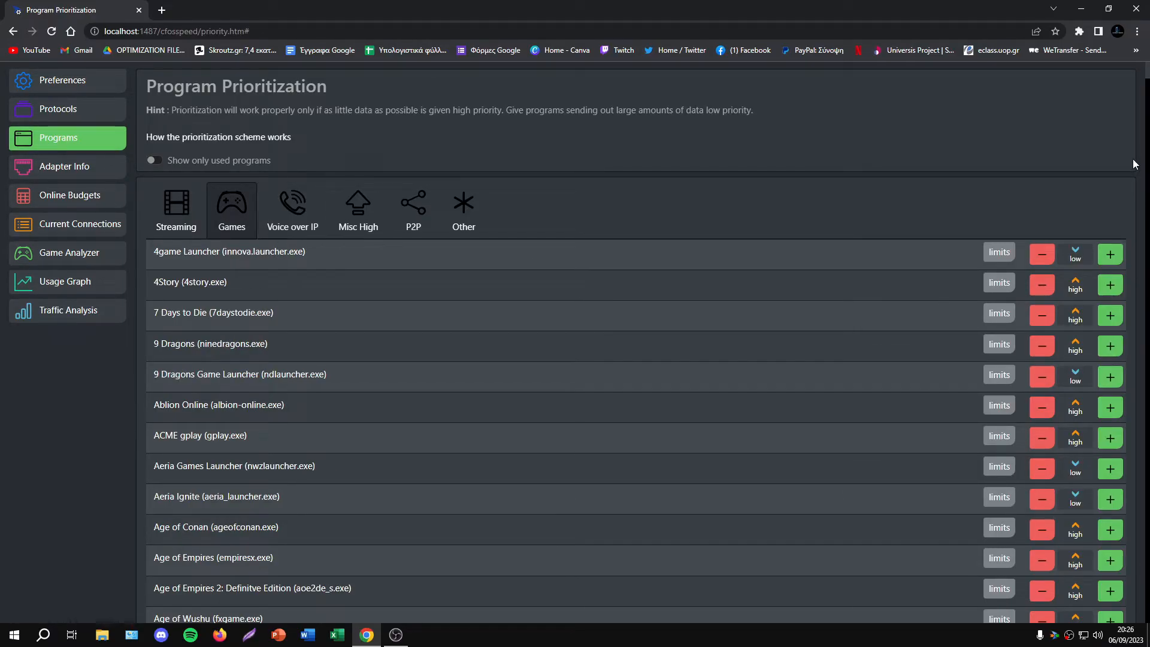
scroll(down, 3)
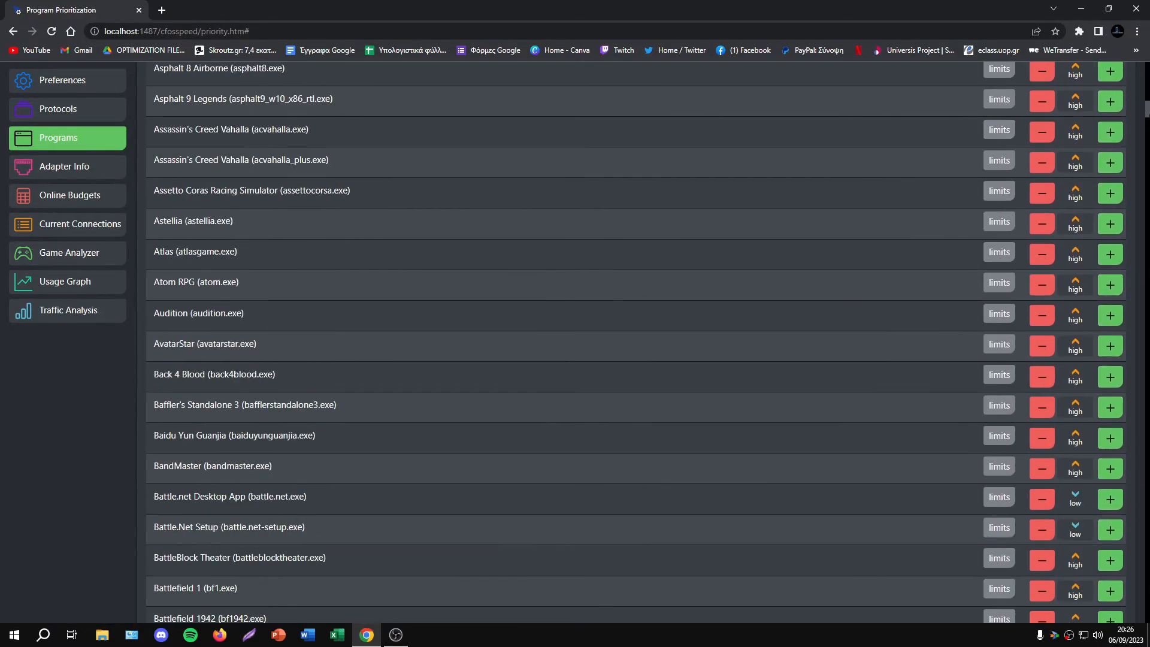
scroll(down, 3)
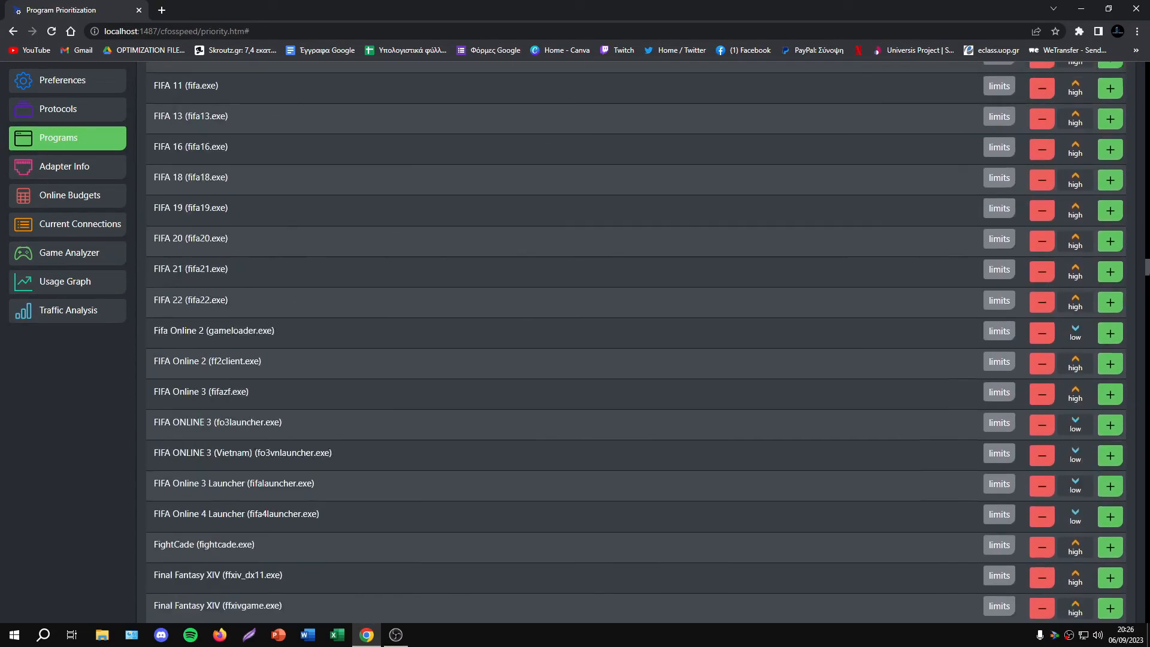
scroll(down, 3)
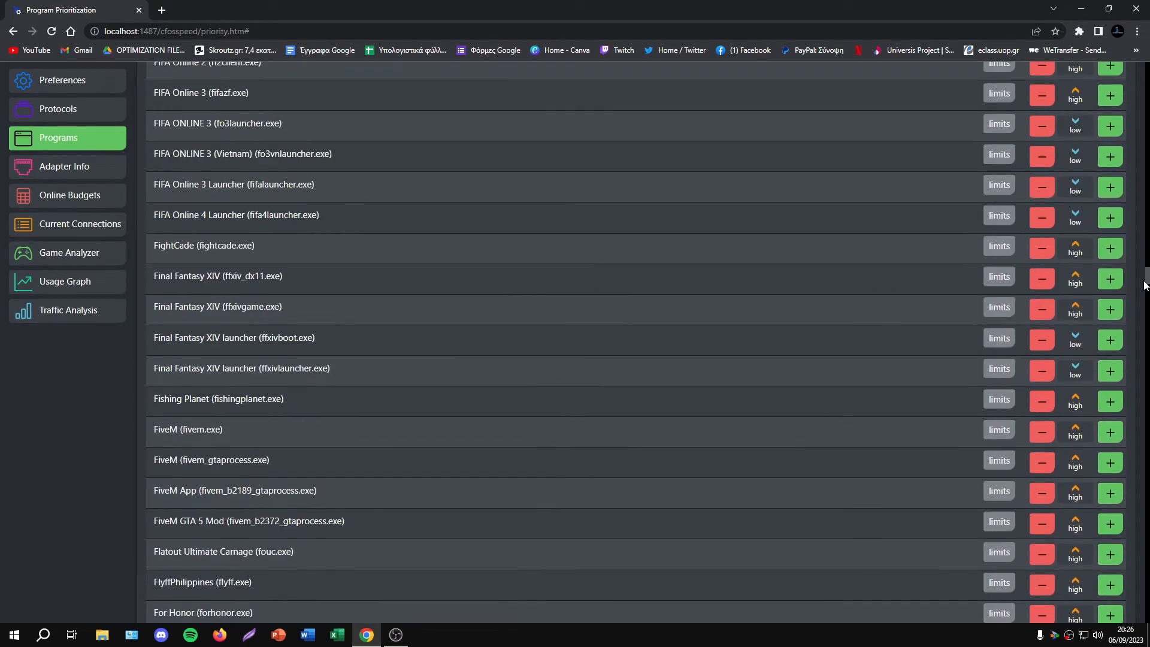
scroll(up, 3)
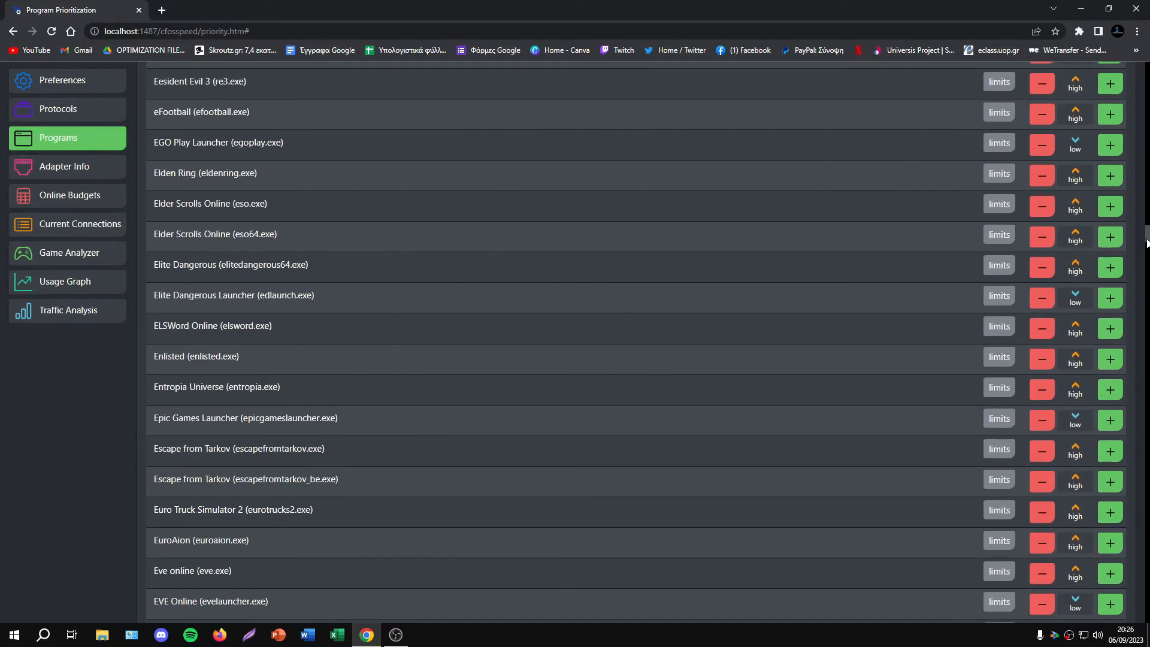
scroll(down, 3)
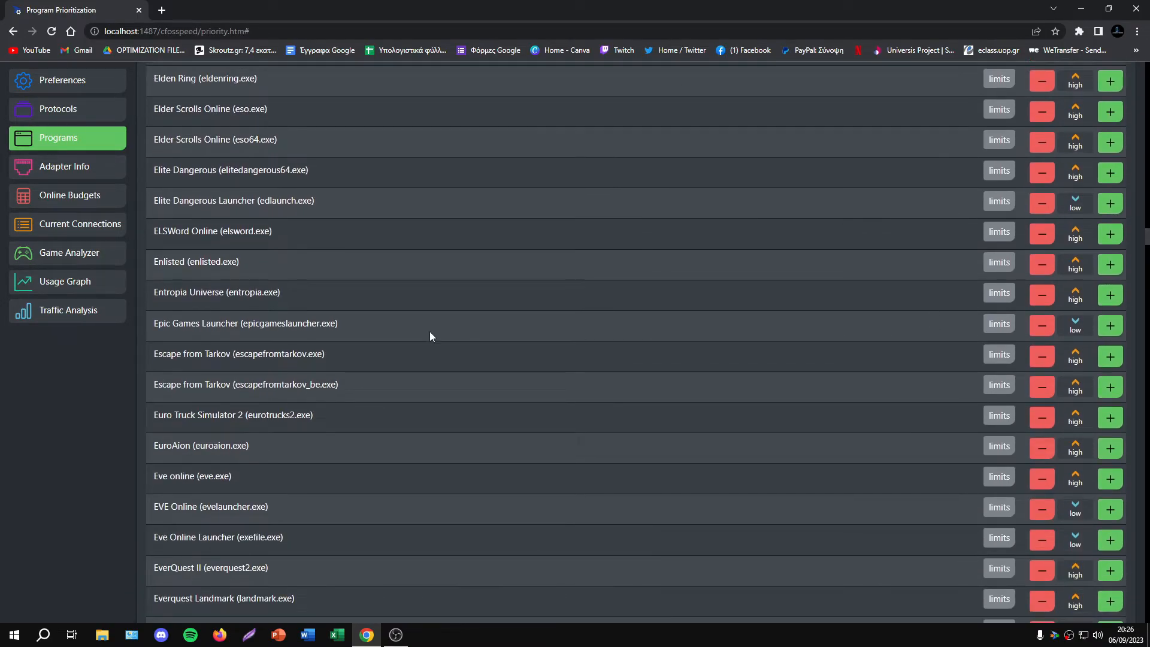
scroll(down, 3)
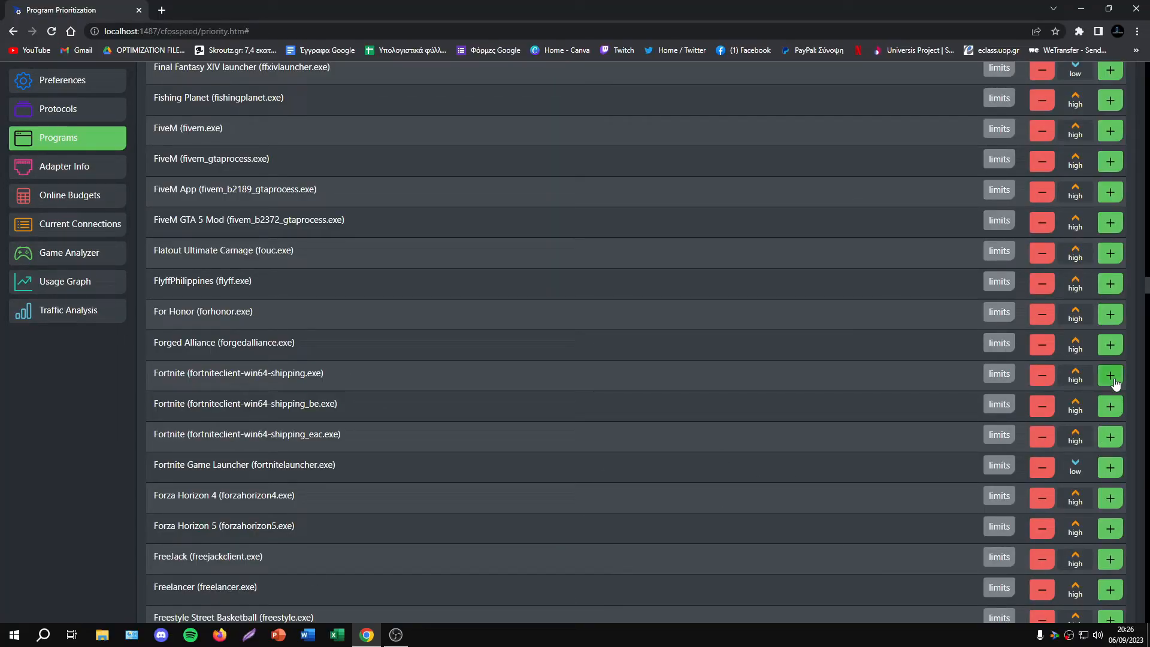
click(1110, 378)
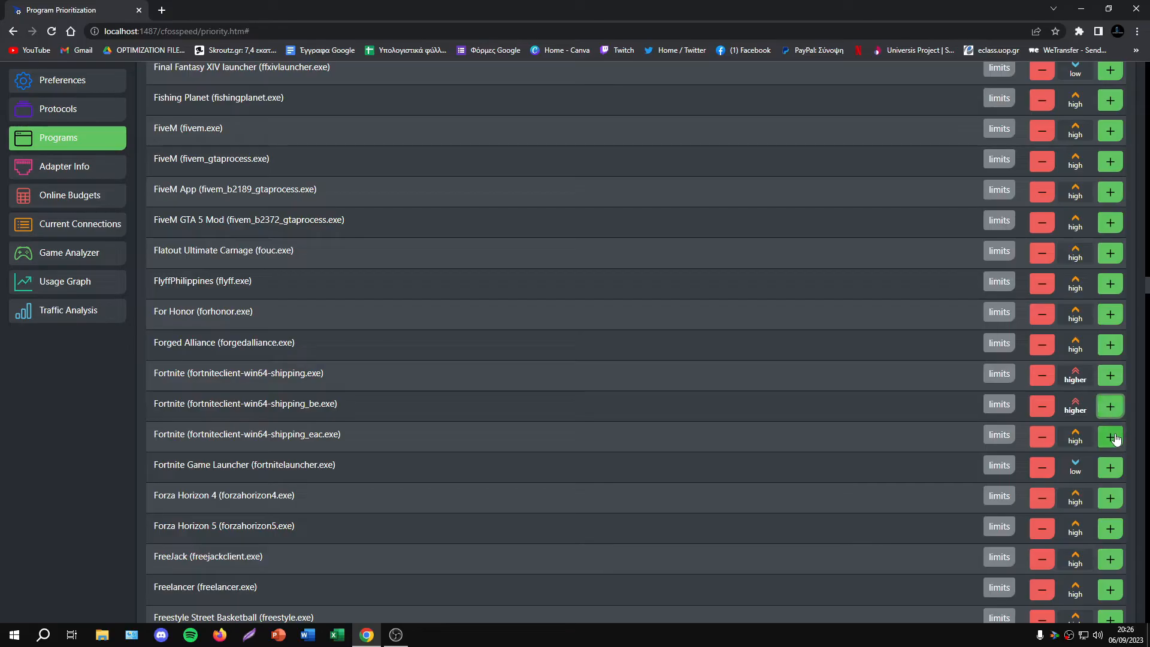
click(1110, 434)
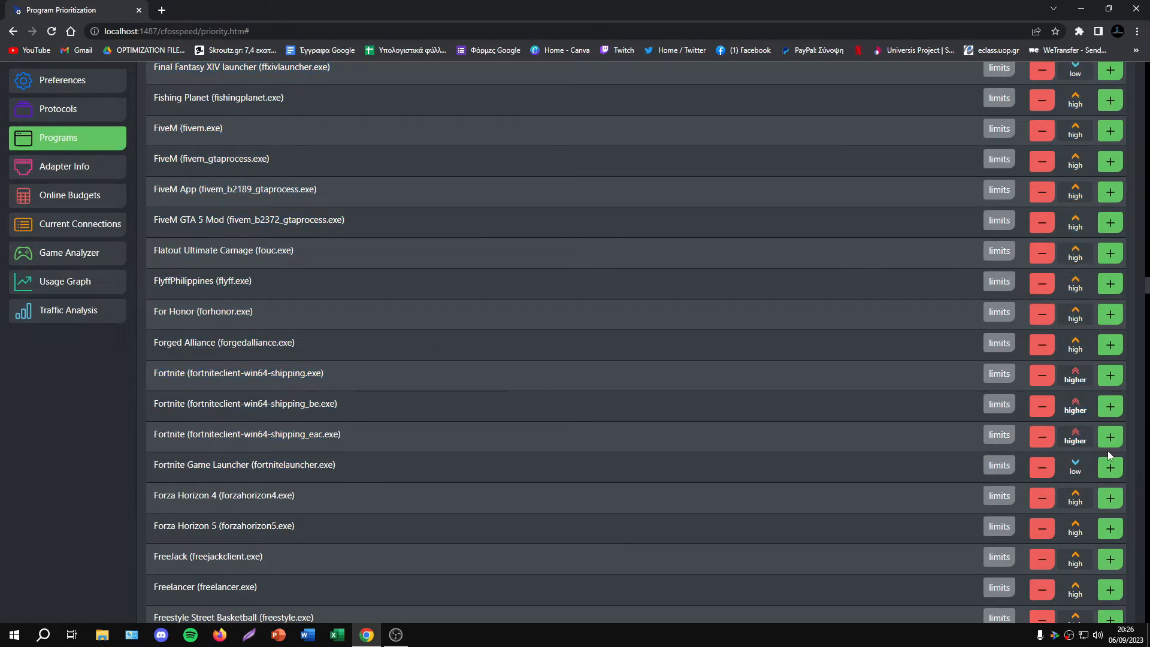
mouse_move(1073, 469)
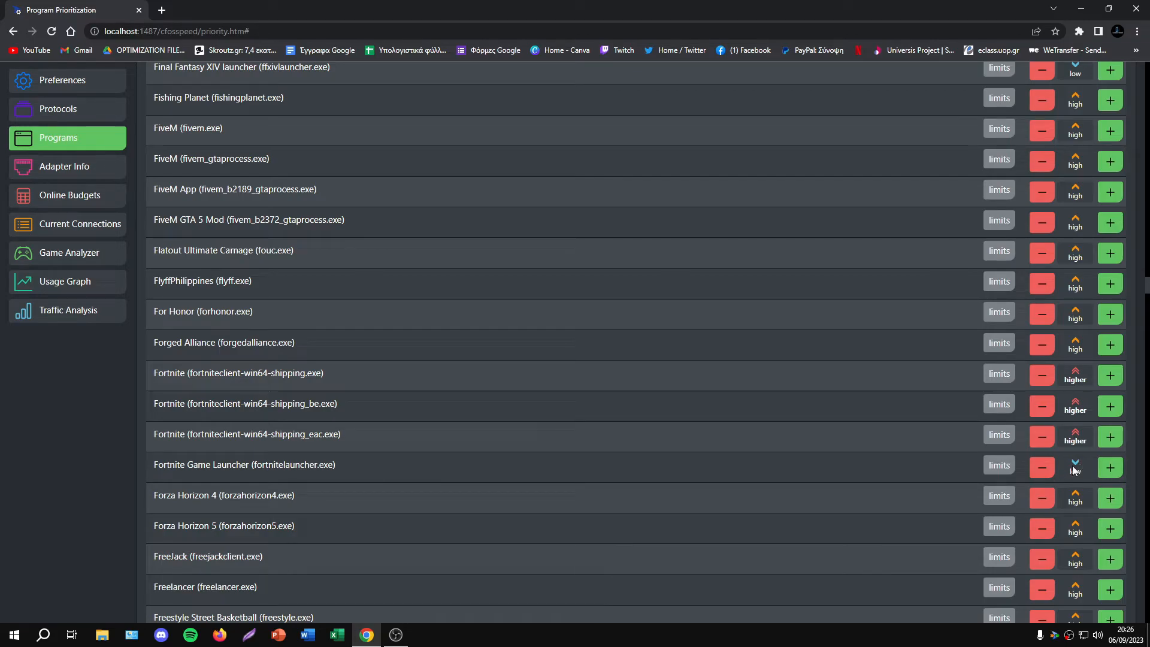
click(1075, 466)
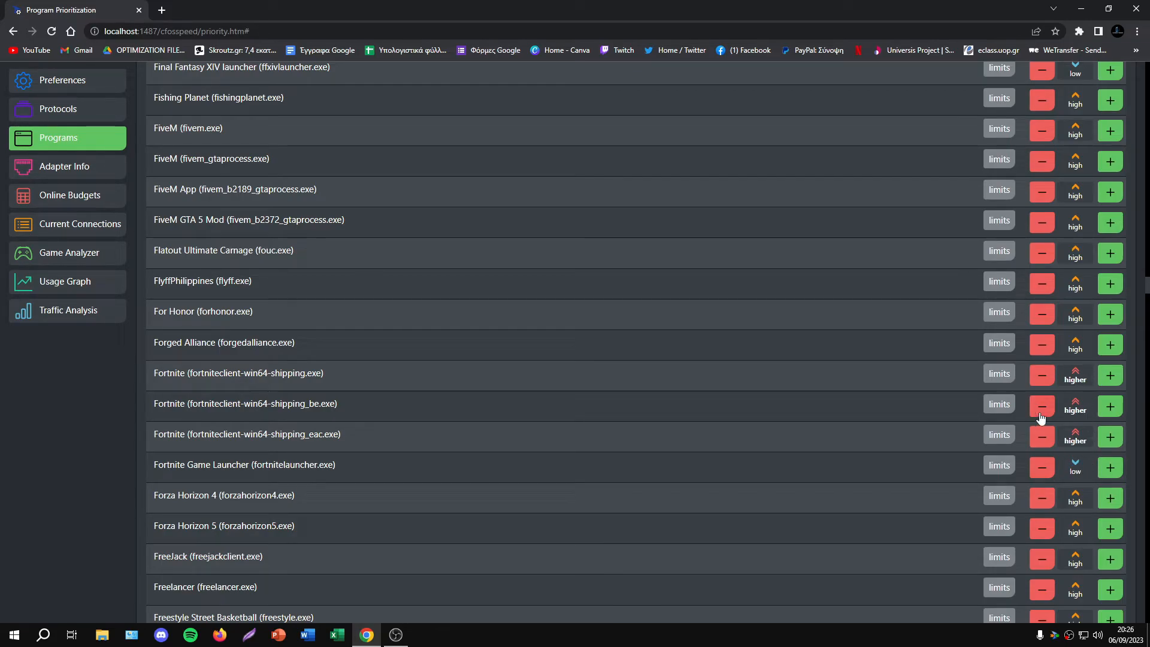
mouse_move(704, 443)
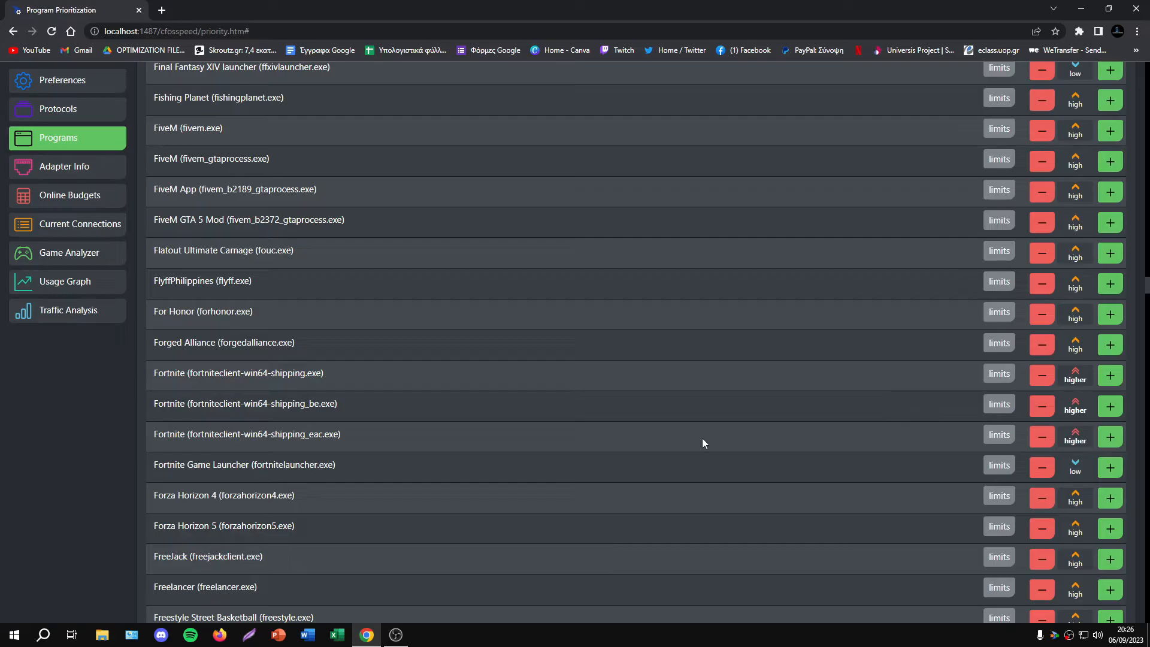
mouse_move(807, 440)
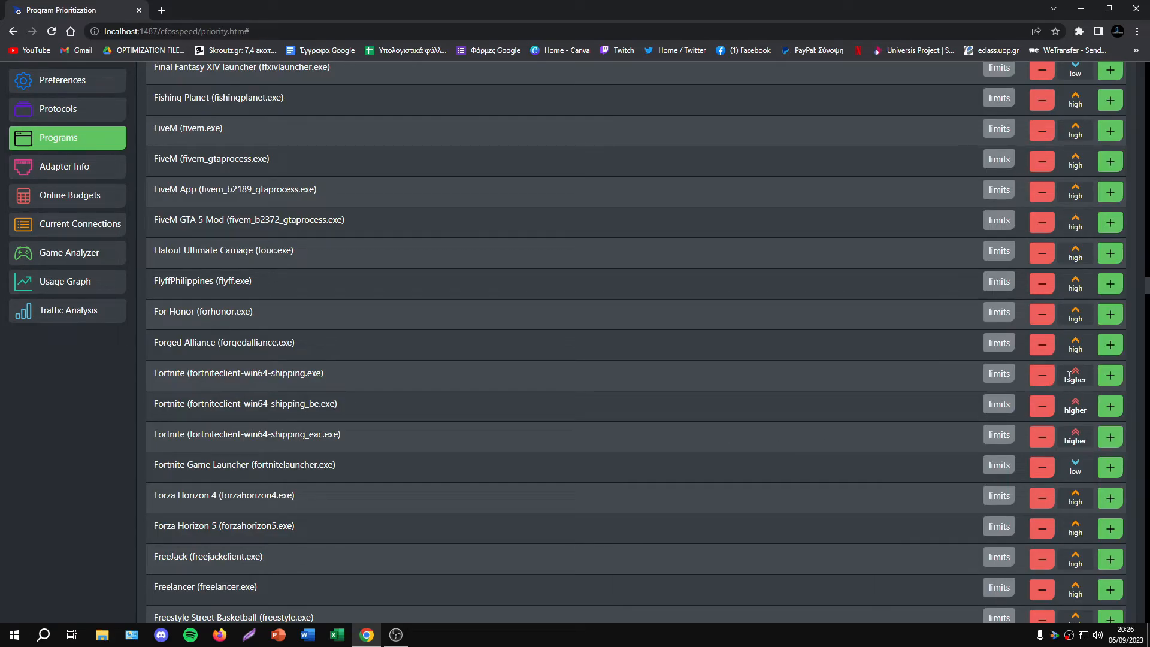
Glance at the online budgets page, return to Preferences and close the console
click(58, 138)
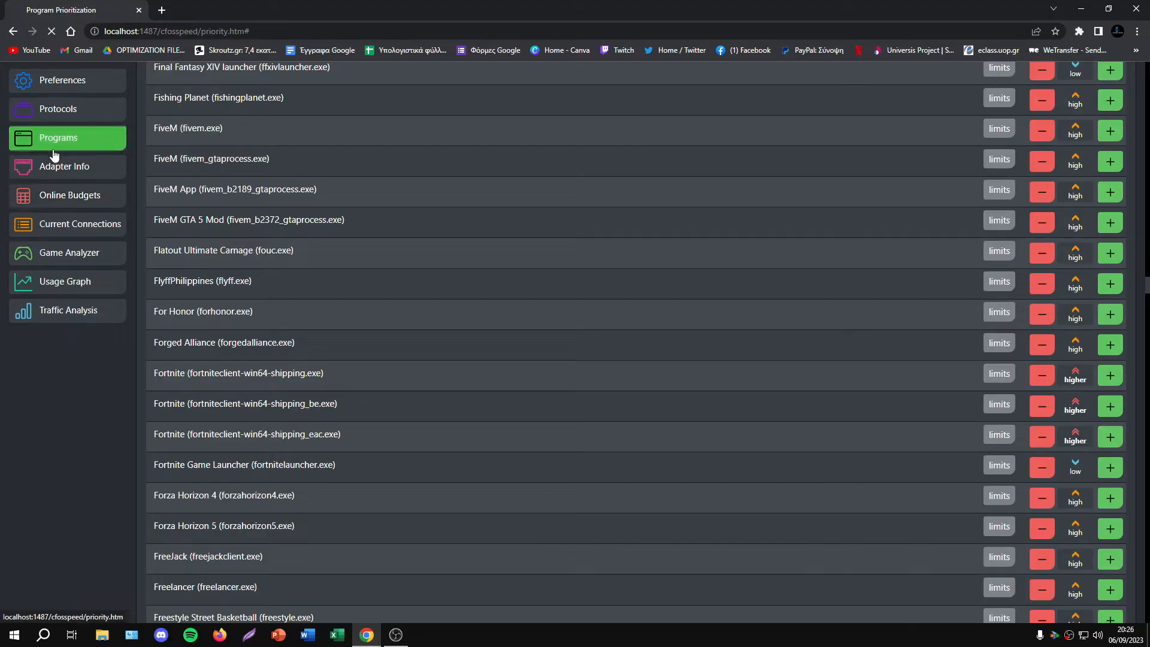
click(70, 194)
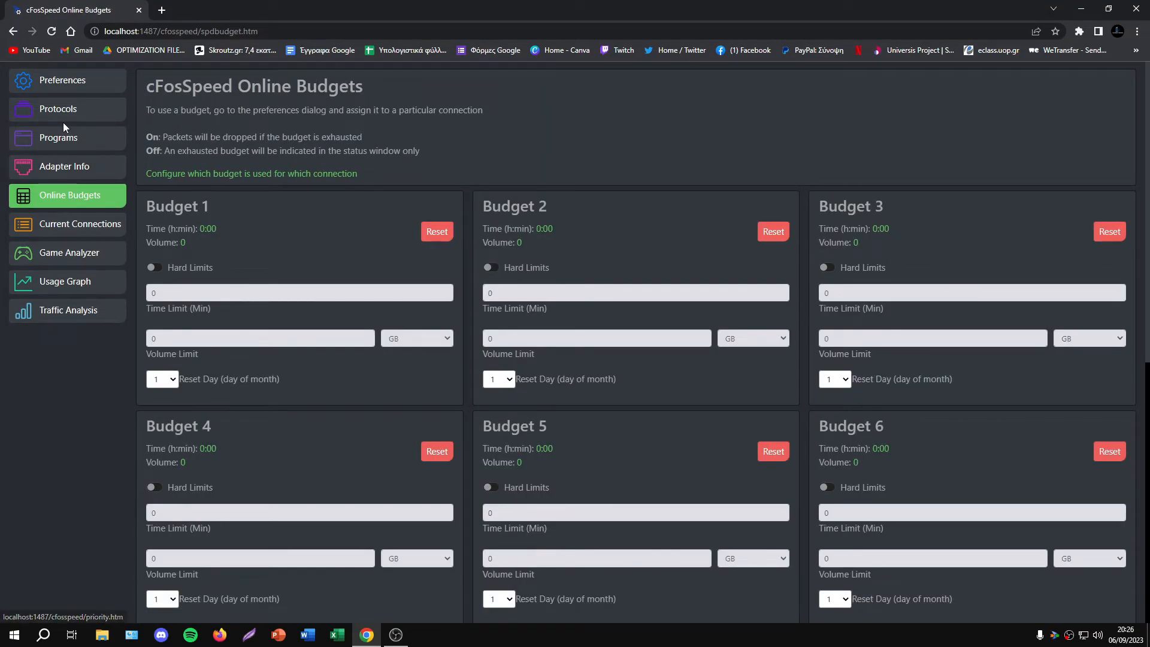
click(64, 80)
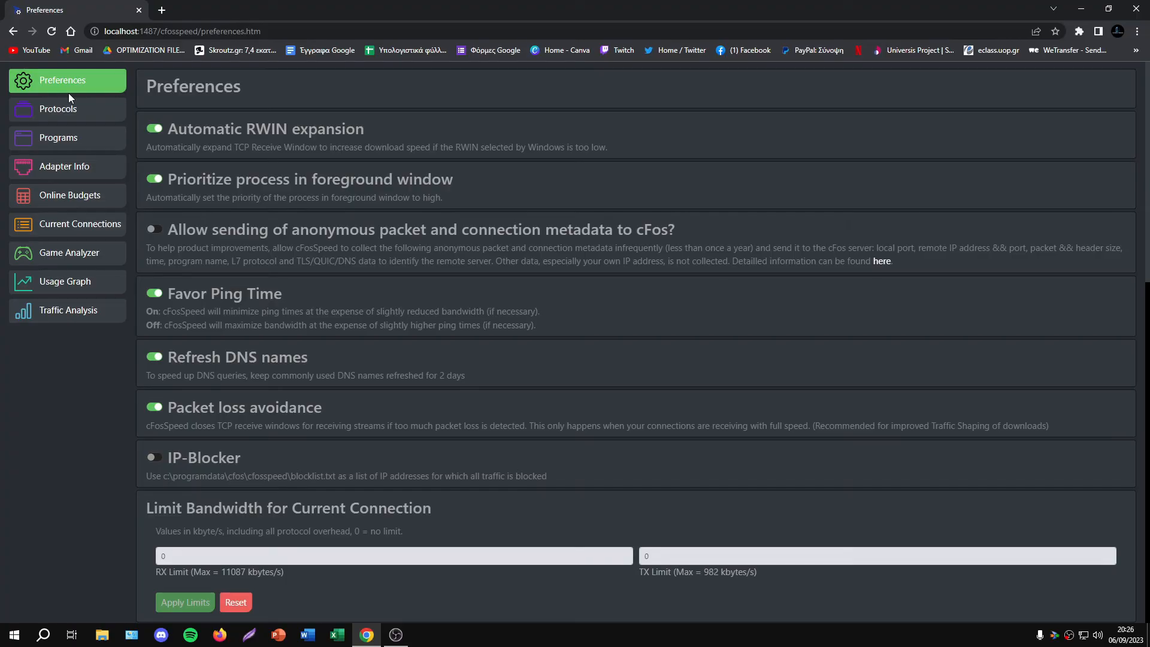
mouse_move(192, 198)
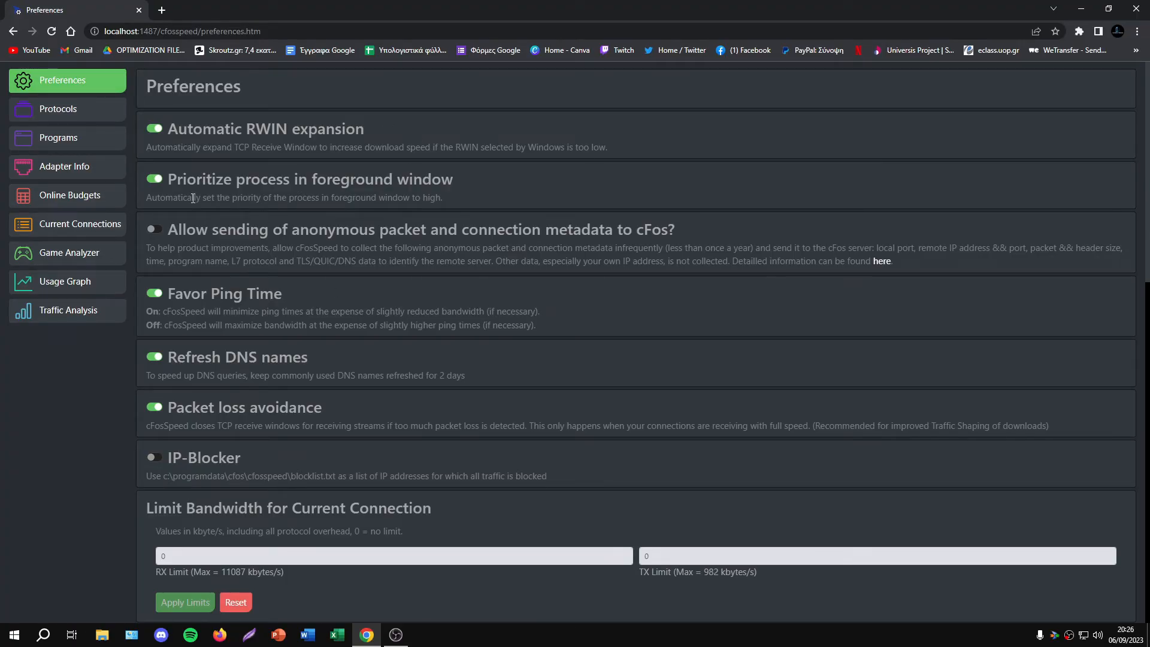
mouse_move(280, 27)
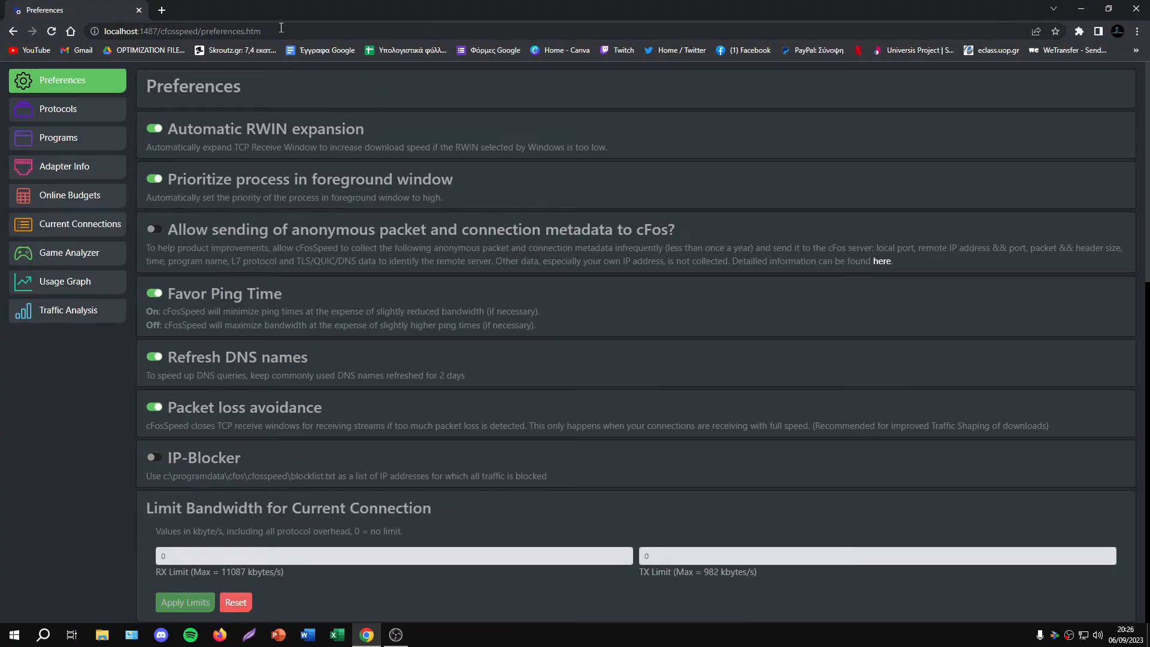
click(180, 31)
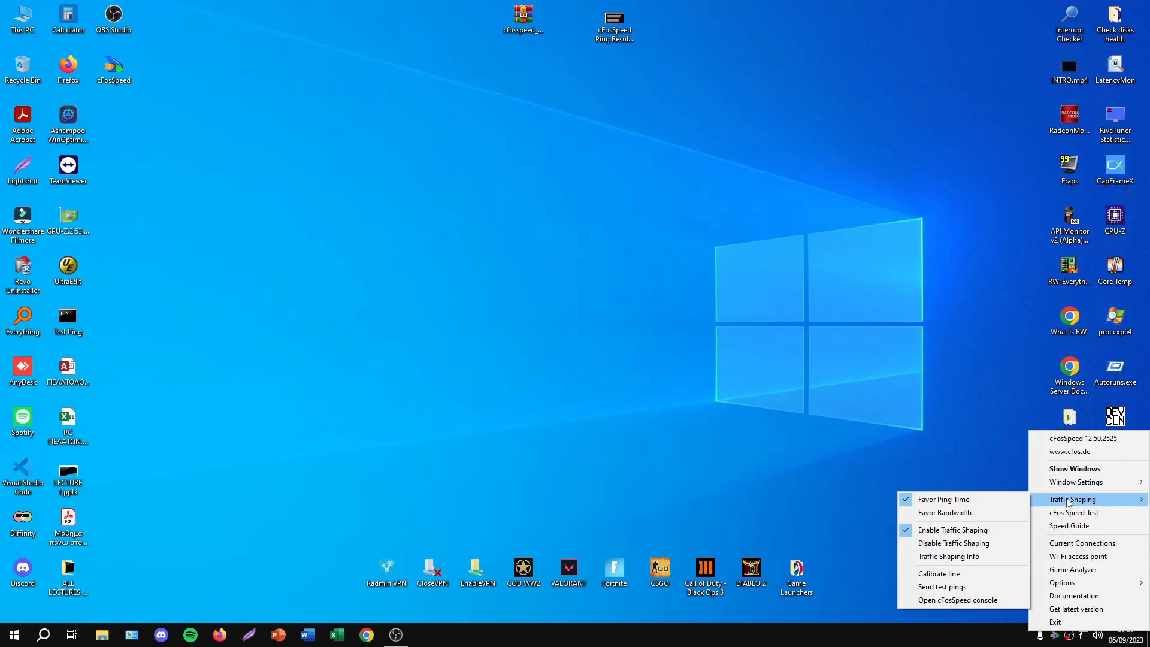
mouse_move(954, 543)
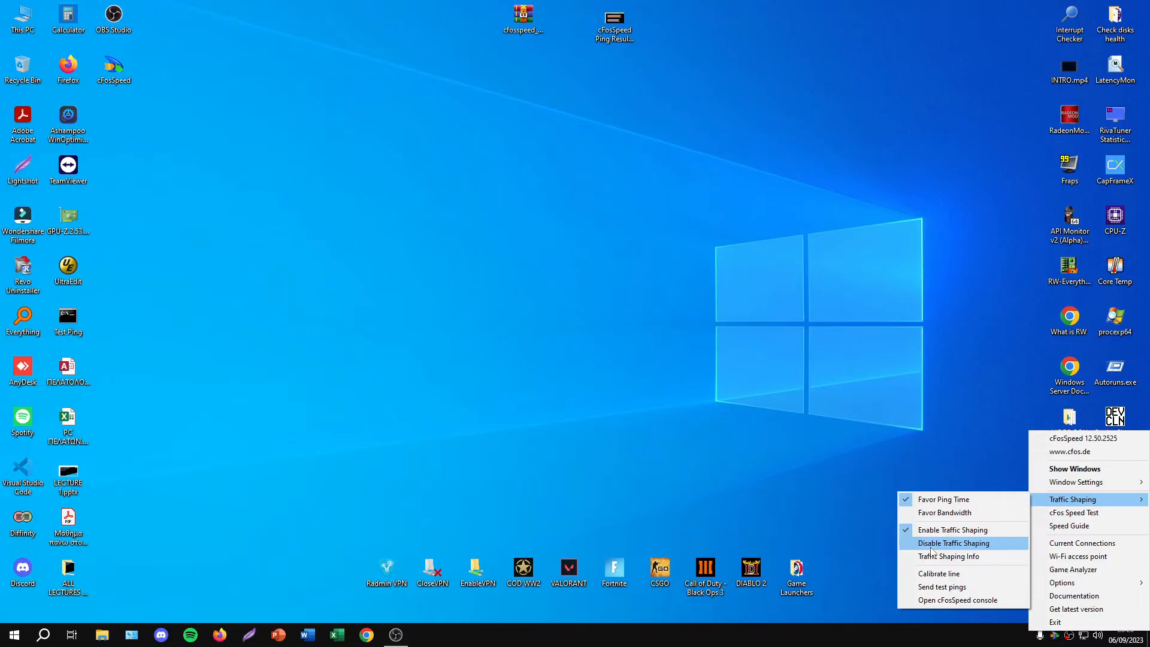
mouse_move(953, 530)
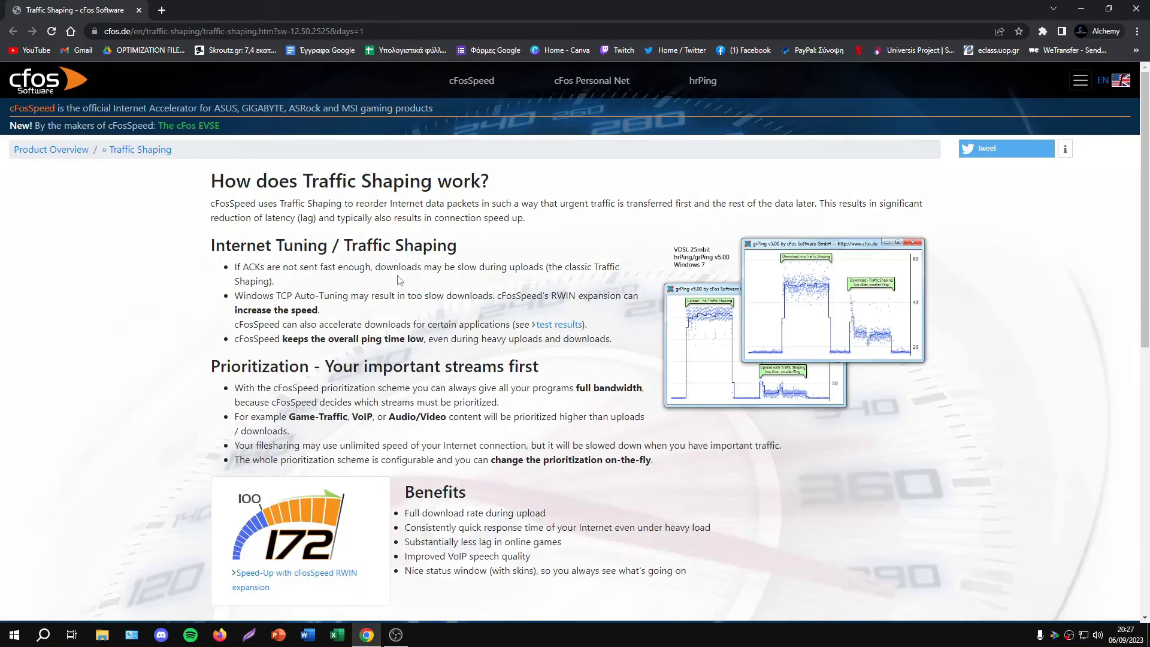
mouse_move(573, 356)
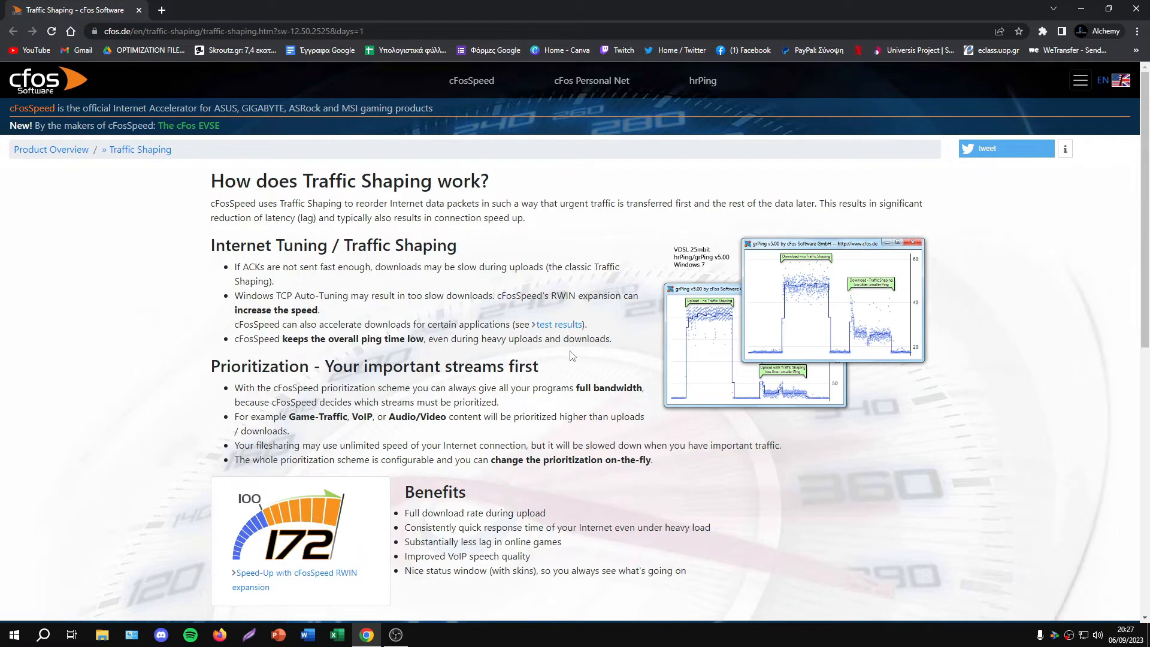
mouse_move(967, 596)
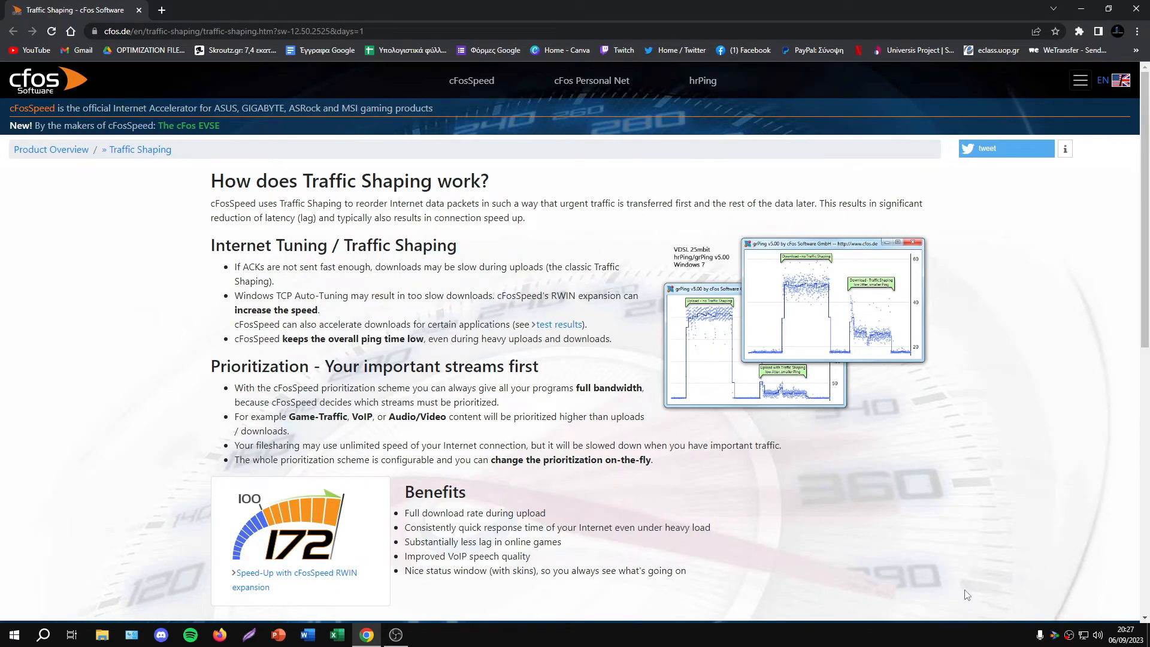
mouse_move(709, 459)
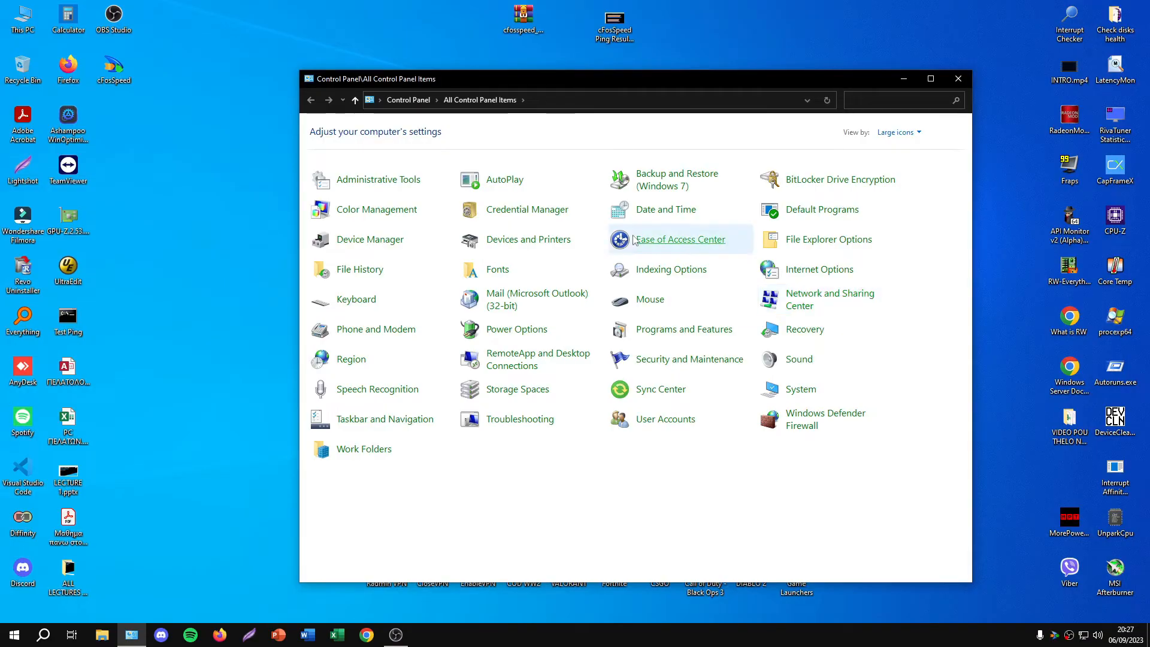
Reach the Ethernet adapter's properties via Network and Sharing Center and select the cFosSpeed connection item
click(829, 300)
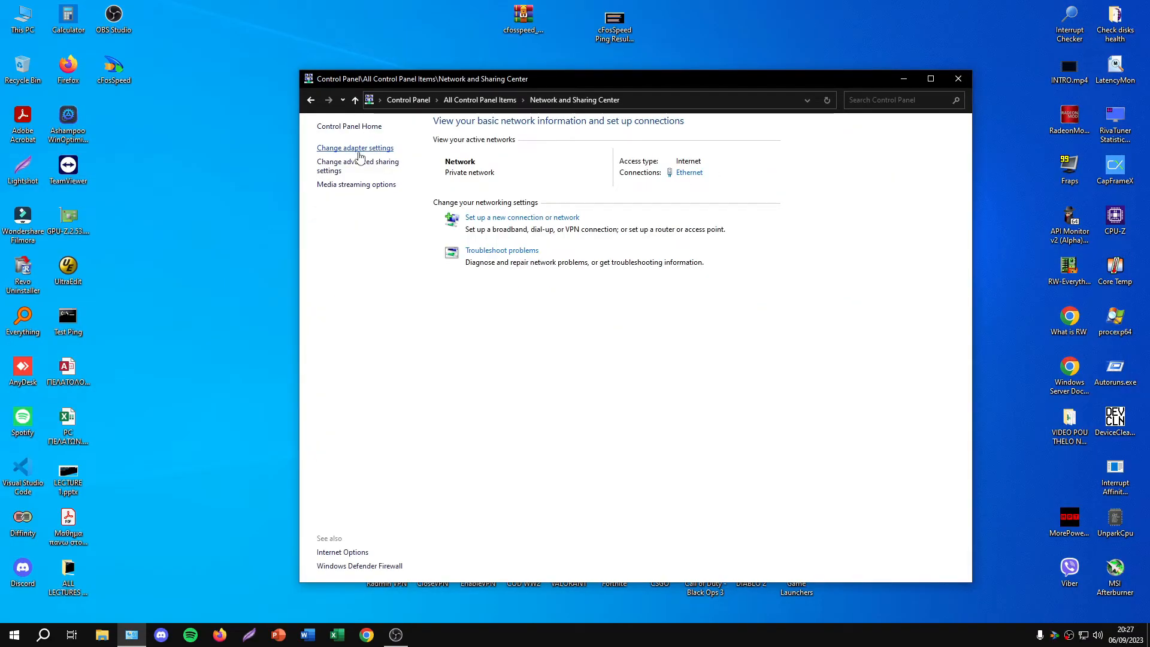
click(355, 147)
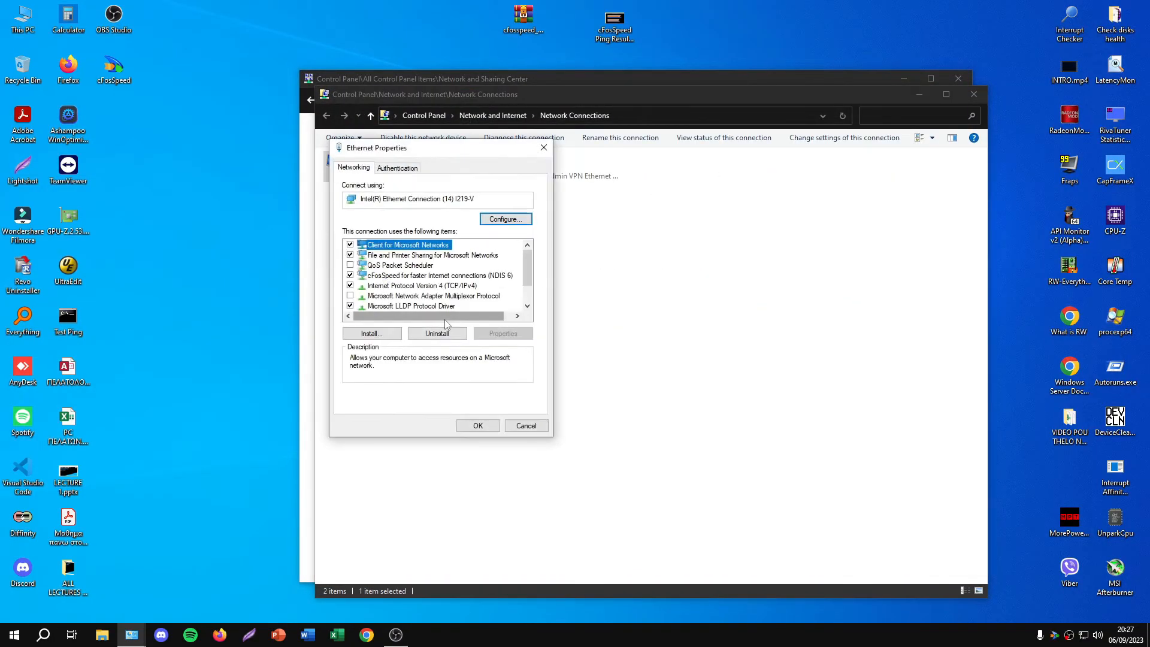
click(439, 276)
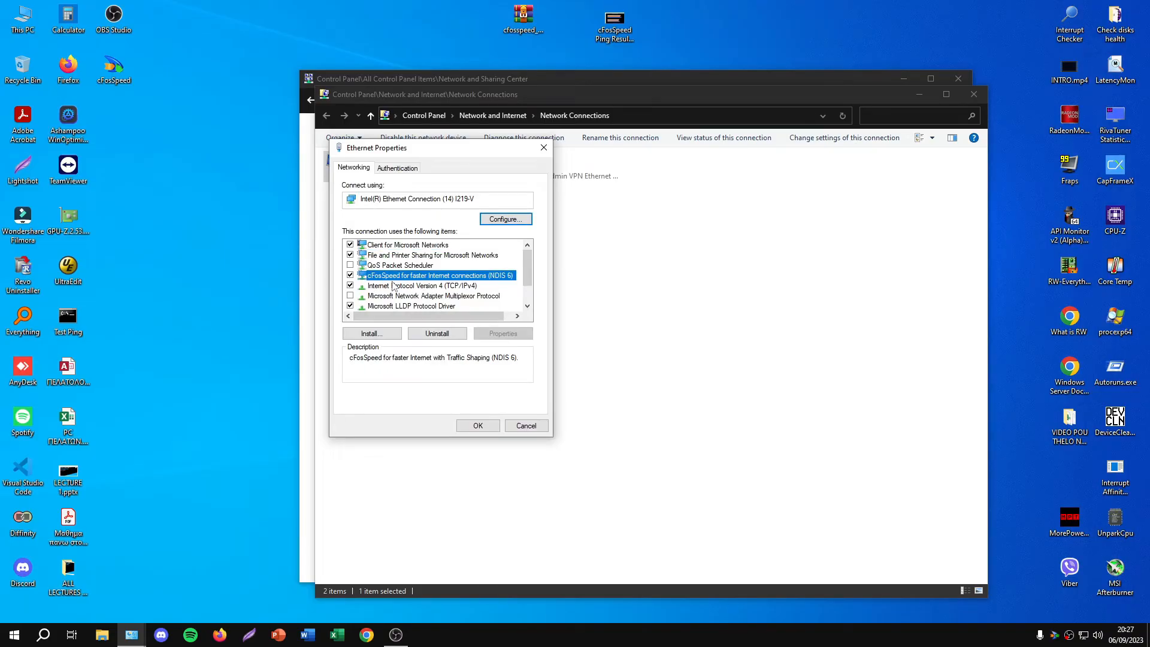
mouse_move(462, 286)
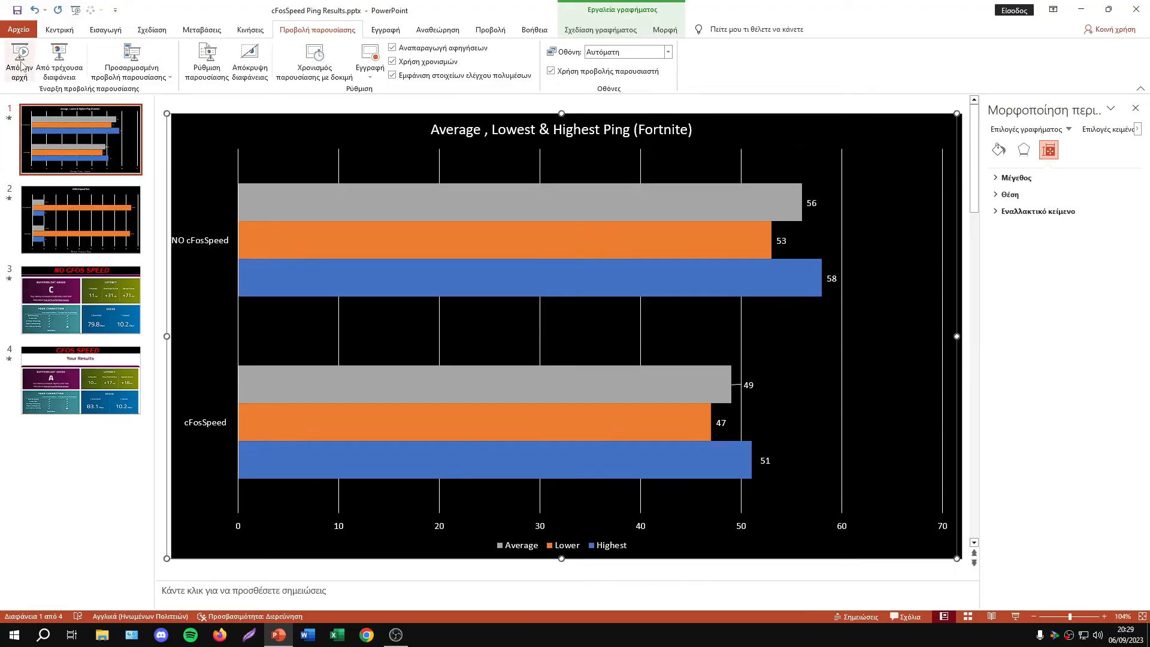
Start the slide show from slide 1, showing the Fortnite average, lowest and highest ping chart
click(19, 62)
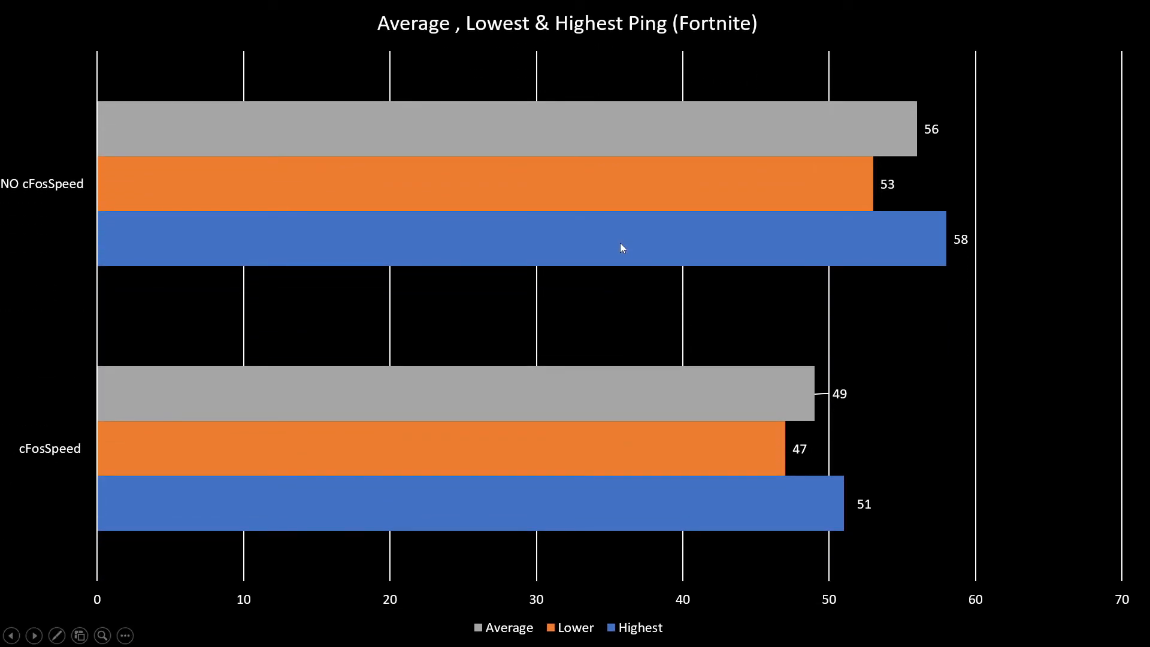
mouse_move(895, 139)
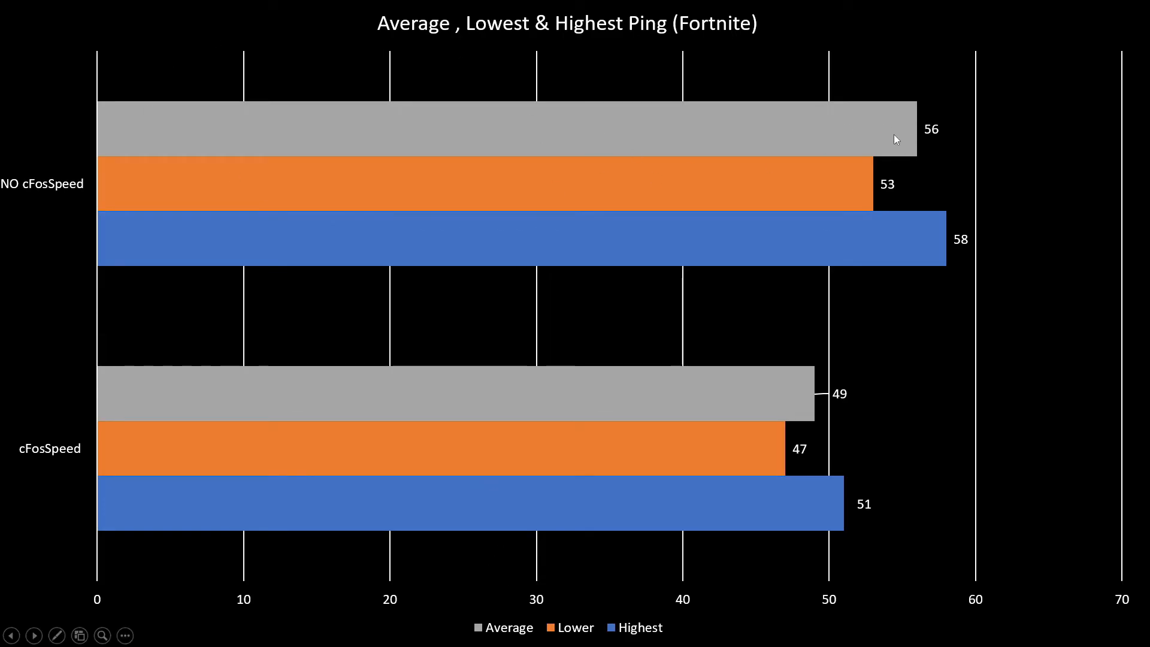
mouse_move(73, 189)
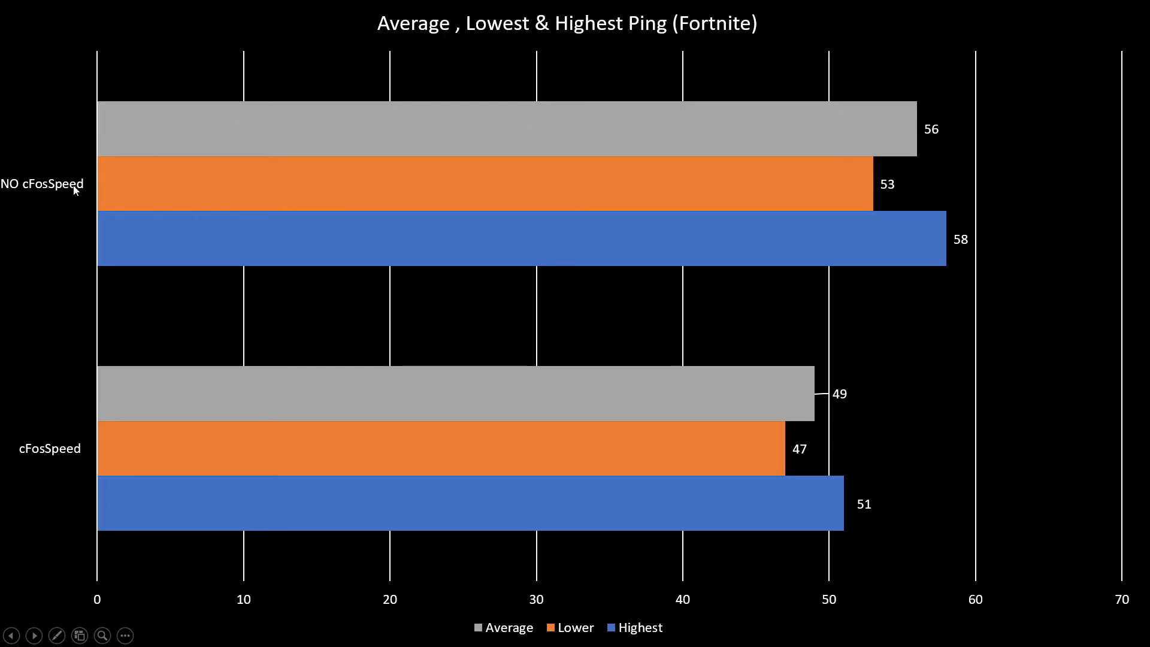
mouse_move(65, 400)
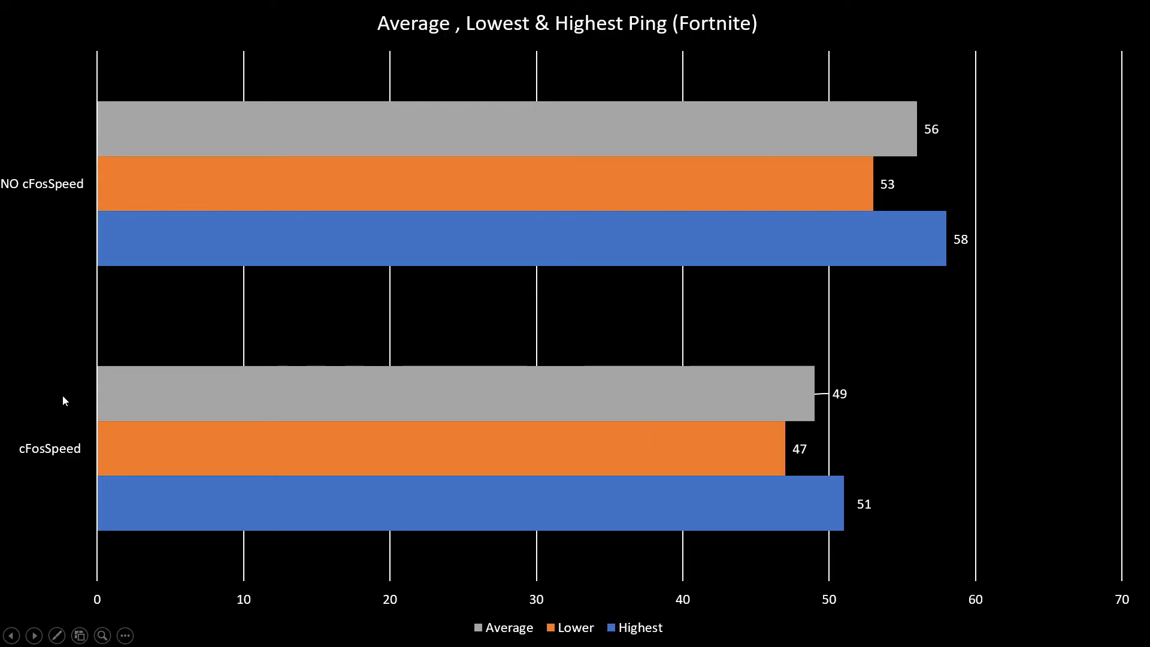
mouse_move(577, 614)
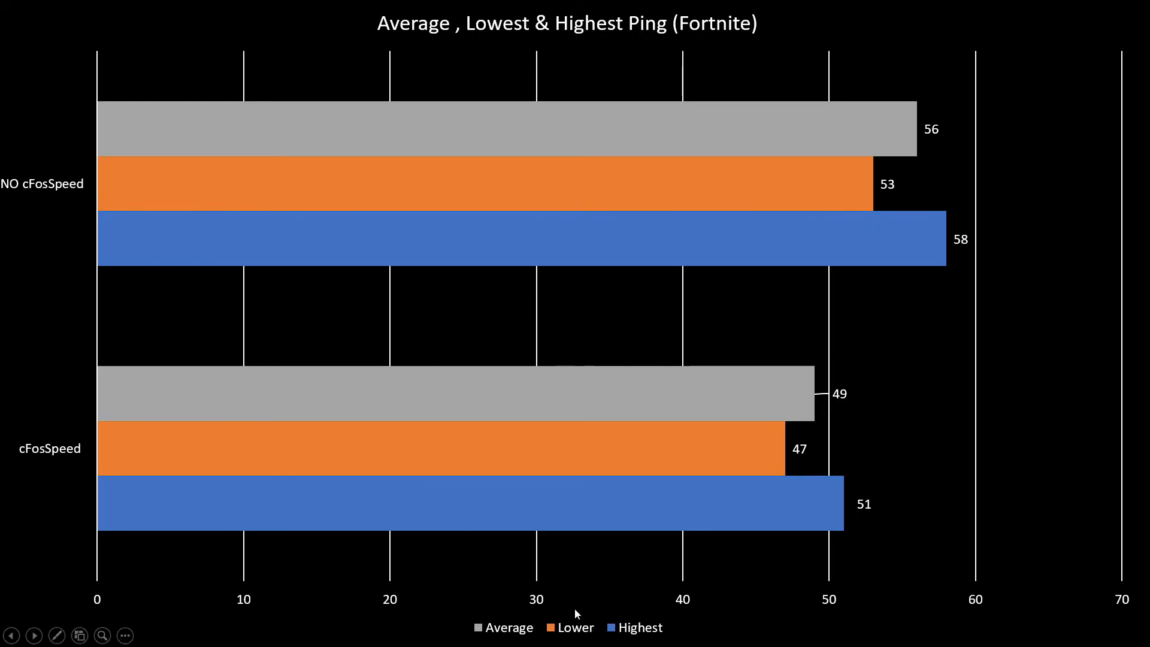
mouse_move(639, 463)
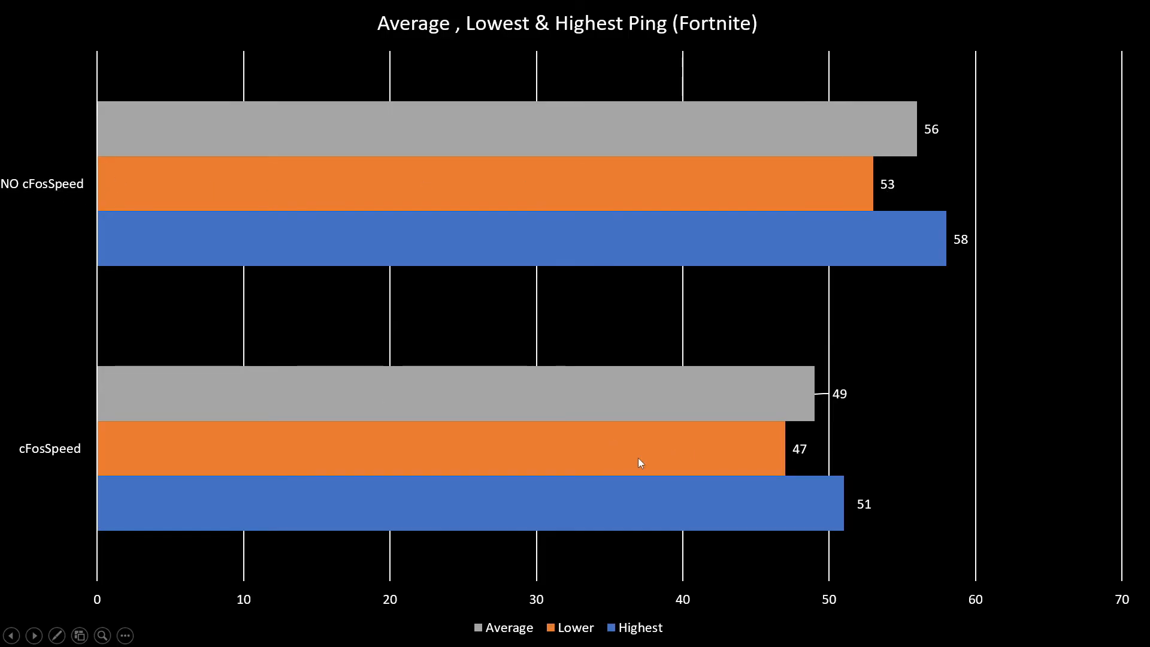
mouse_move(619, 599)
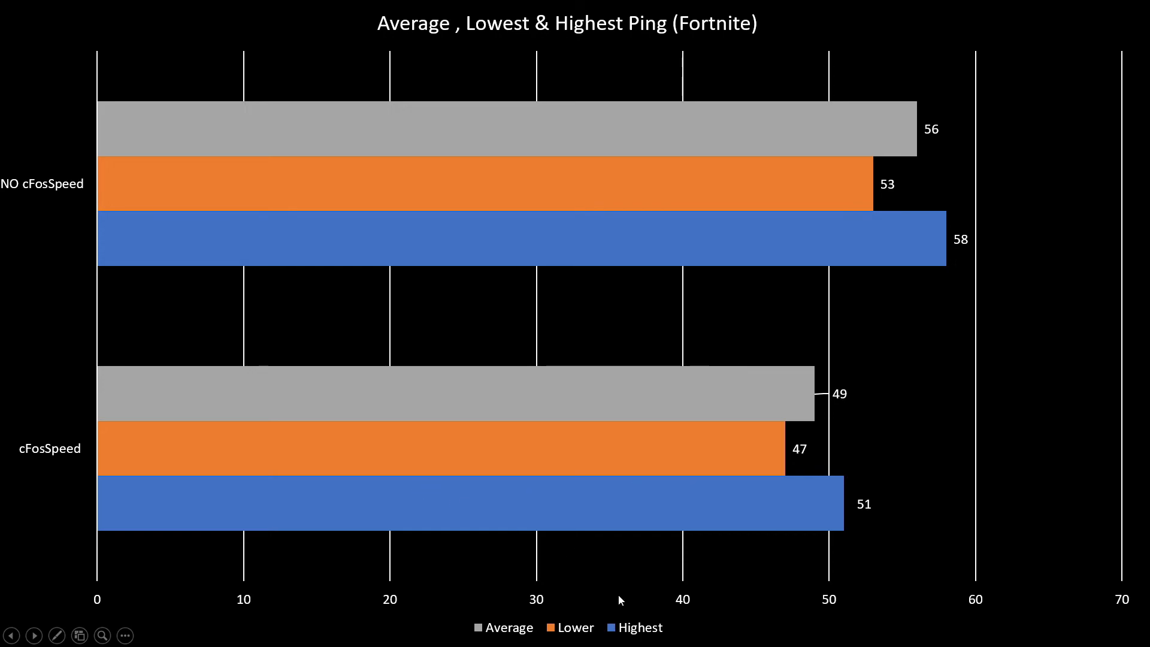
mouse_move(146, 369)
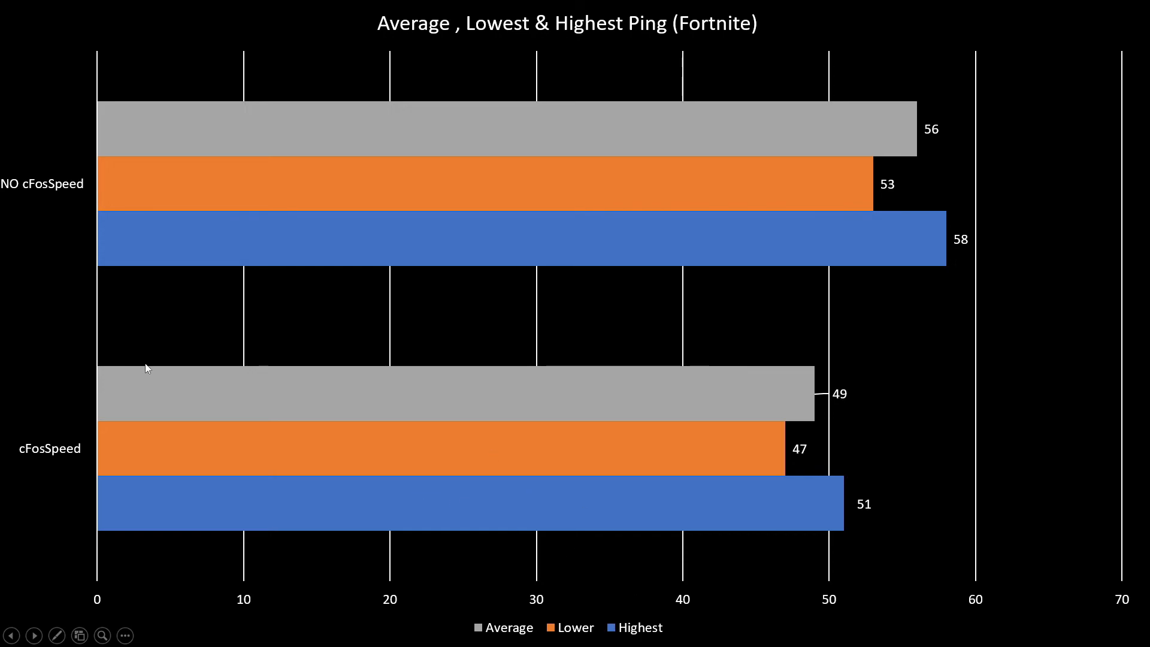
mouse_move(214, 260)
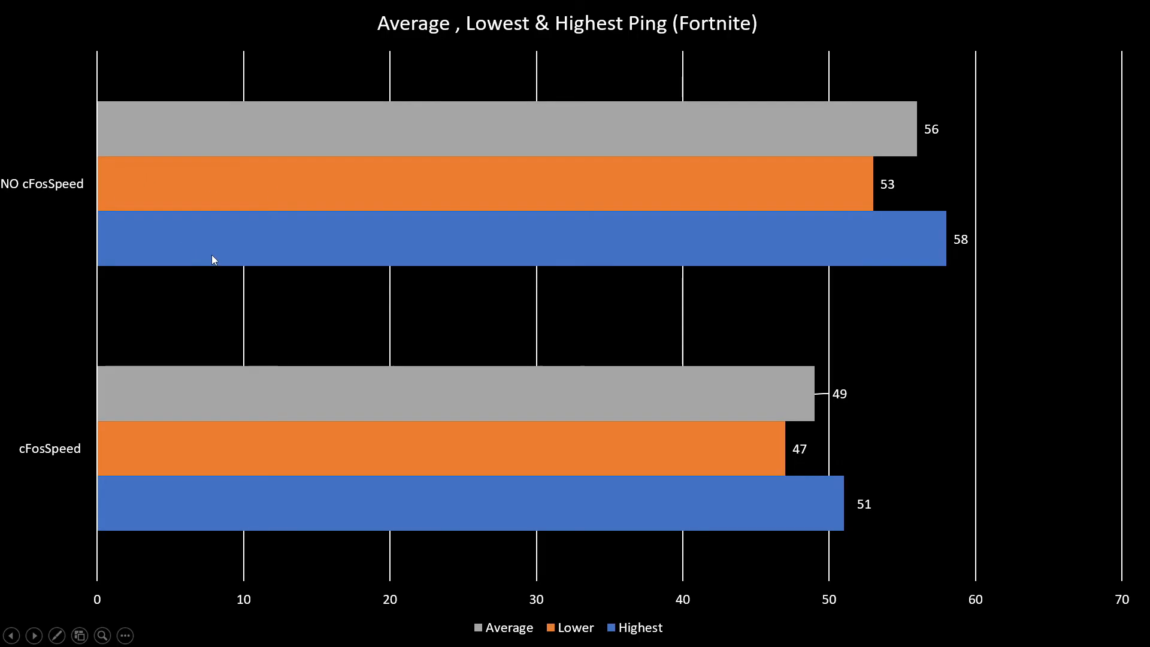
mouse_move(256, 261)
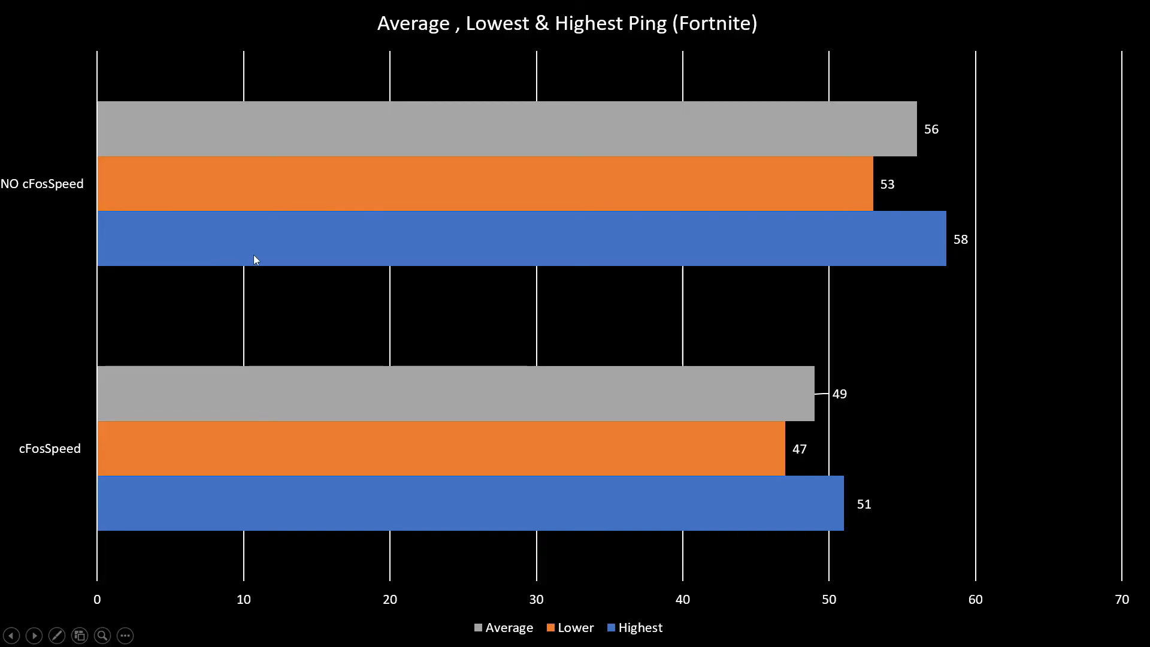
mouse_move(887, 464)
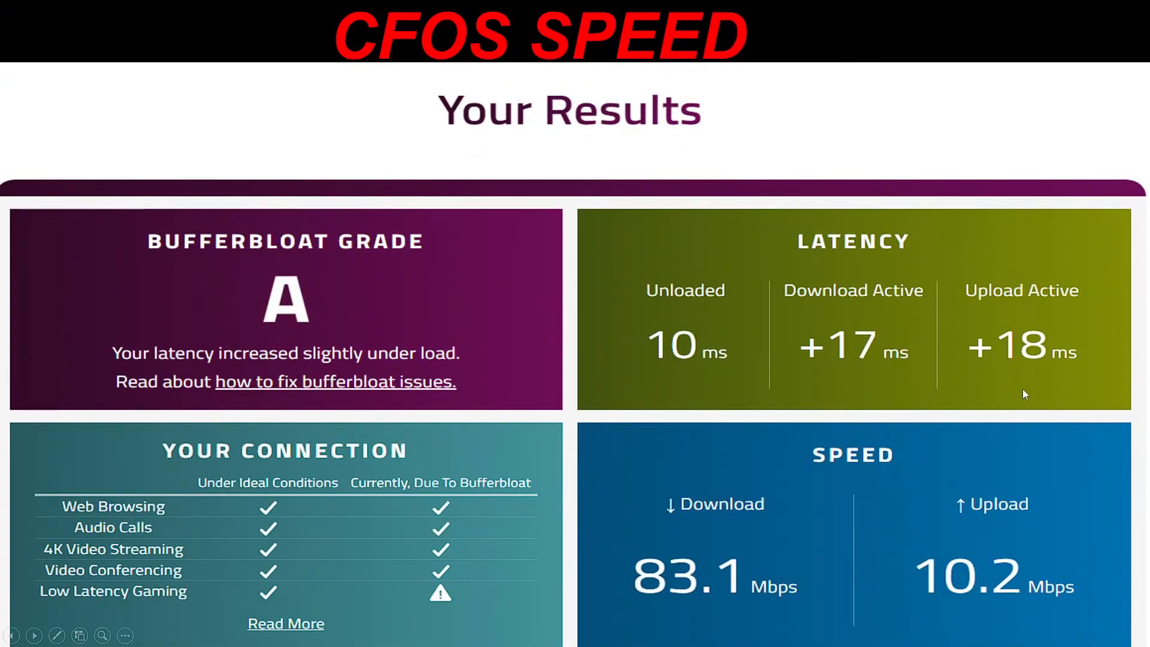
mouse_move(674, 371)
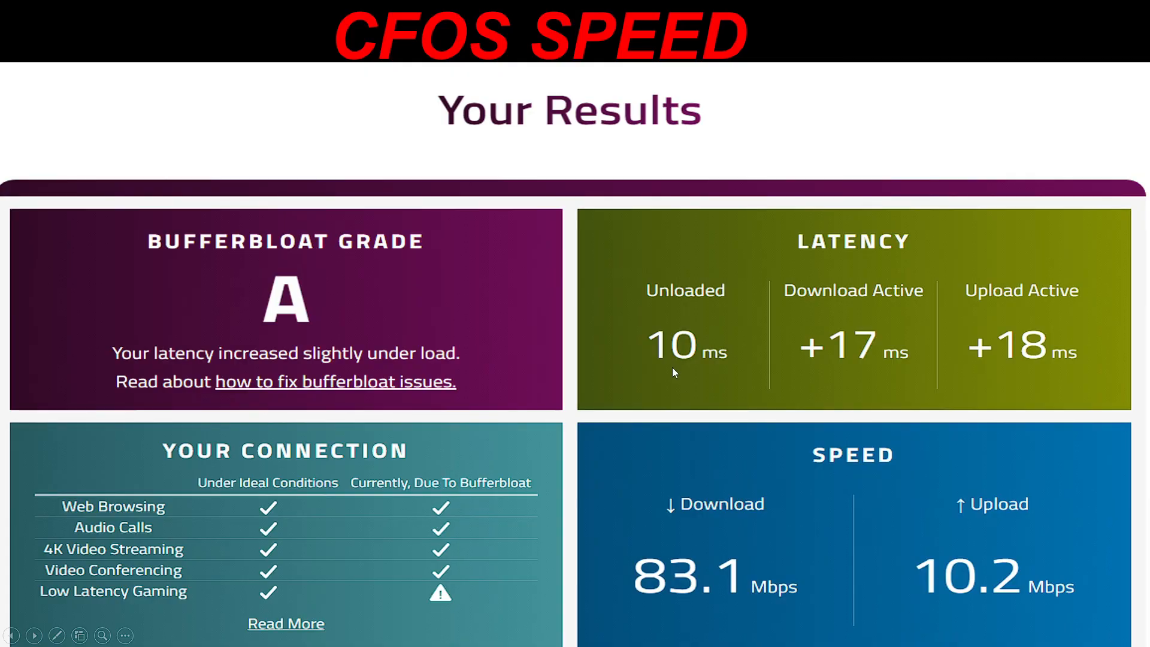
mouse_move(351, 259)
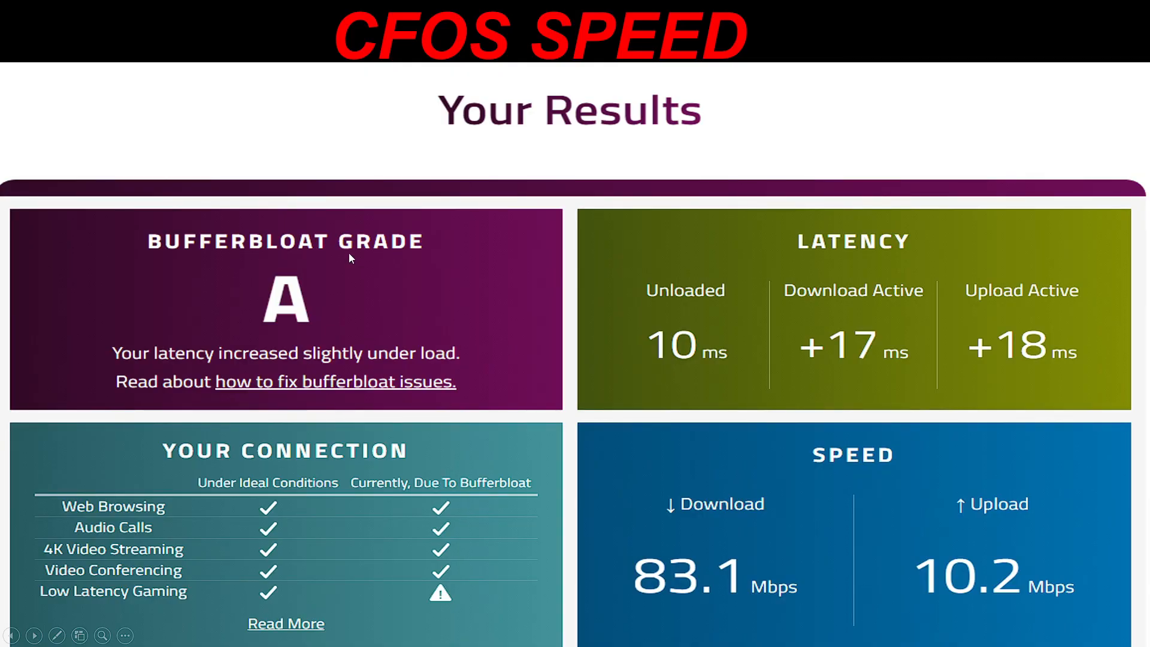
mouse_move(280, 279)
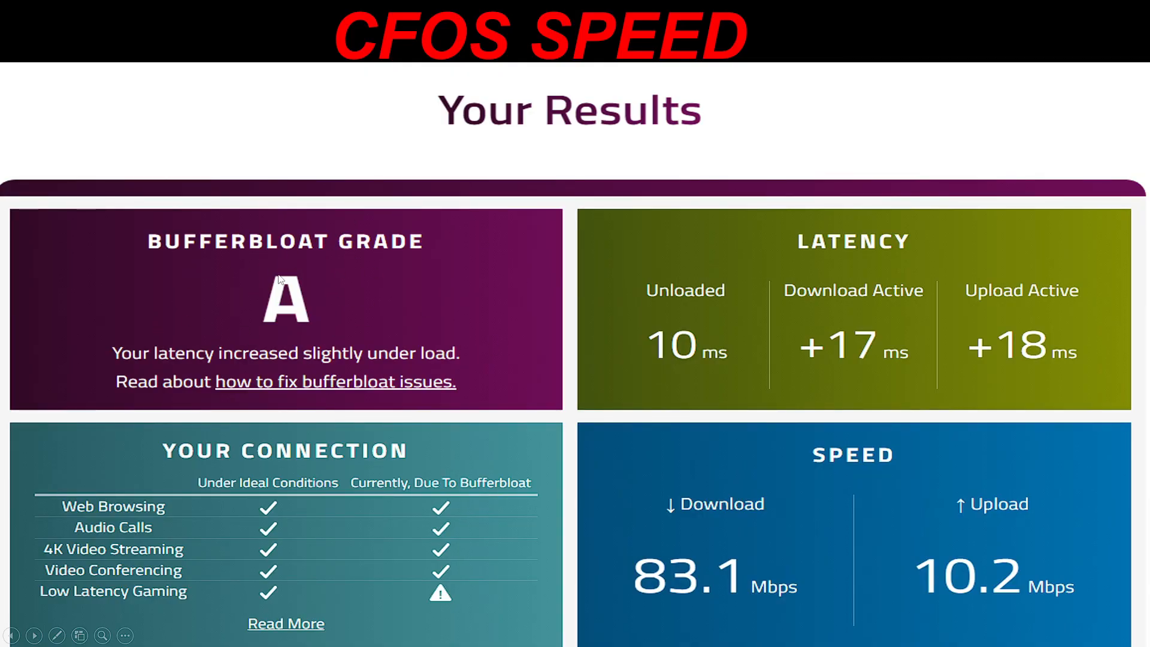
mouse_move(296, 308)
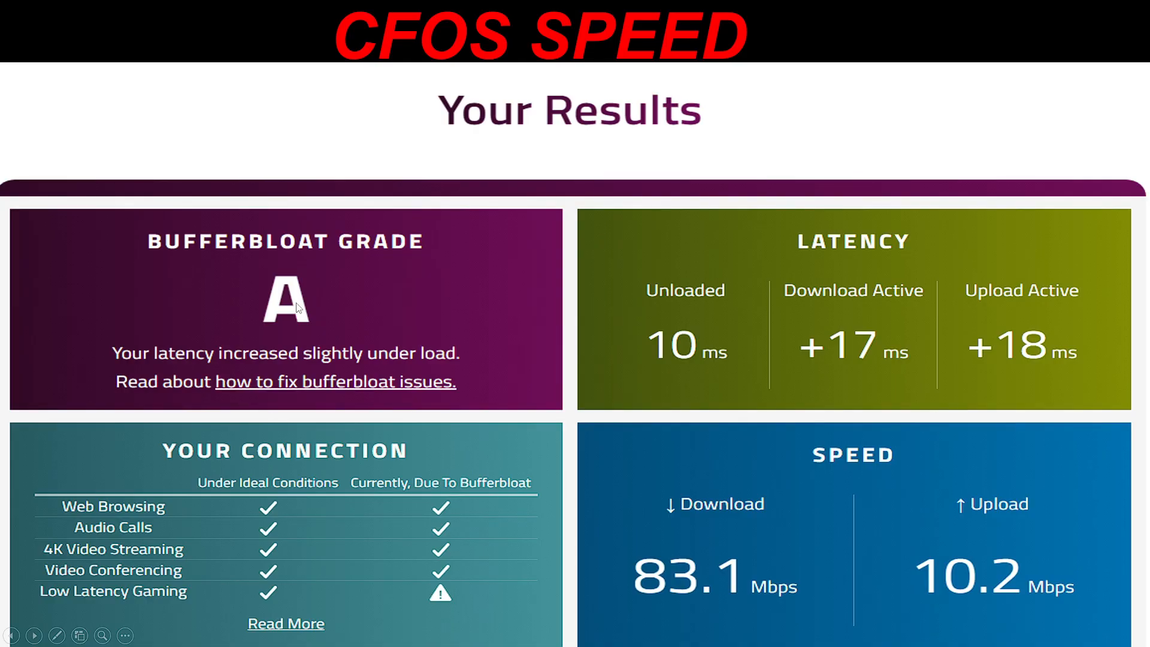
mouse_move(263, 306)
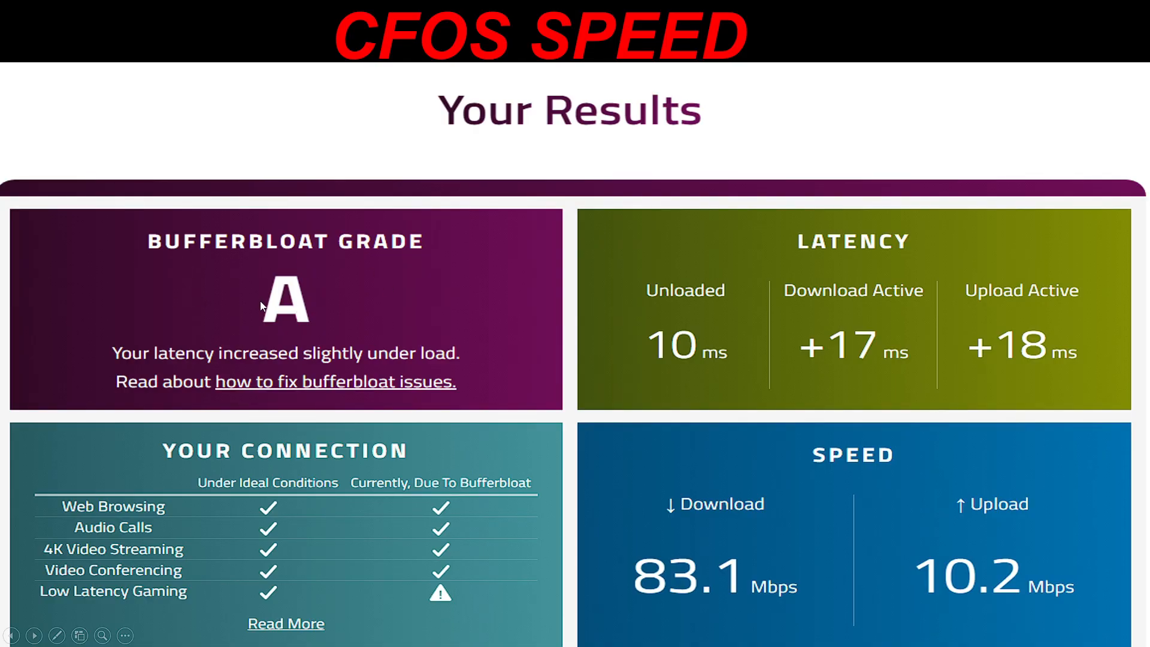
mouse_move(366, 308)
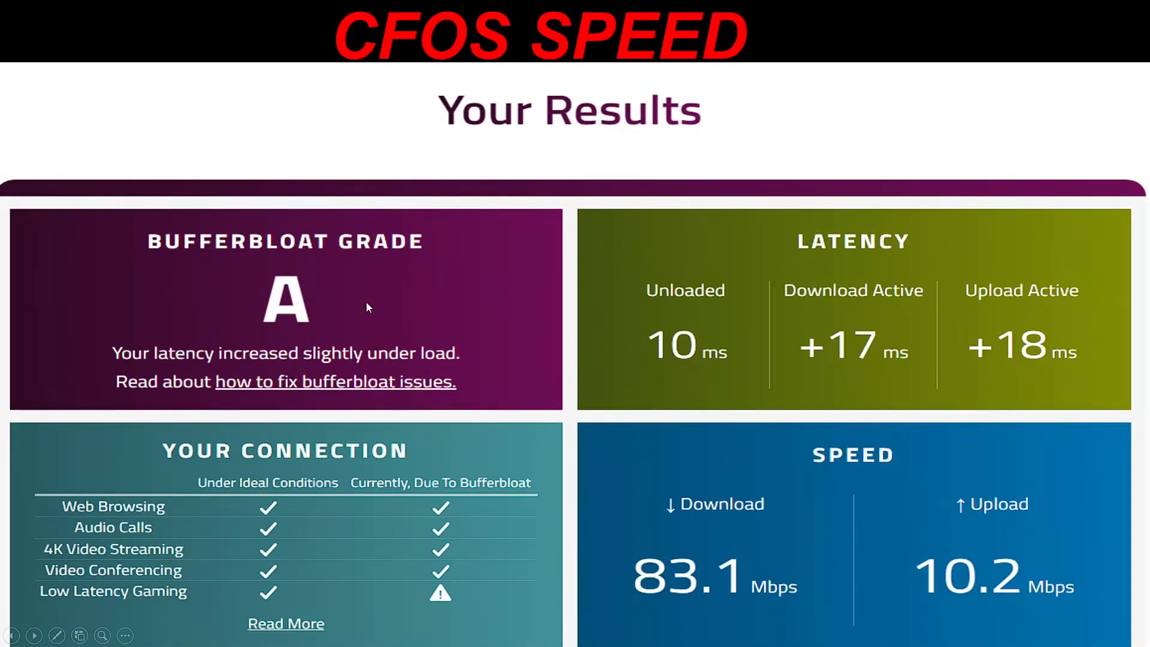